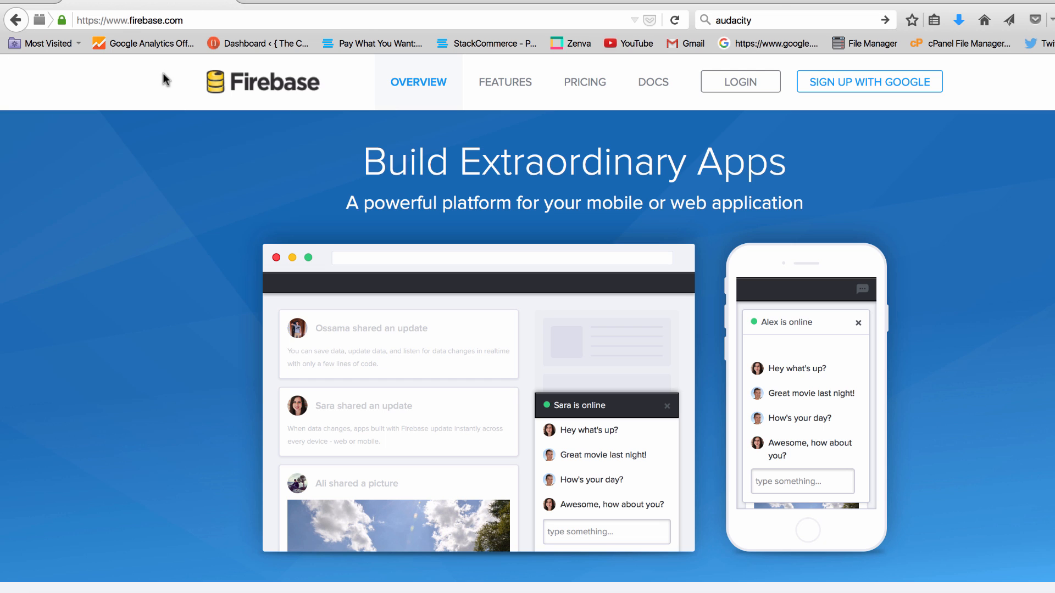
{"action": "mouse_move", "coordinate": [1038, 303]}
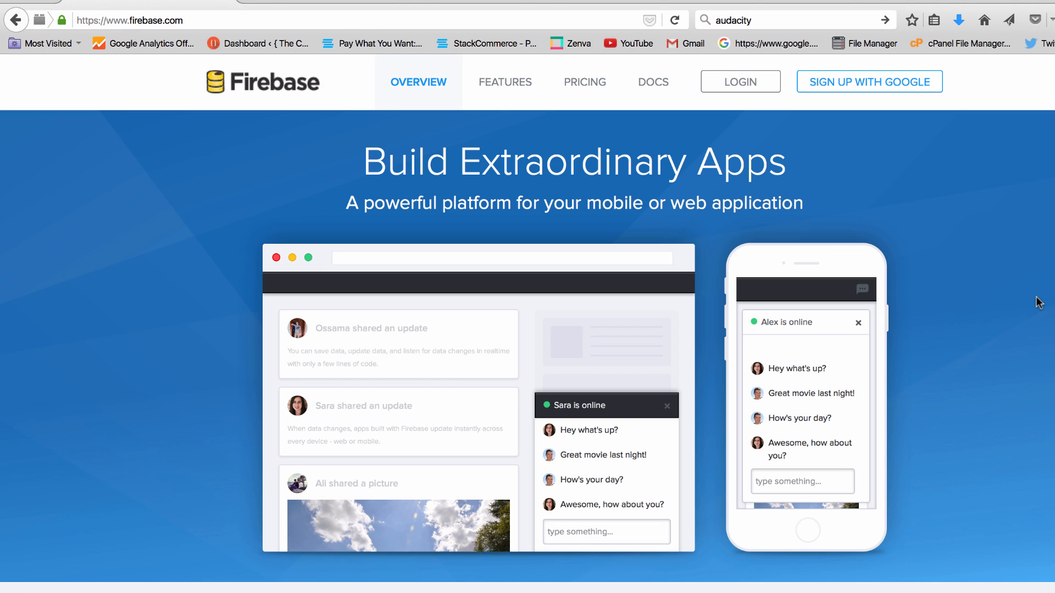
{"action": "mouse_move", "coordinate": [1027, 296]}
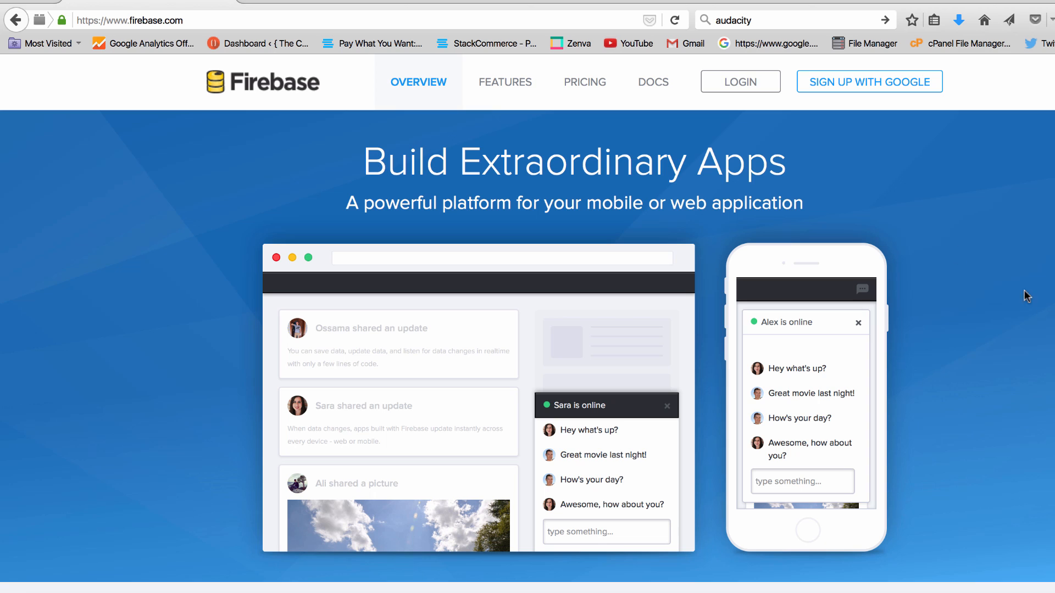
{"action": "mouse_move", "coordinate": [842, 159]}
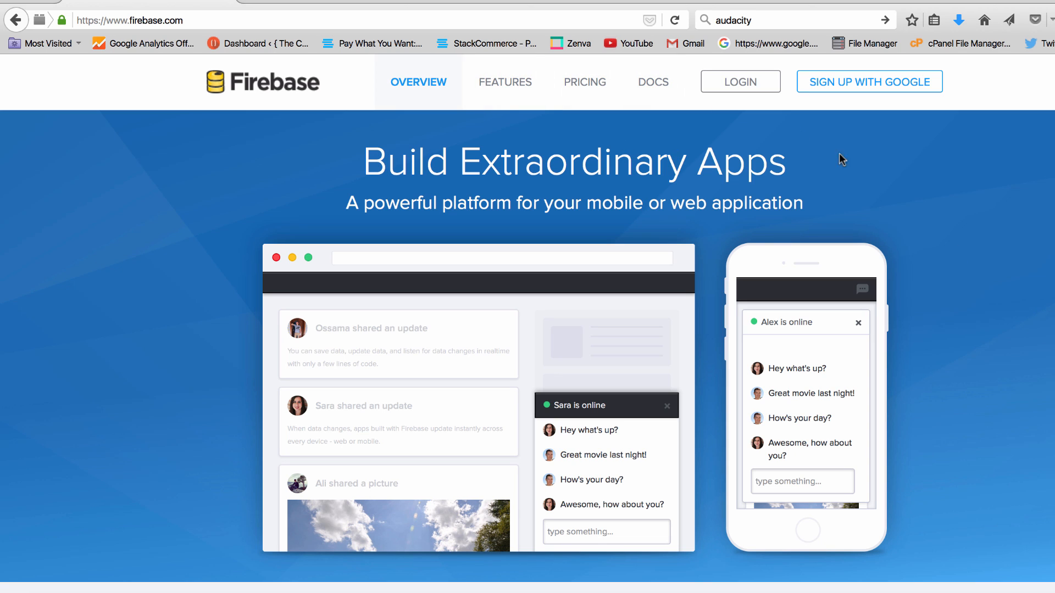
{"action": "mouse_move", "coordinate": [932, 245]}
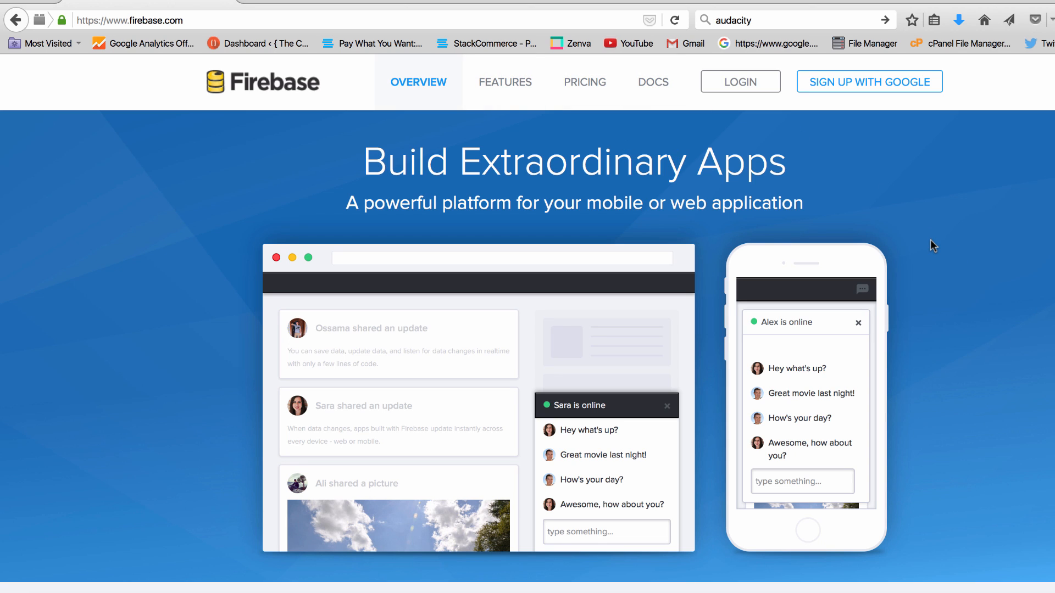
{"action": "mouse_move", "coordinate": [964, 335]}
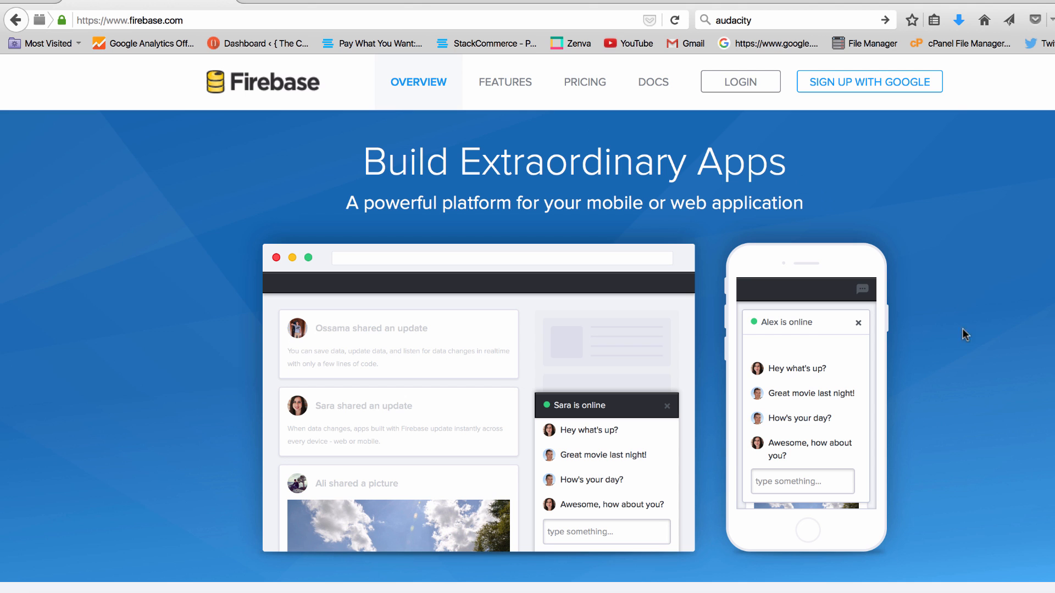
Sign up with Google to reach the Firebase dashboard listing three existing apps
{"action": "scroll", "scroll_direction": "down", "scroll_amount": 3}
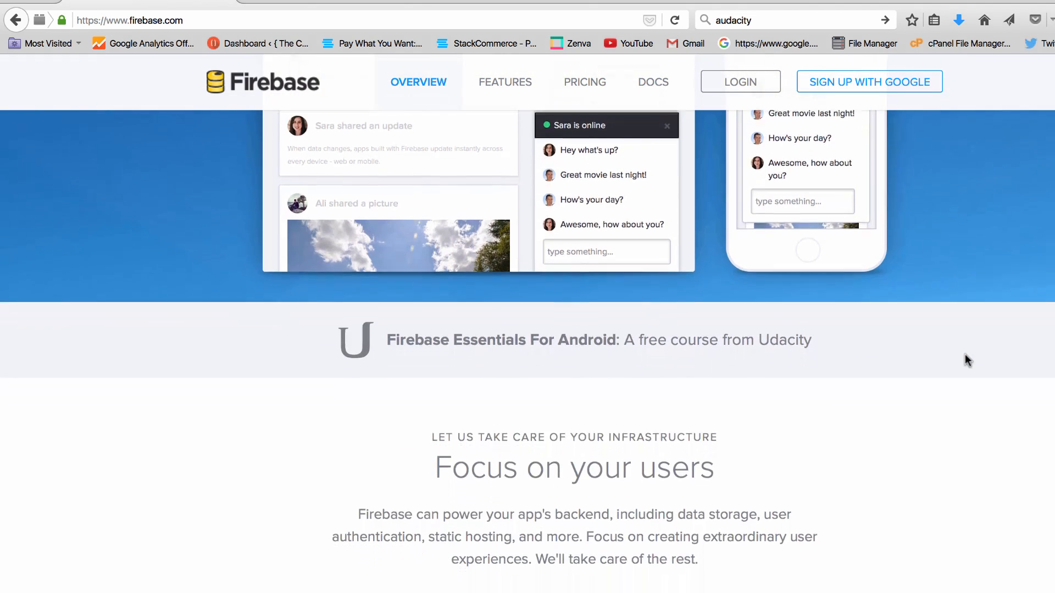
{"action": "scroll", "scroll_direction": "down", "scroll_amount": 3}
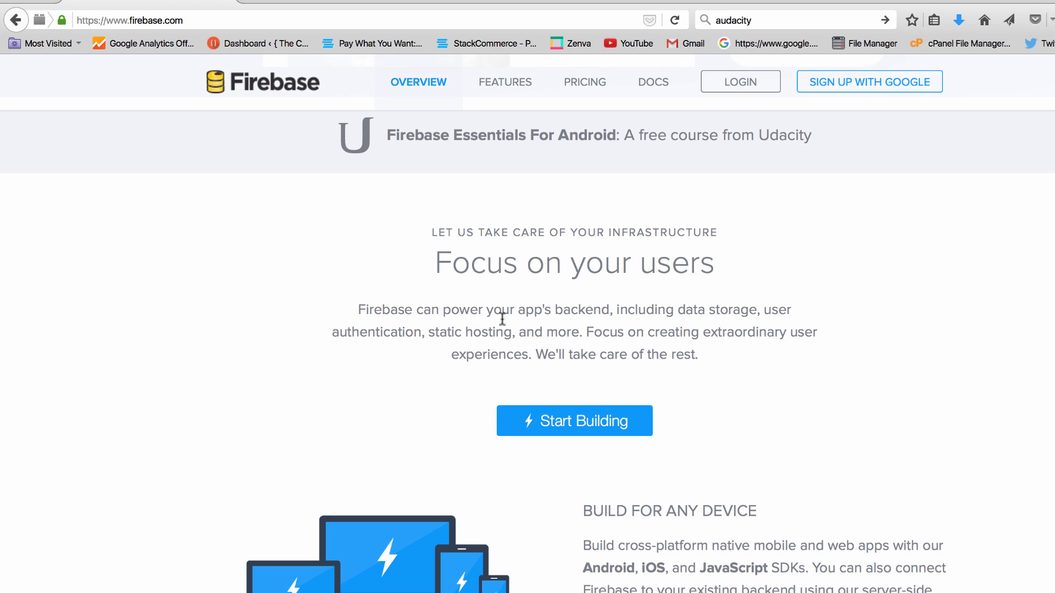
{"action": "mouse_move", "coordinate": [896, 438]}
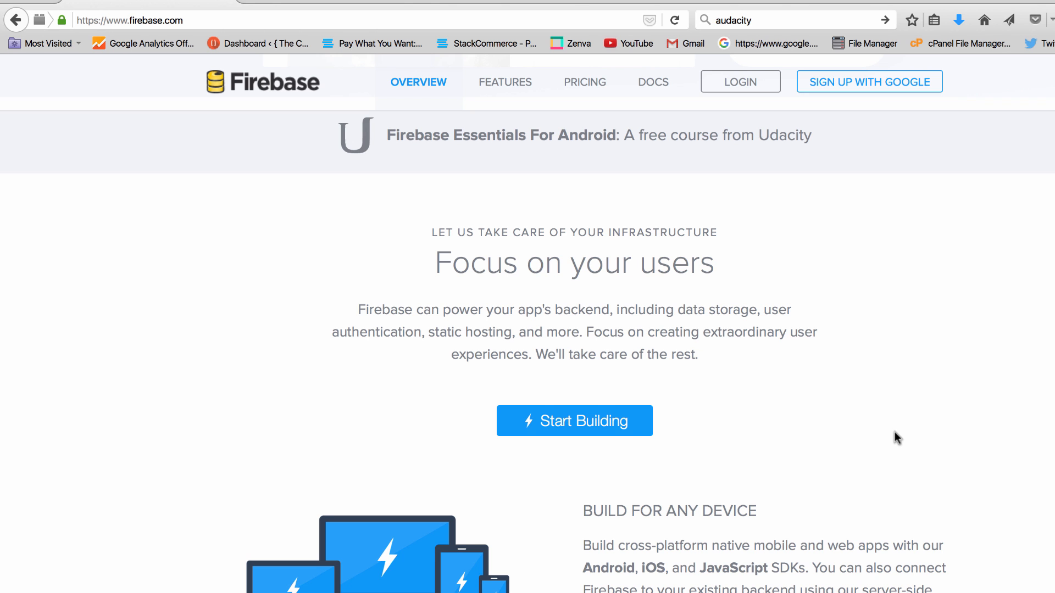
{"action": "scroll", "scroll_direction": "down", "scroll_amount": 3}
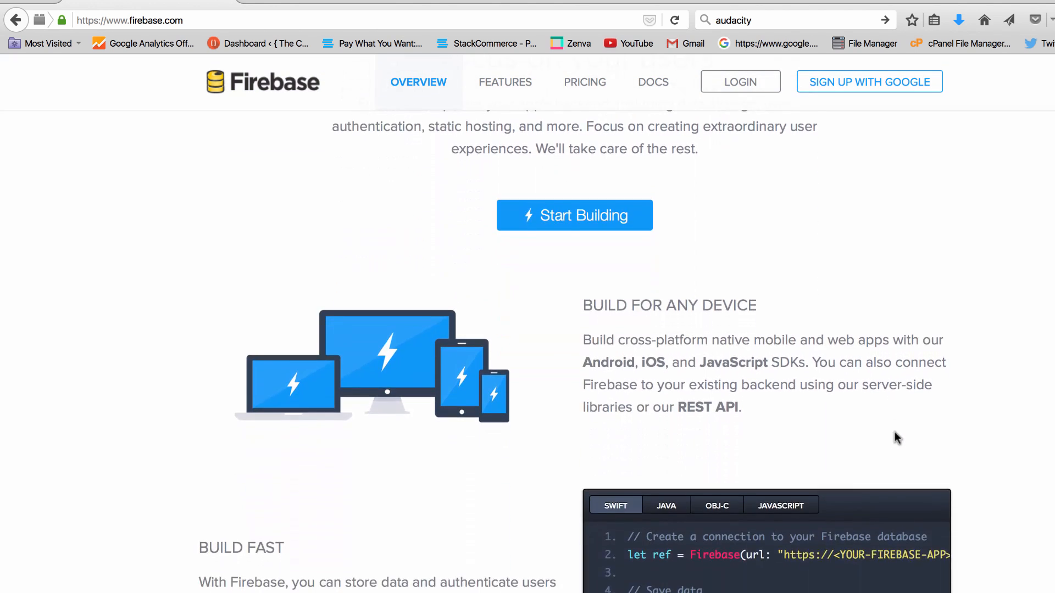
{"action": "scroll", "scroll_direction": "down", "scroll_amount": 3}
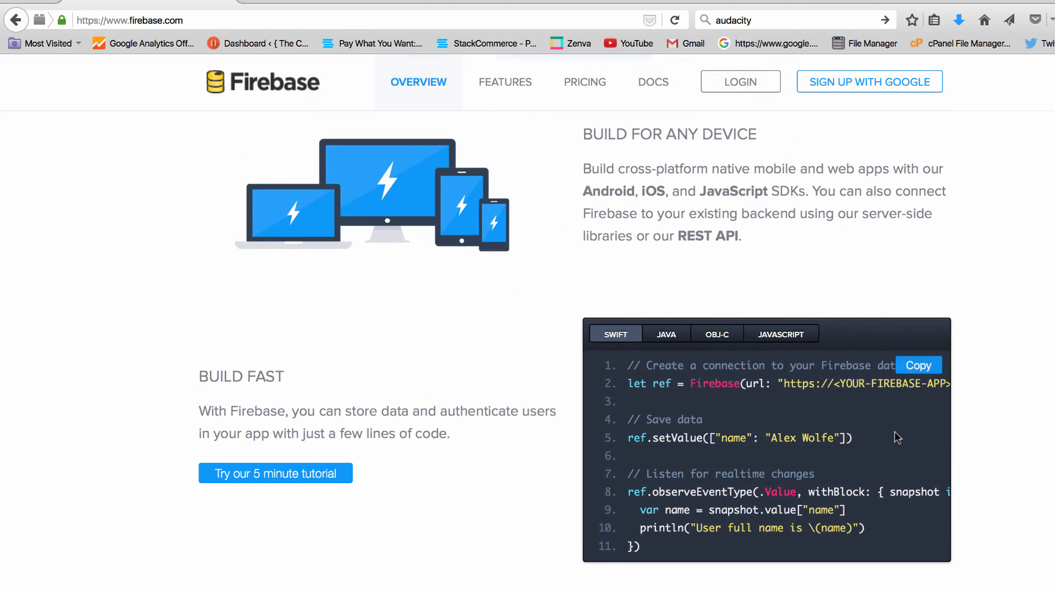
{"action": "mouse_move", "coordinate": [1022, 464]}
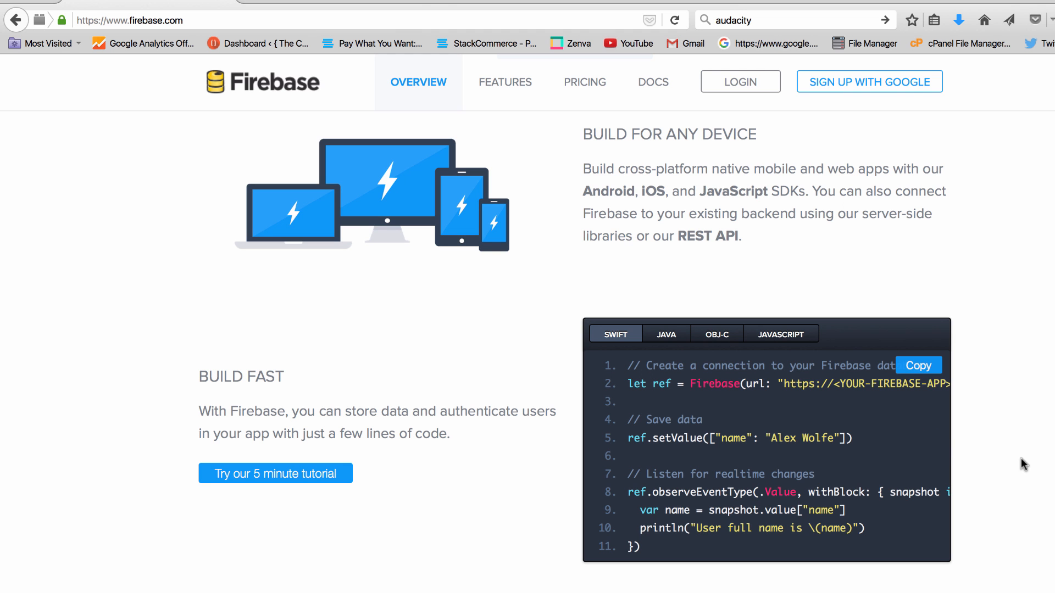
{"action": "scroll", "scroll_direction": "down", "scroll_amount": 3}
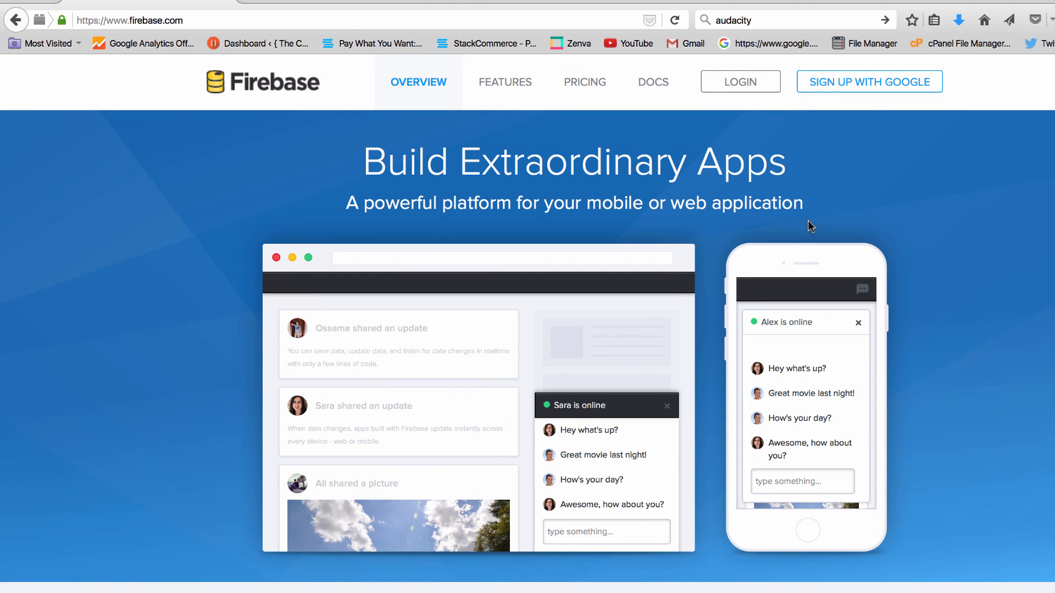
{"action": "mouse_move", "coordinate": [834, 159]}
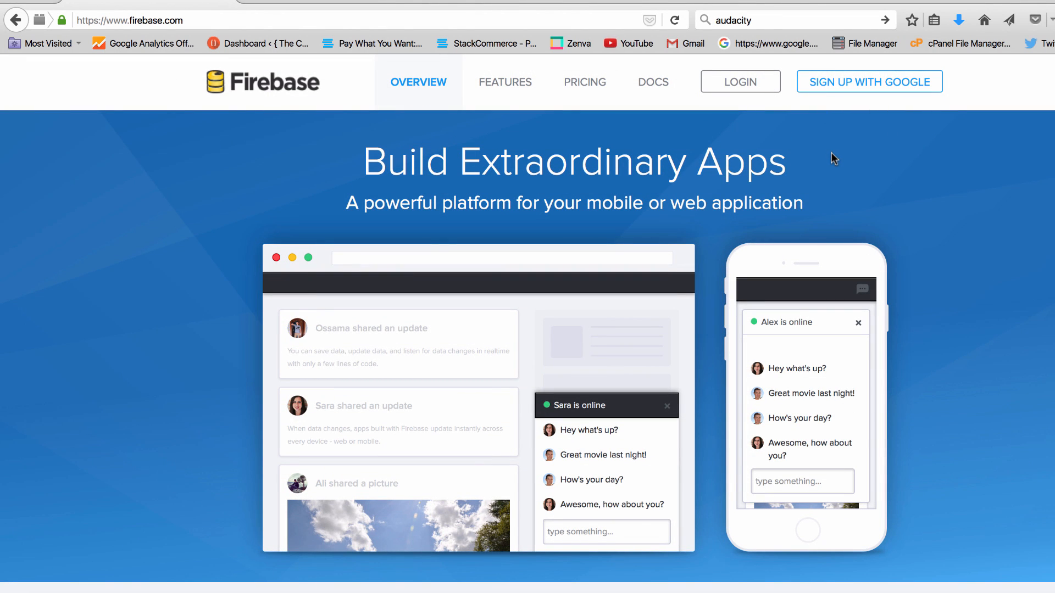
{"action": "mouse_move", "coordinate": [968, 116]}
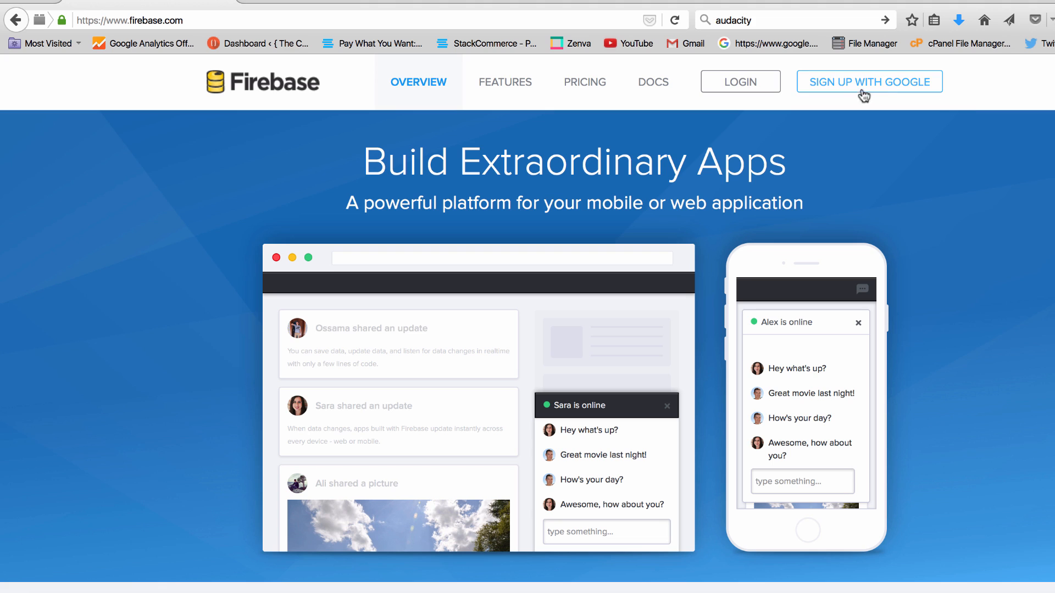
{"action": "mouse_move", "coordinate": [858, 174]}
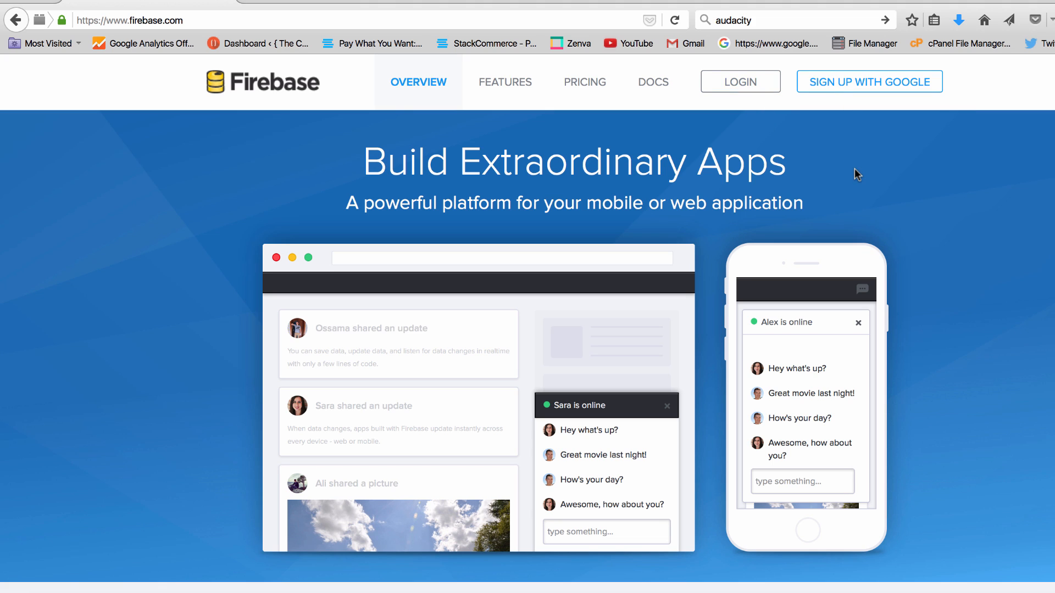
{"action": "left_click", "coordinate": [740, 81]}
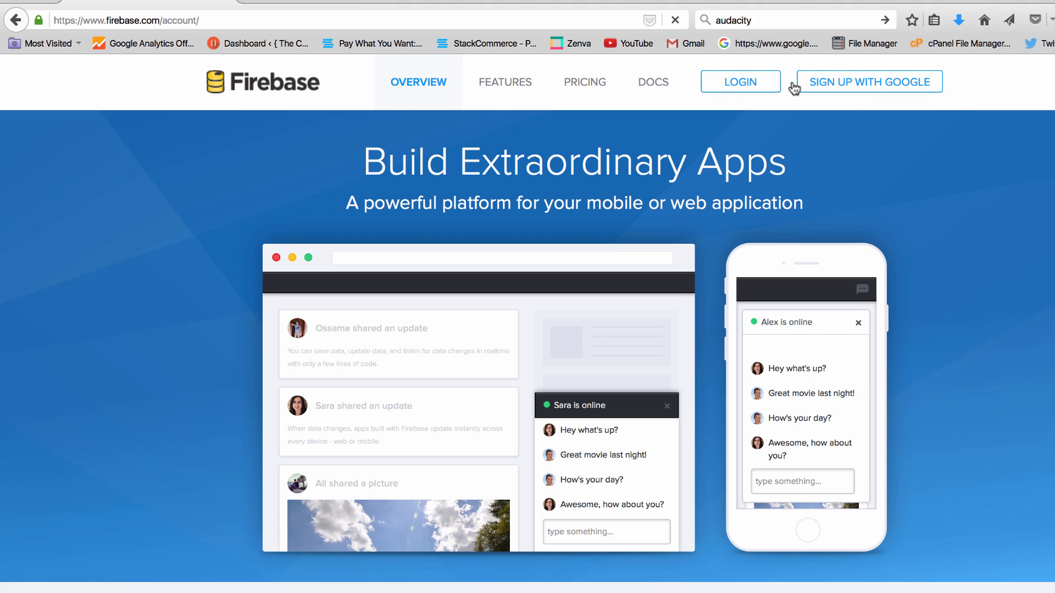
{"action": "left_click", "coordinate": [868, 81]}
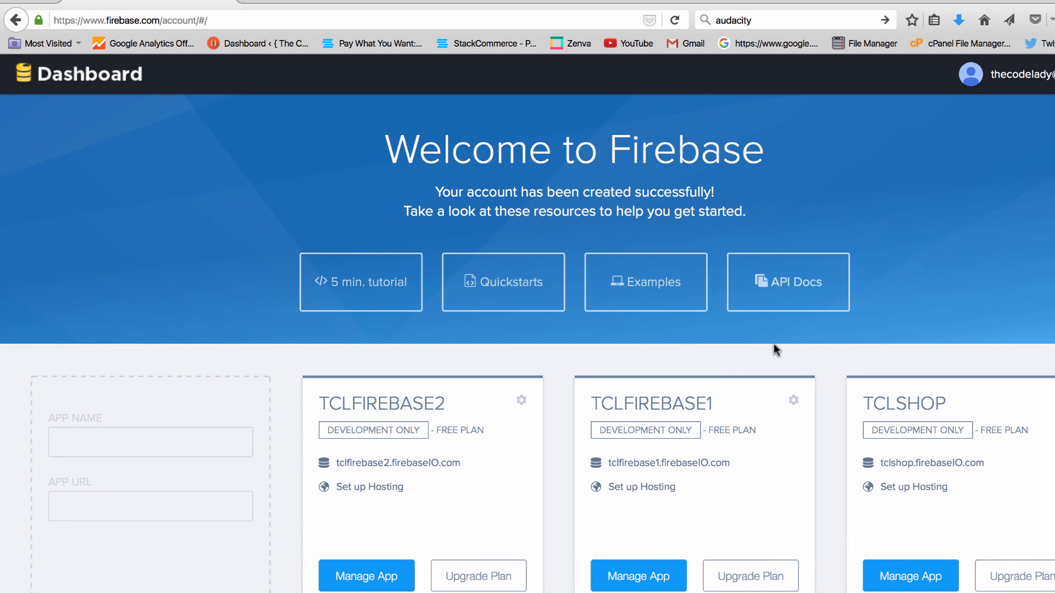
{"action": "mouse_move", "coordinate": [872, 284]}
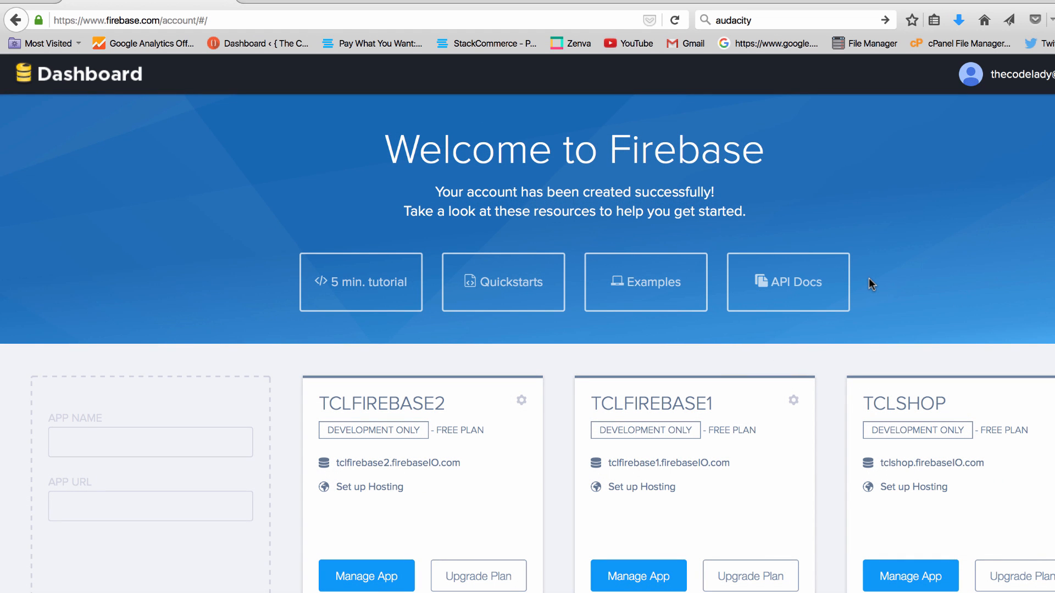
{"action": "scroll", "scroll_direction": "down", "scroll_amount": 3}
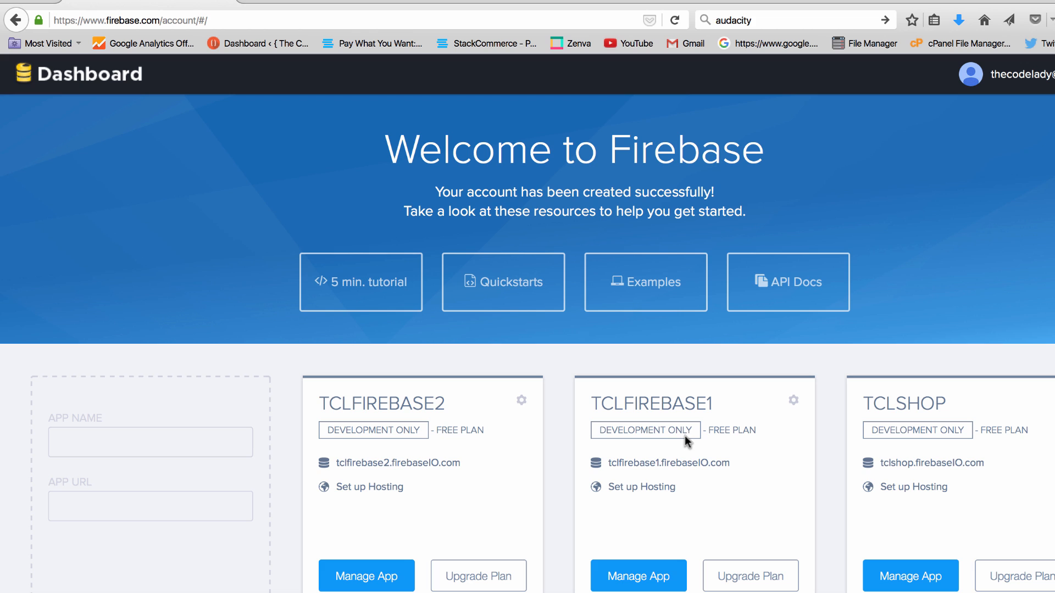
{"action": "mouse_move", "coordinate": [549, 344]}
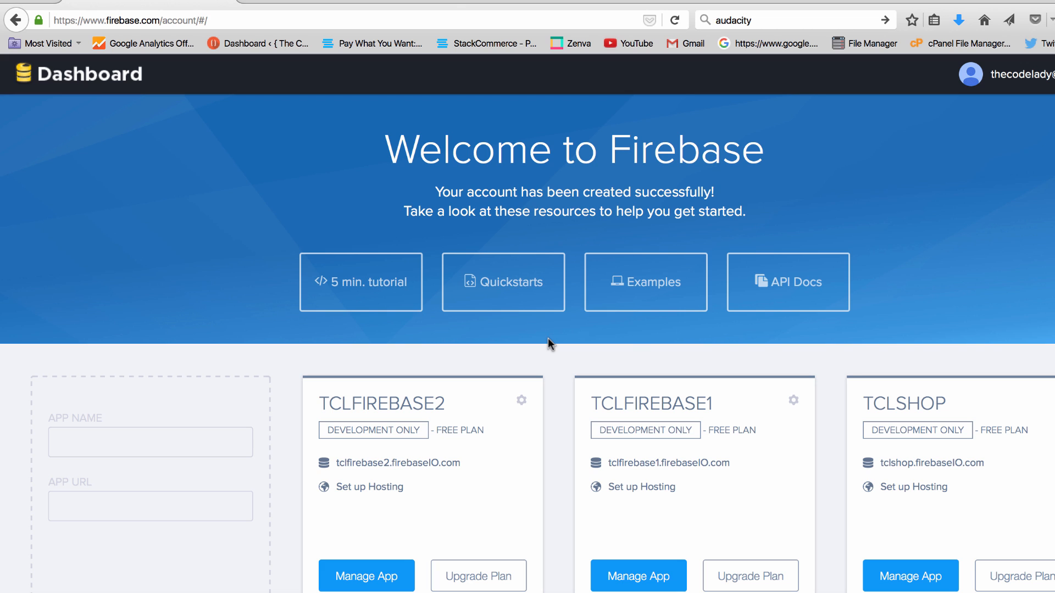
{"action": "mouse_move", "coordinate": [491, 256]}
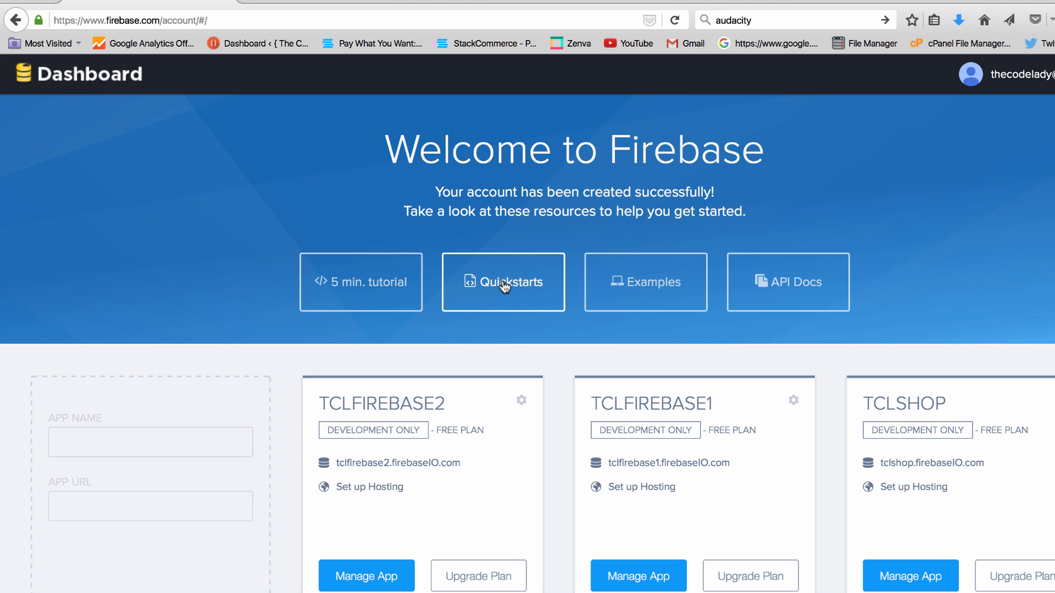
{"action": "left_click", "coordinate": [503, 282]}
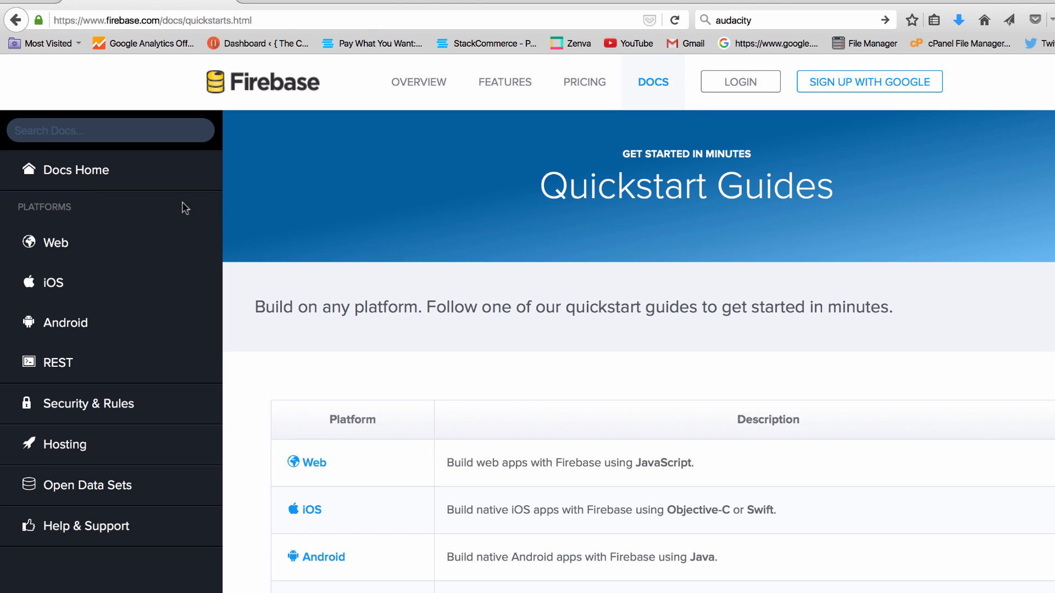
{"action": "left_click", "coordinate": [51, 281]}
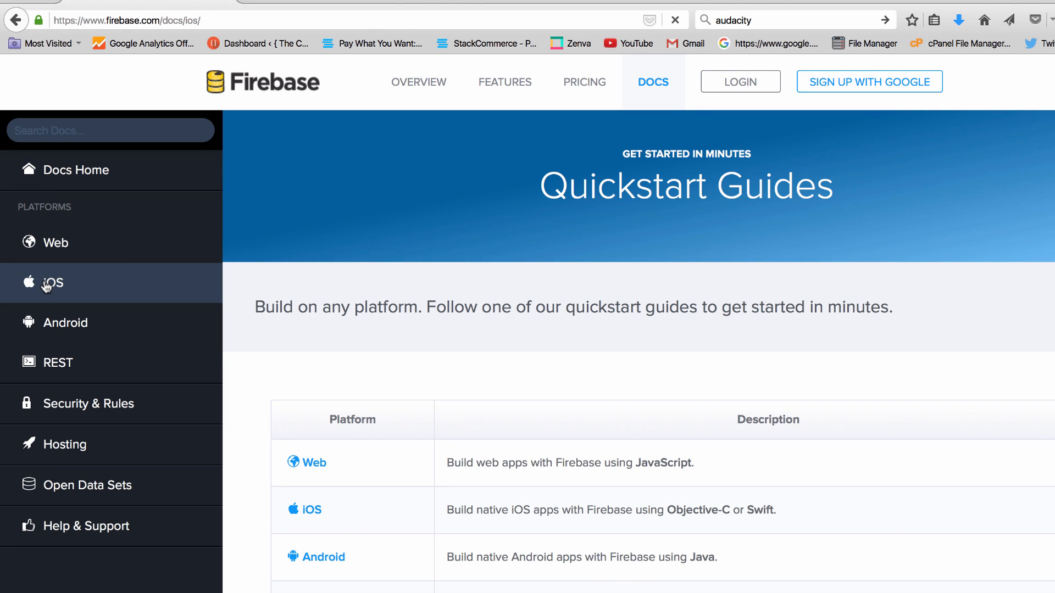
{"action": "left_click", "coordinate": [51, 282]}
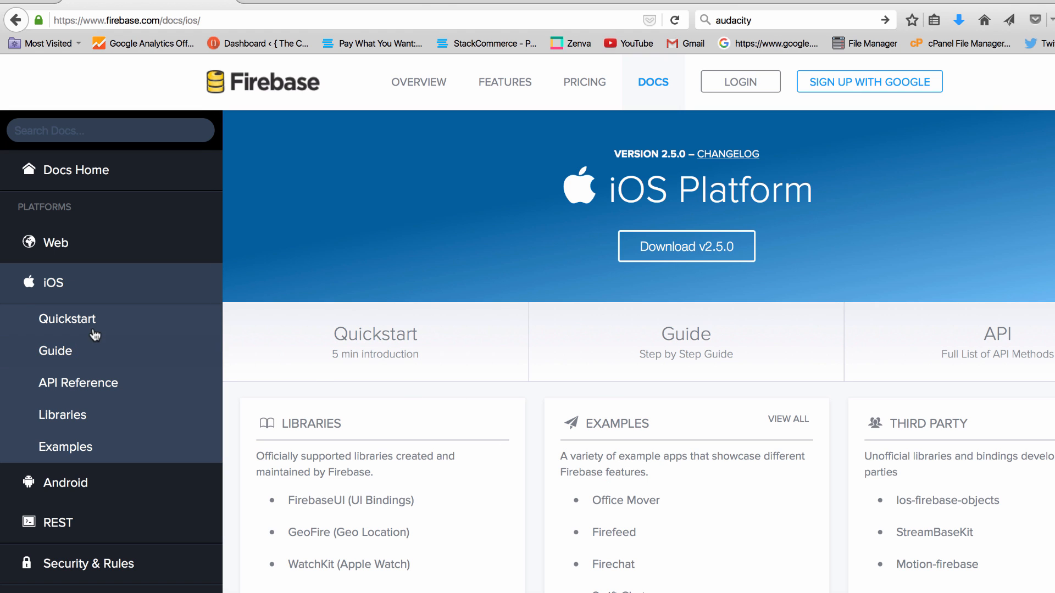
{"action": "left_click", "coordinate": [55, 350]}
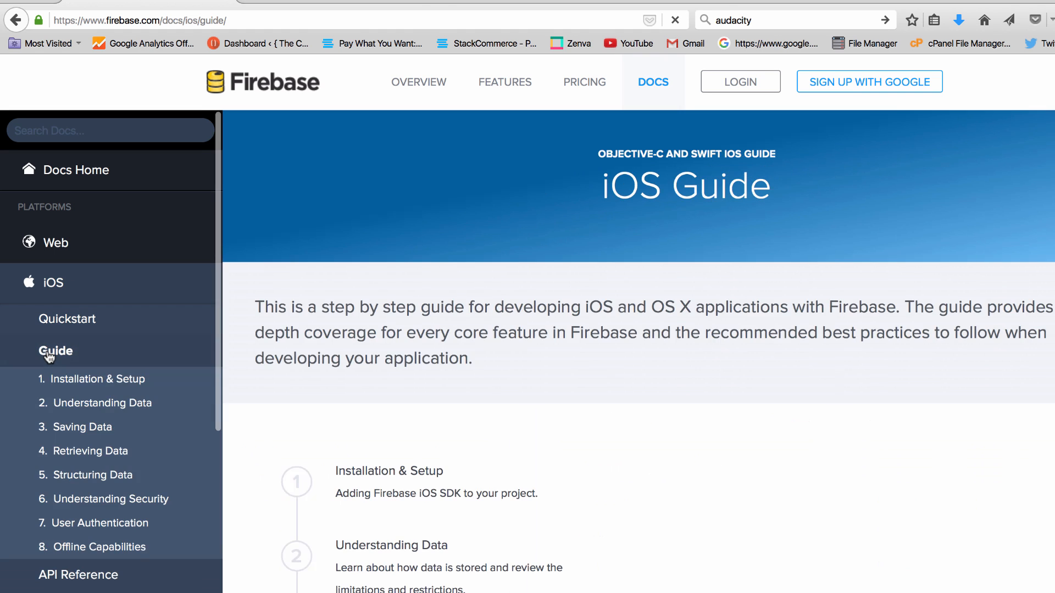
{"action": "scroll", "scroll_direction": "down", "scroll_amount": 3}
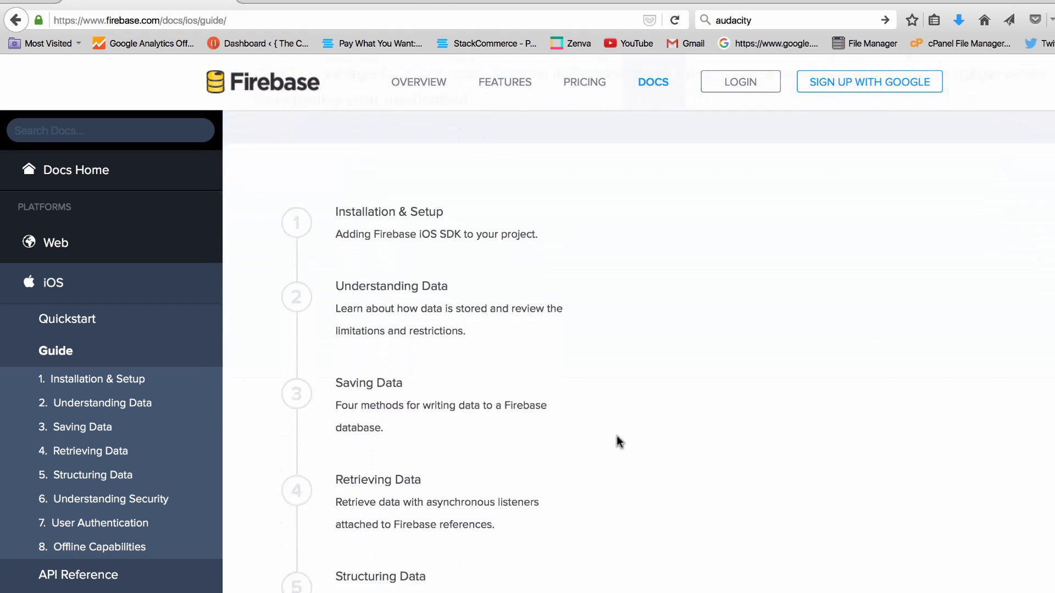
{"action": "scroll", "scroll_direction": "down", "scroll_amount": 3}
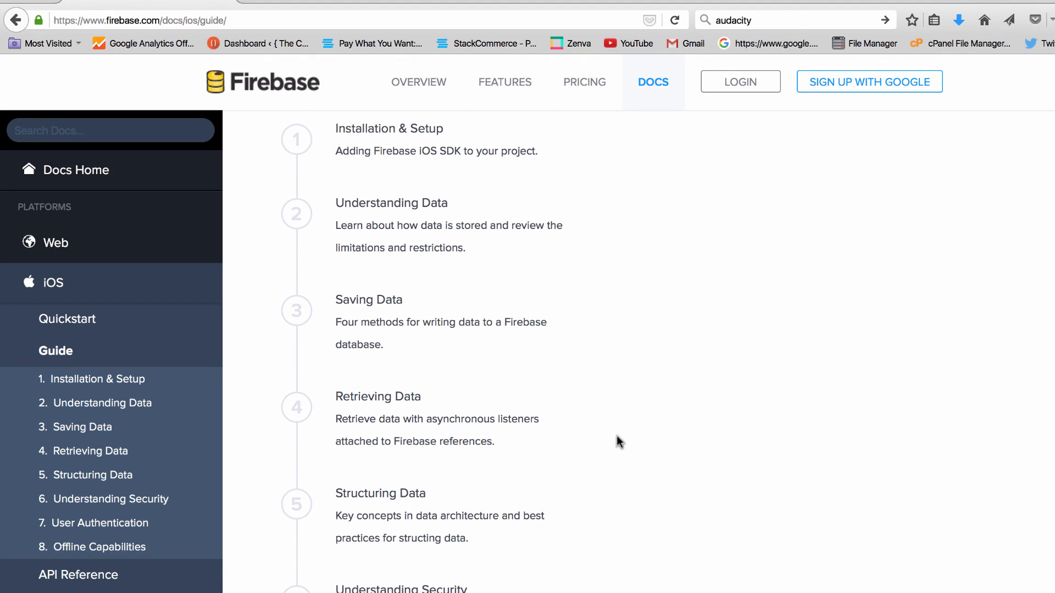
{"action": "scroll", "scroll_direction": "down", "scroll_amount": 3}
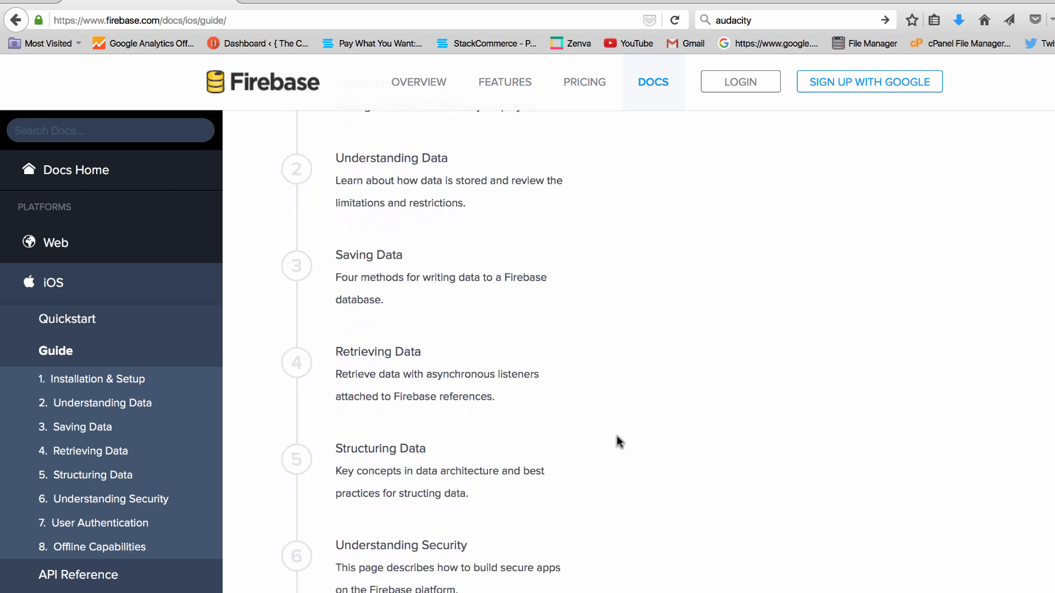
{"action": "scroll", "scroll_direction": "down", "scroll_amount": 3}
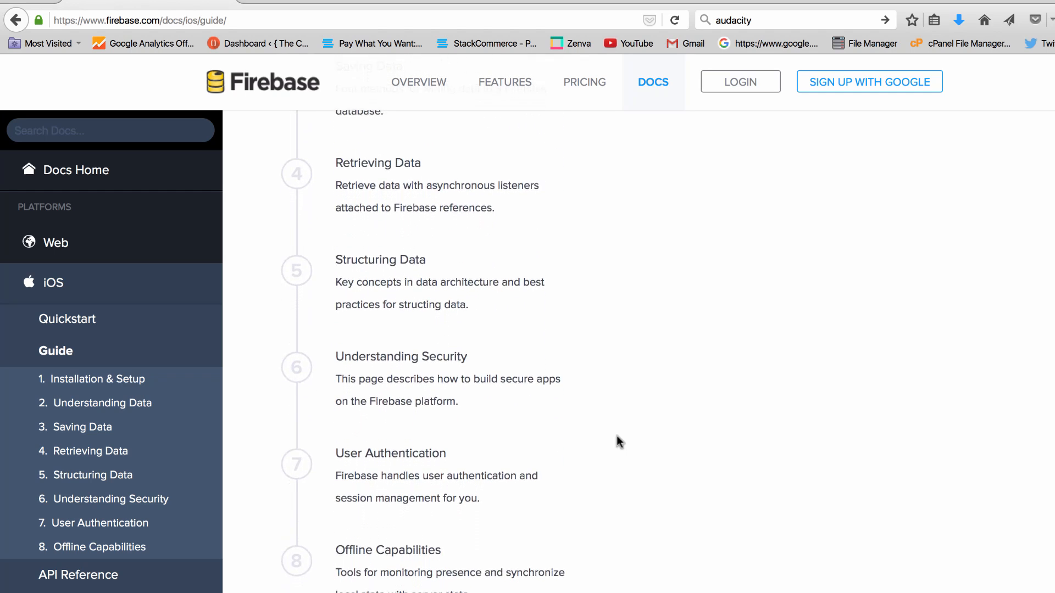
{"action": "scroll", "scroll_direction": "down", "scroll_amount": 3}
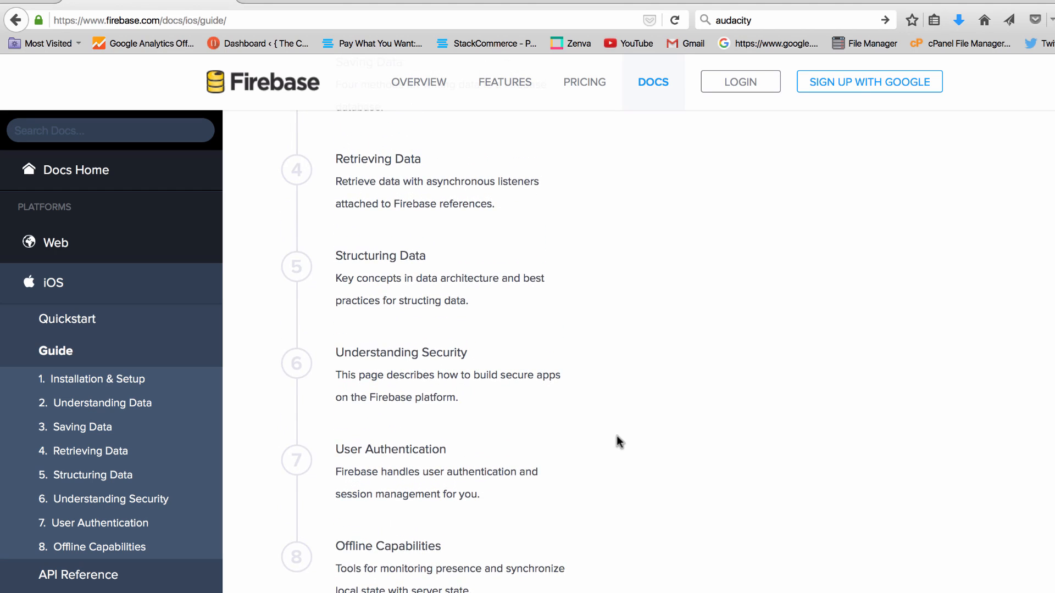
{"action": "scroll", "scroll_direction": "up", "scroll_amount": 3}
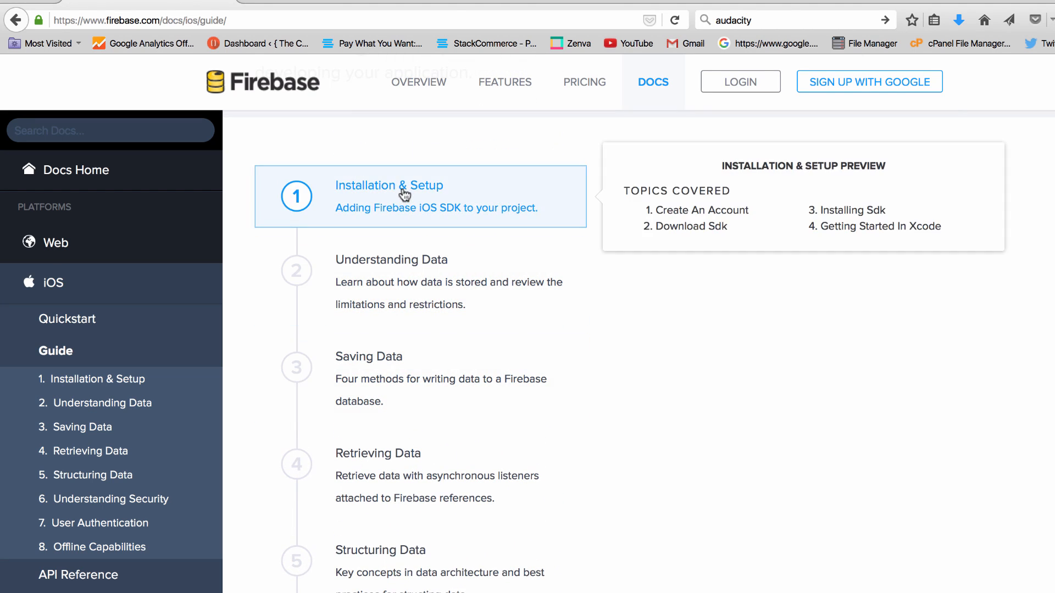
{"action": "mouse_move", "coordinate": [477, 206]}
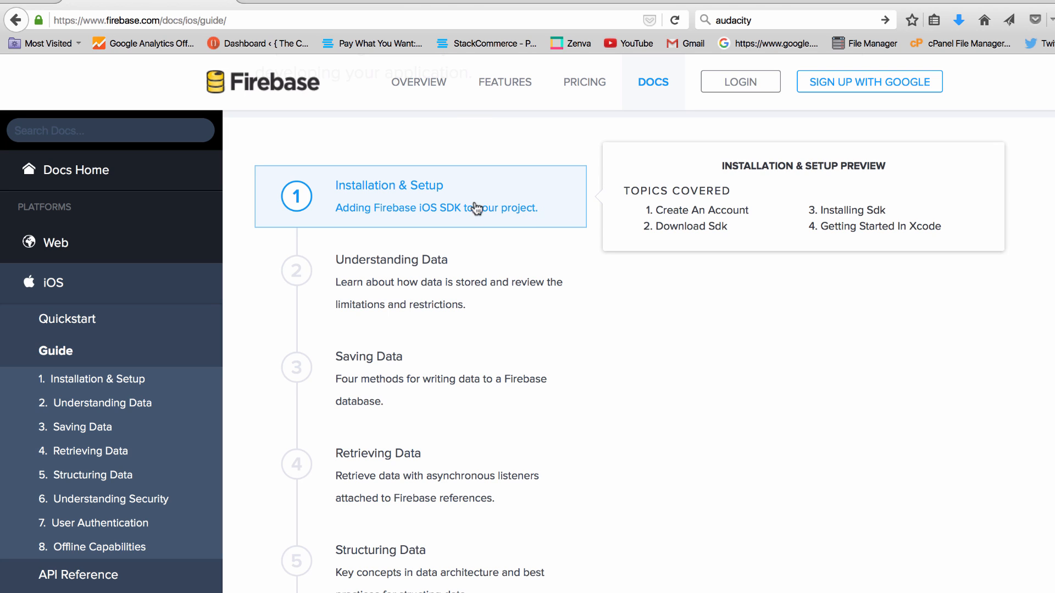
{"action": "mouse_move", "coordinate": [568, 212]}
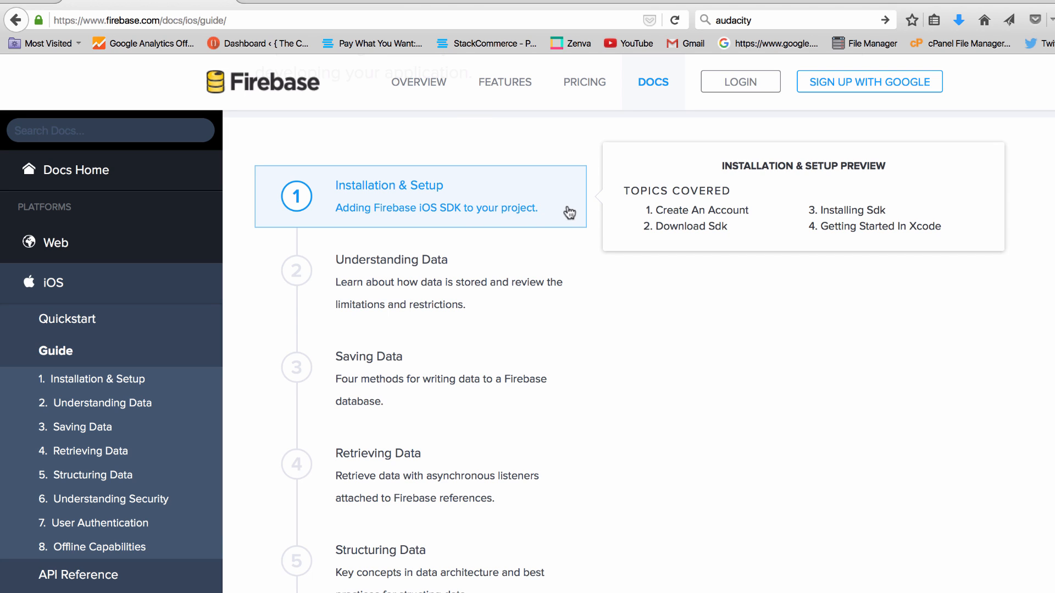
{"action": "mouse_move", "coordinate": [551, 213]}
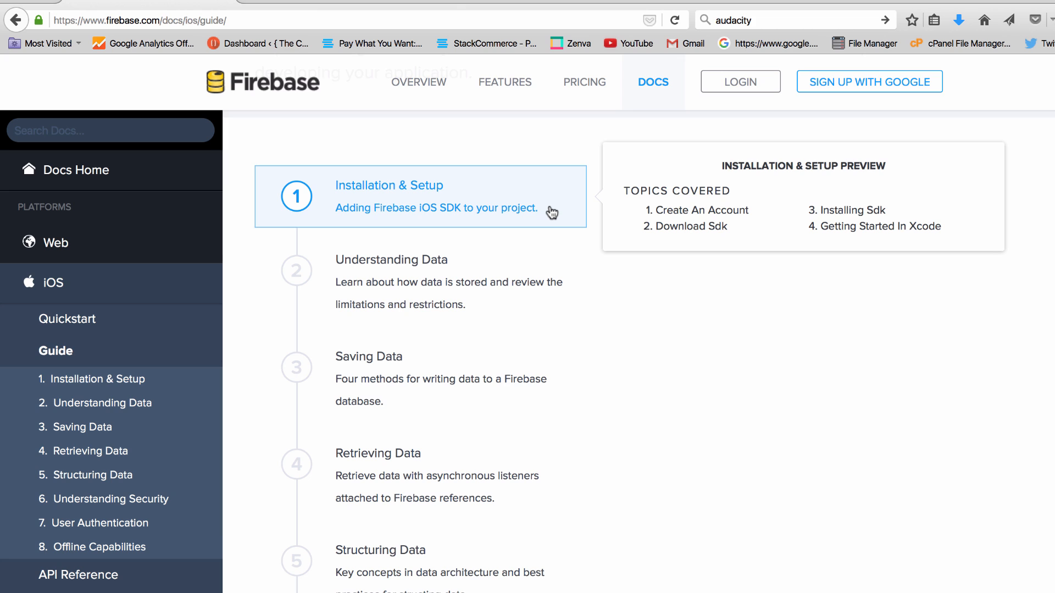
{"action": "mouse_move", "coordinate": [454, 76]}
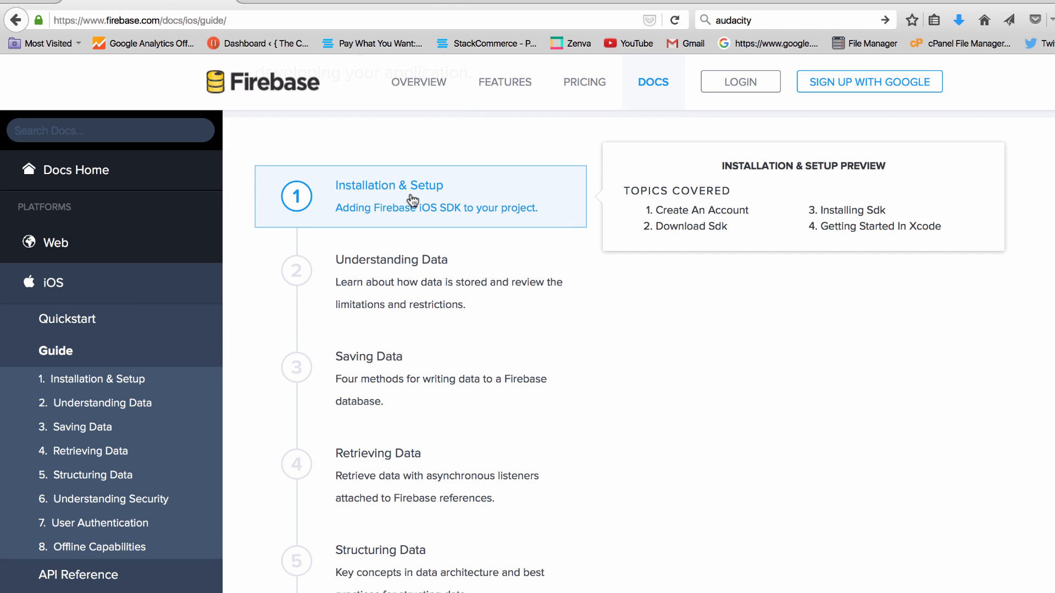
{"action": "mouse_move", "coordinate": [123, 6]}
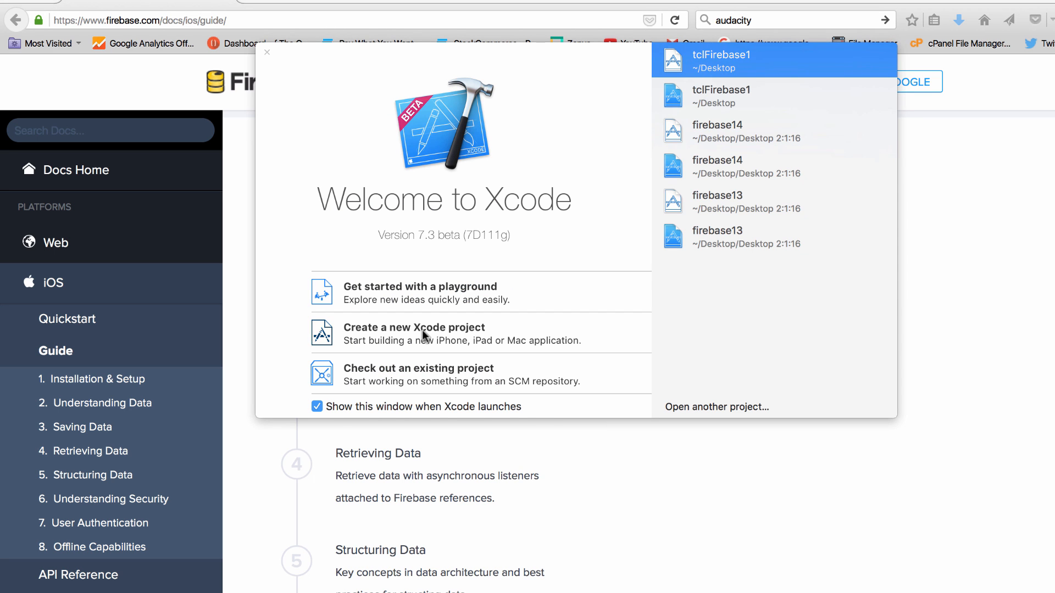
Create a Single View Application named tcleFirebase1 and save it to the Desktop
{"action": "left_click", "coordinate": [413, 332]}
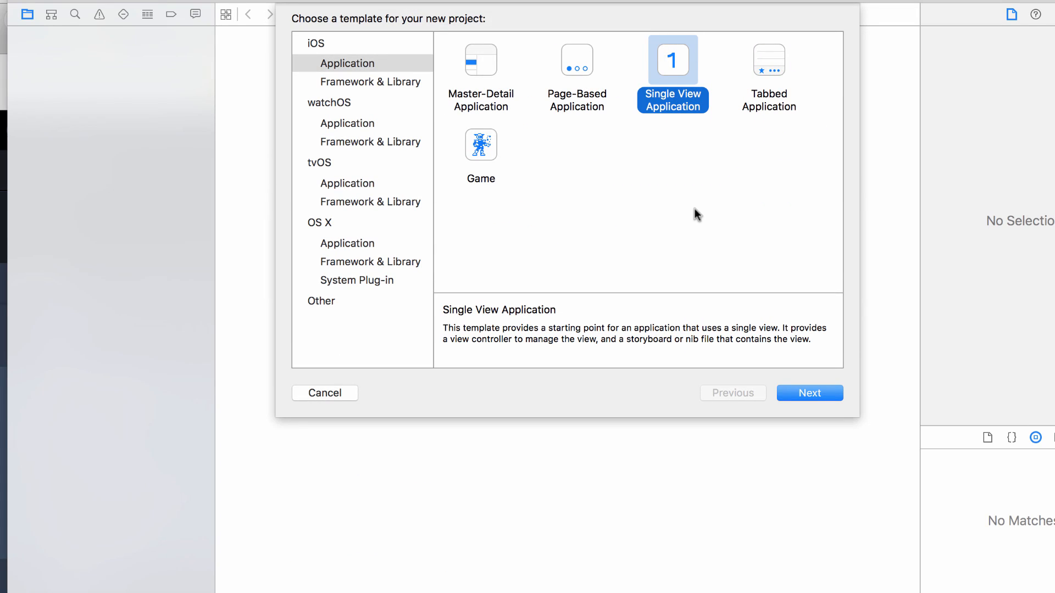
{"action": "left_click", "coordinate": [809, 392]}
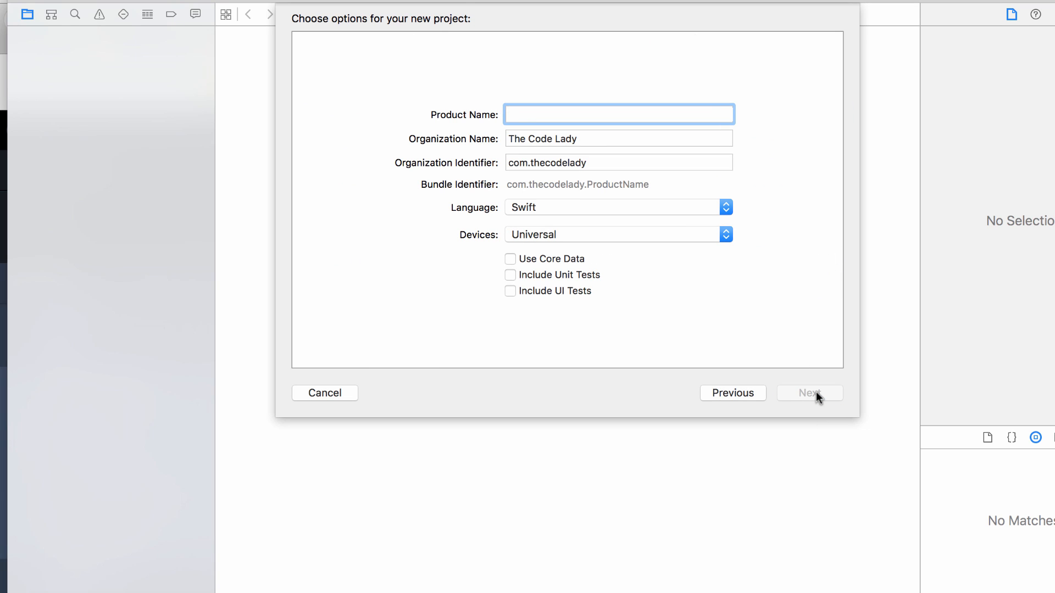
{"action": "type", "text": "TC"}
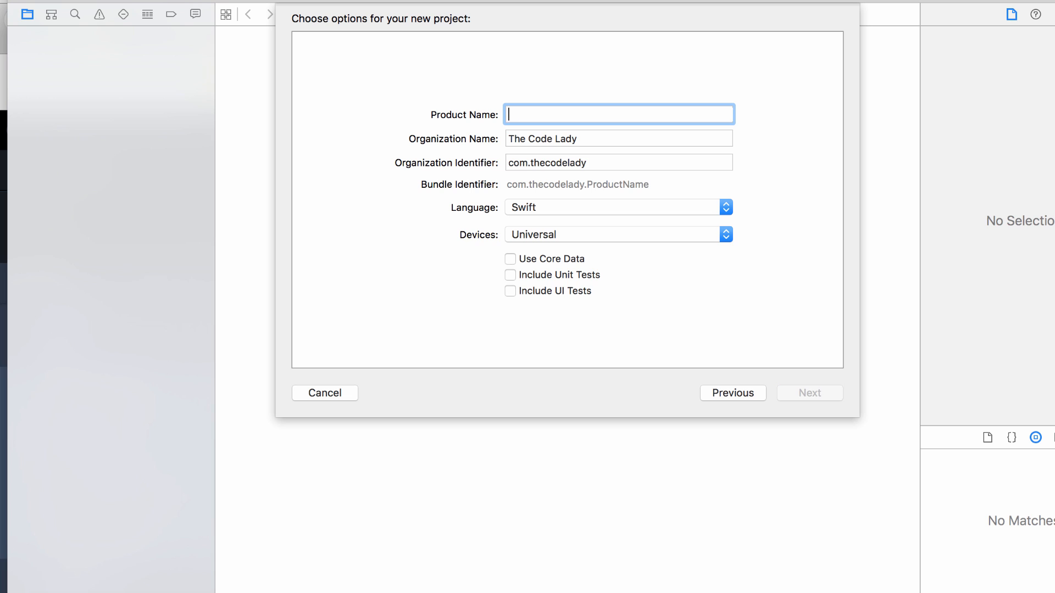
{"action": "type", "text": "tcle"}
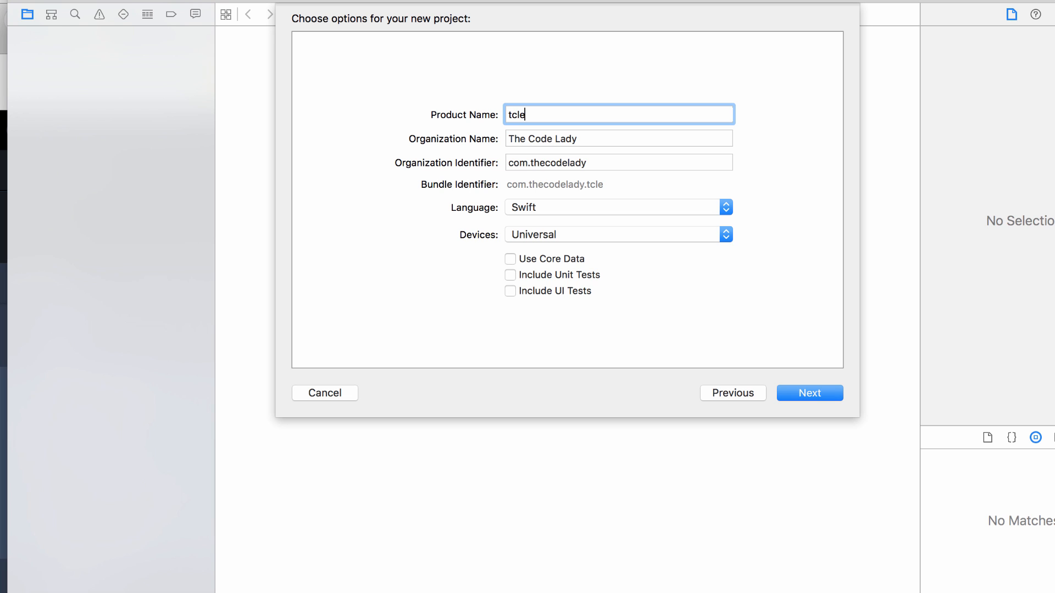
{"action": "type", "text": "Fir"}
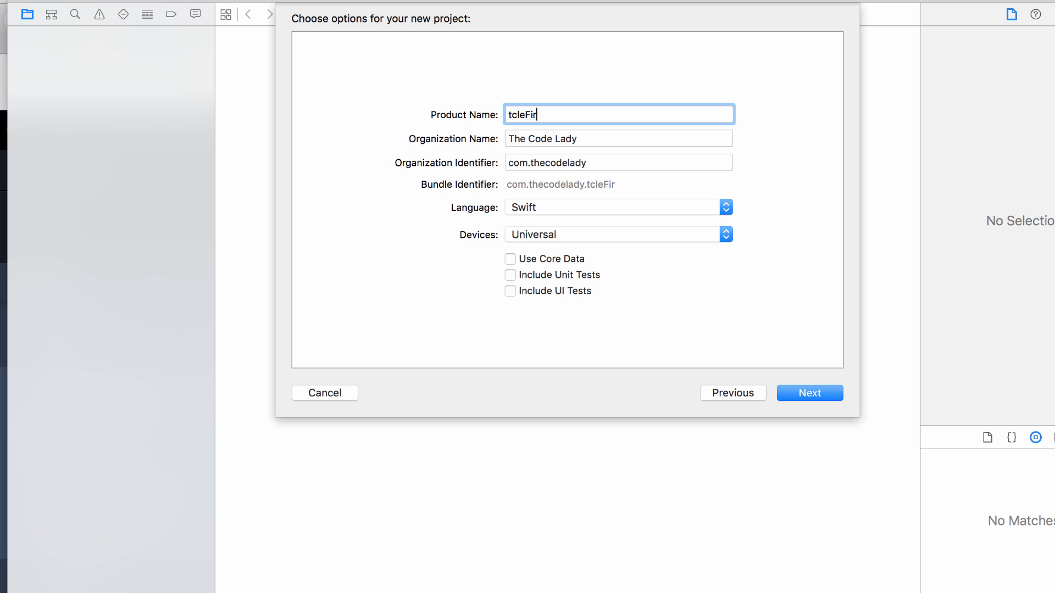
{"action": "type", "text": "ebase"}
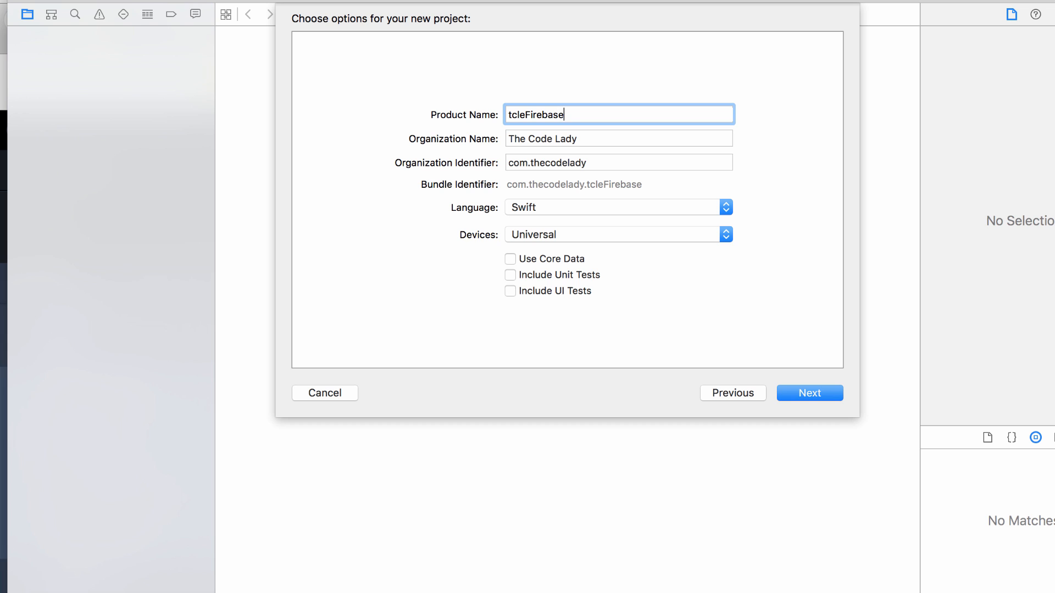
{"action": "type", "text": "1"}
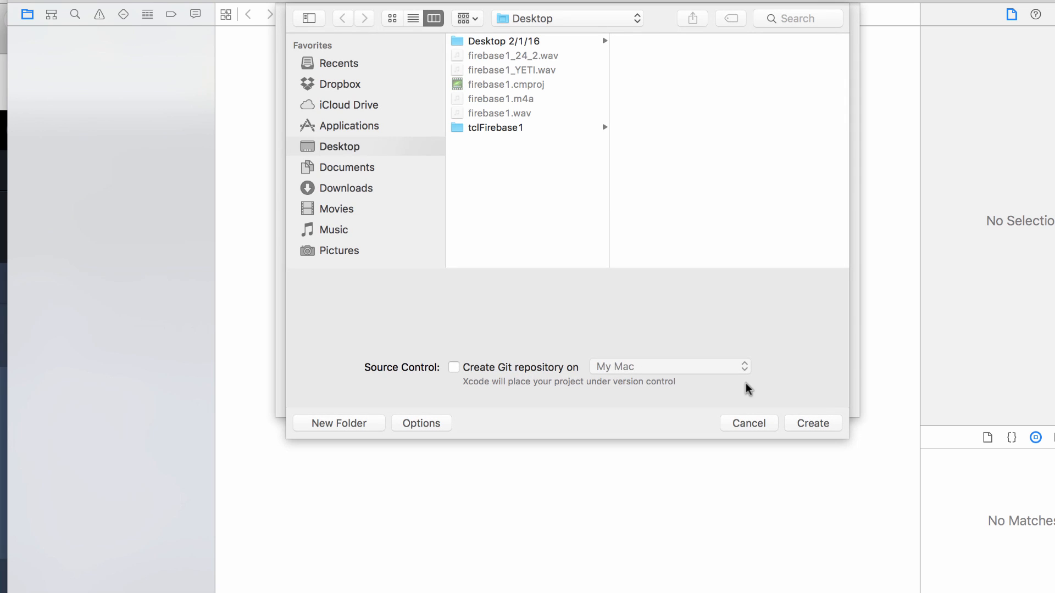
{"action": "left_click", "coordinate": [811, 423]}
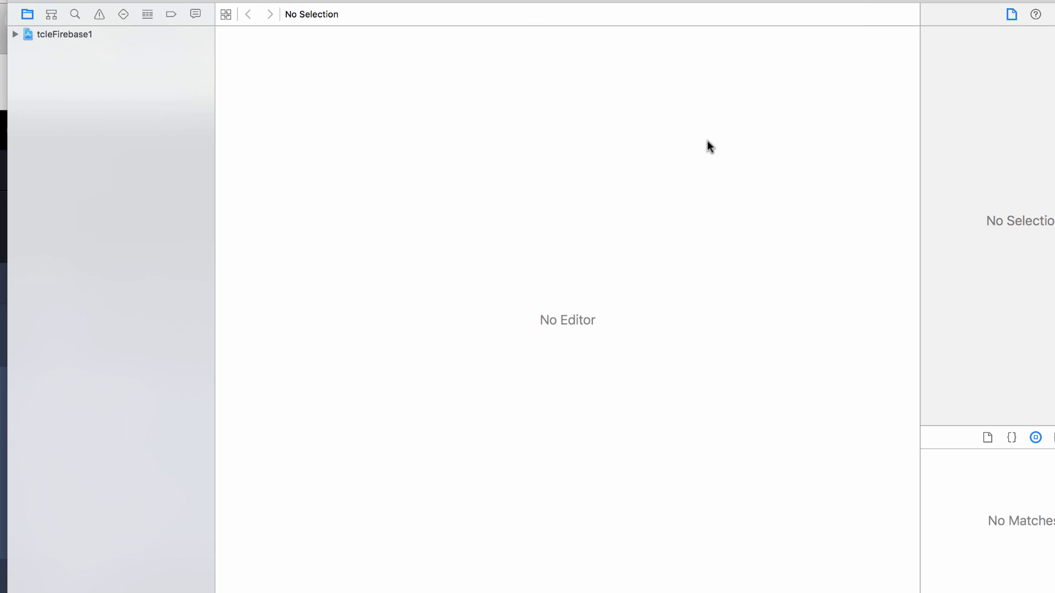
Select the tcleFirebase1 project in the navigator to show its General settings and files
{"action": "left_click", "coordinate": [65, 34]}
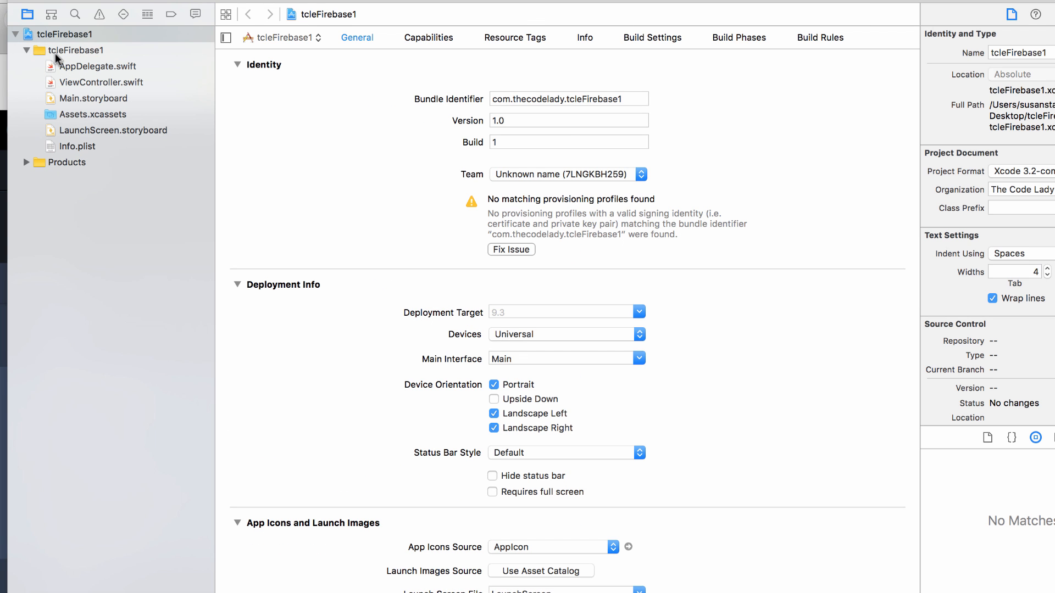
{"action": "left_click", "coordinate": [67, 34]}
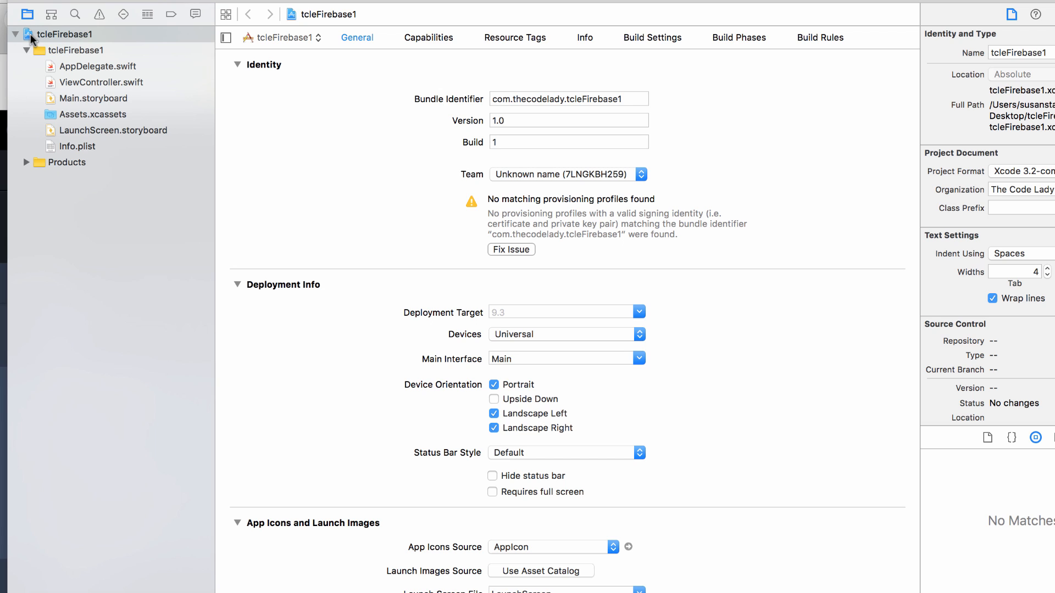
{"action": "mouse_move", "coordinate": [53, 42]}
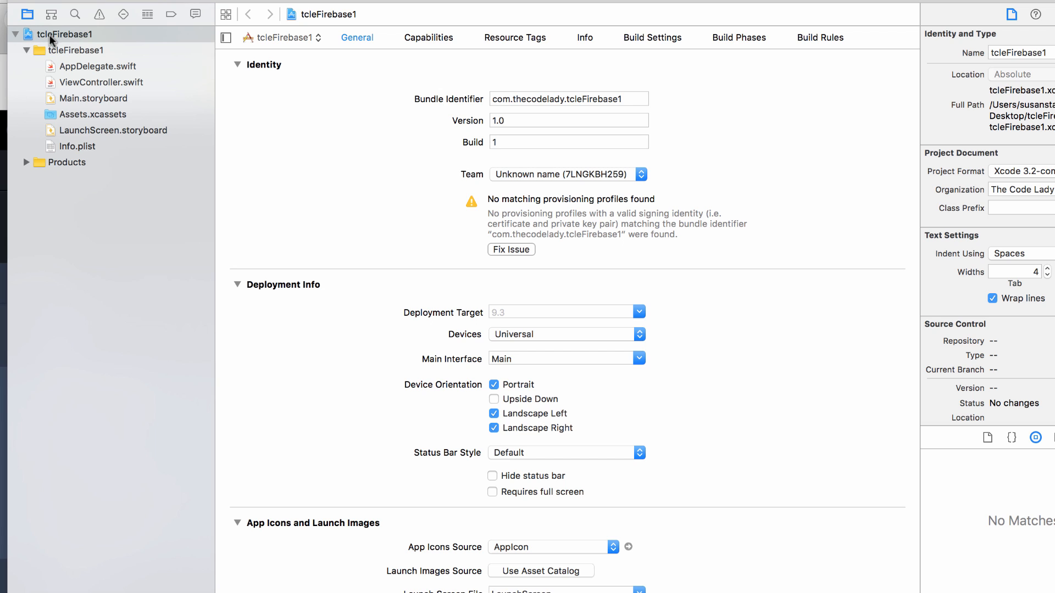
{"action": "mouse_move", "coordinate": [164, 42]}
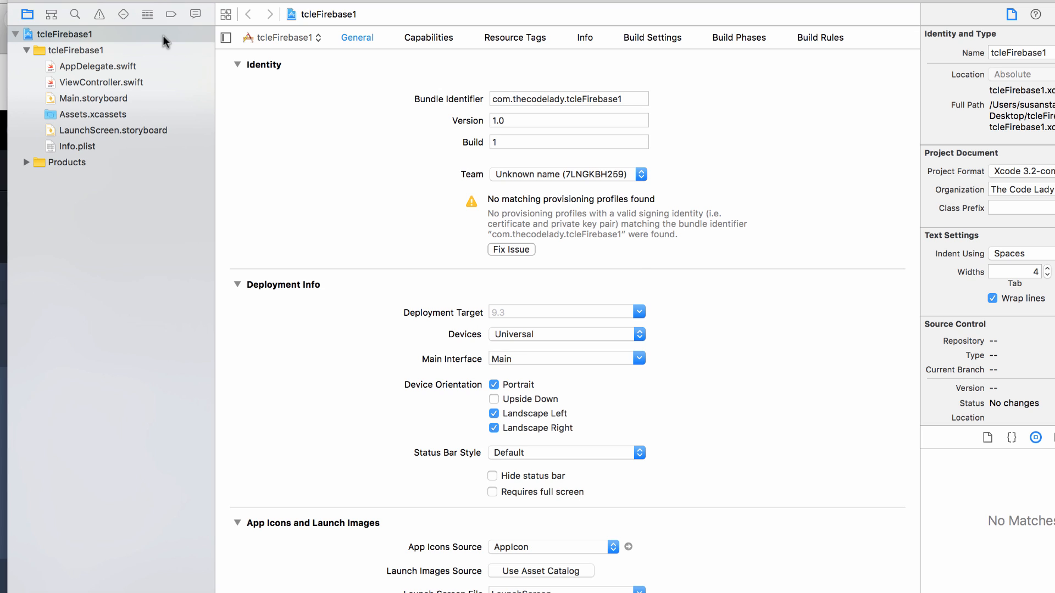
{"action": "mouse_move", "coordinate": [634, 261]}
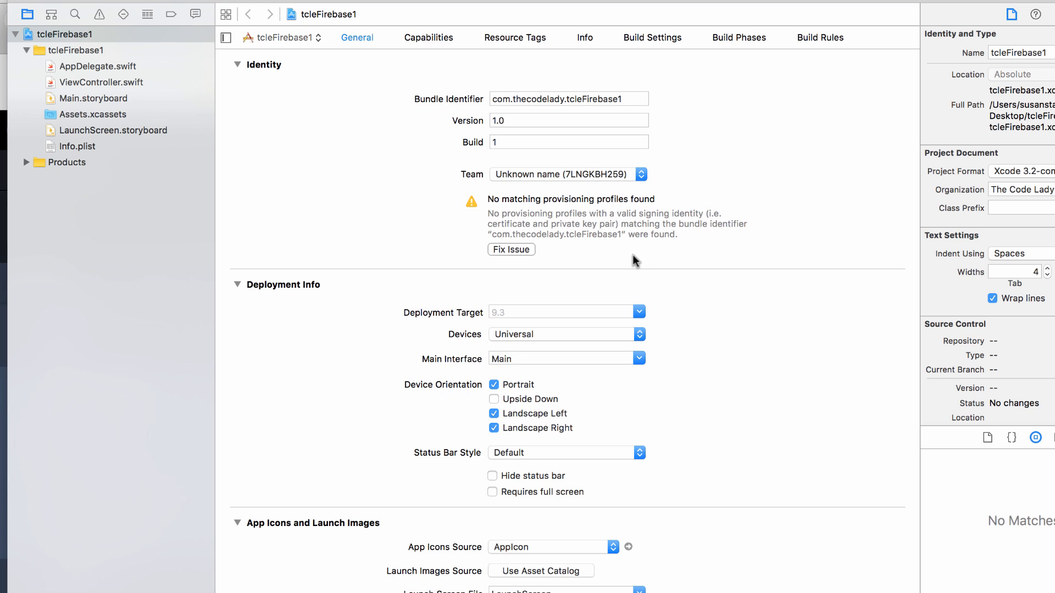
{"action": "mouse_move", "coordinate": [258, 197]}
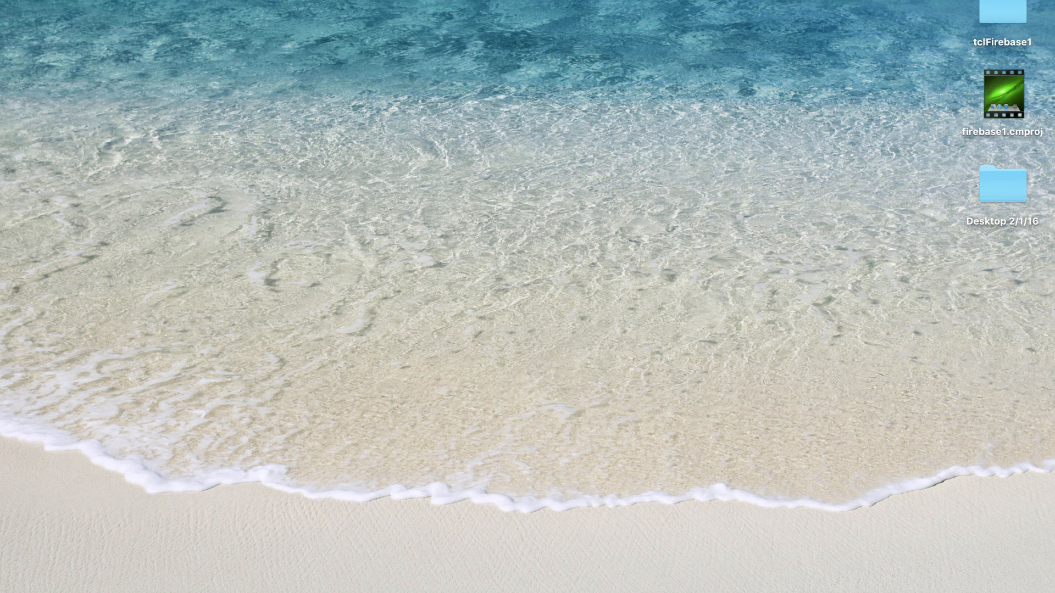
{"action": "mouse_move", "coordinate": [1041, 93]}
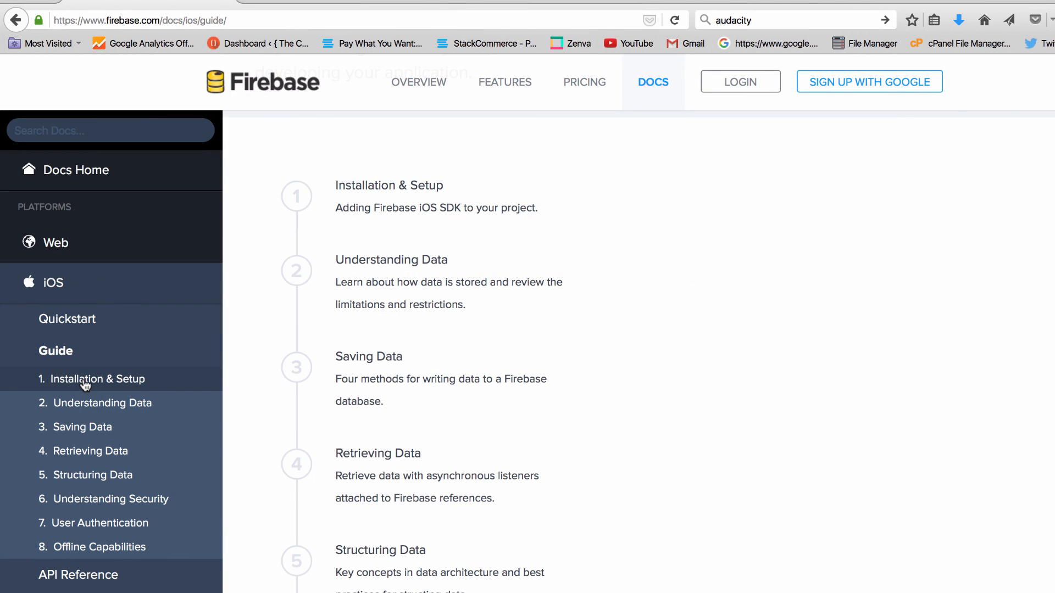
Open the CocoaPods Getting Started guide, scroll through it, and bring up Spotlight
{"action": "left_click", "coordinate": [96, 378]}
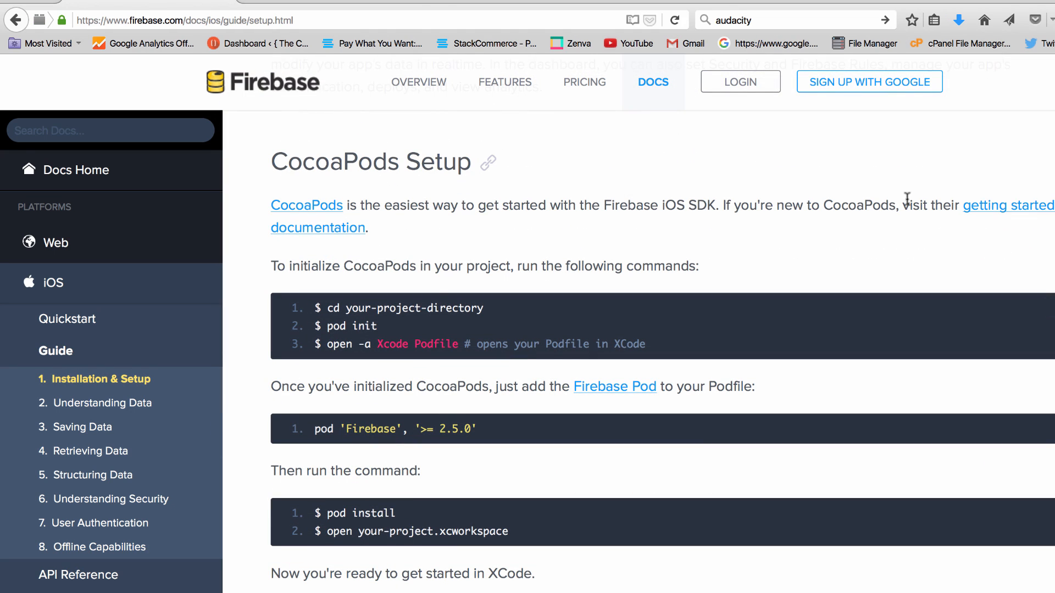
{"action": "mouse_move", "coordinate": [1018, 219]}
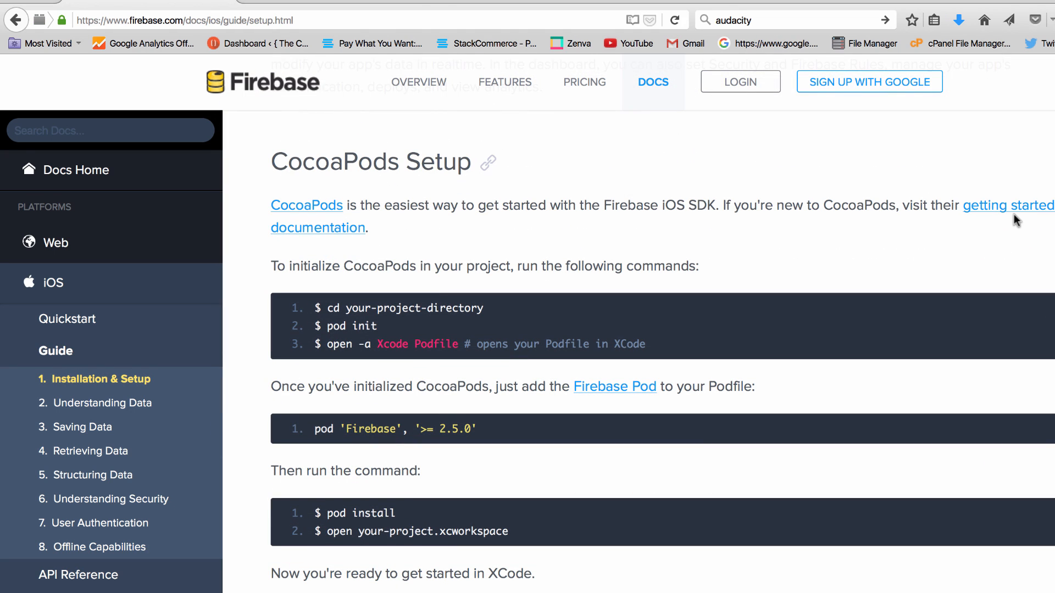
{"action": "mouse_move", "coordinate": [1018, 224]}
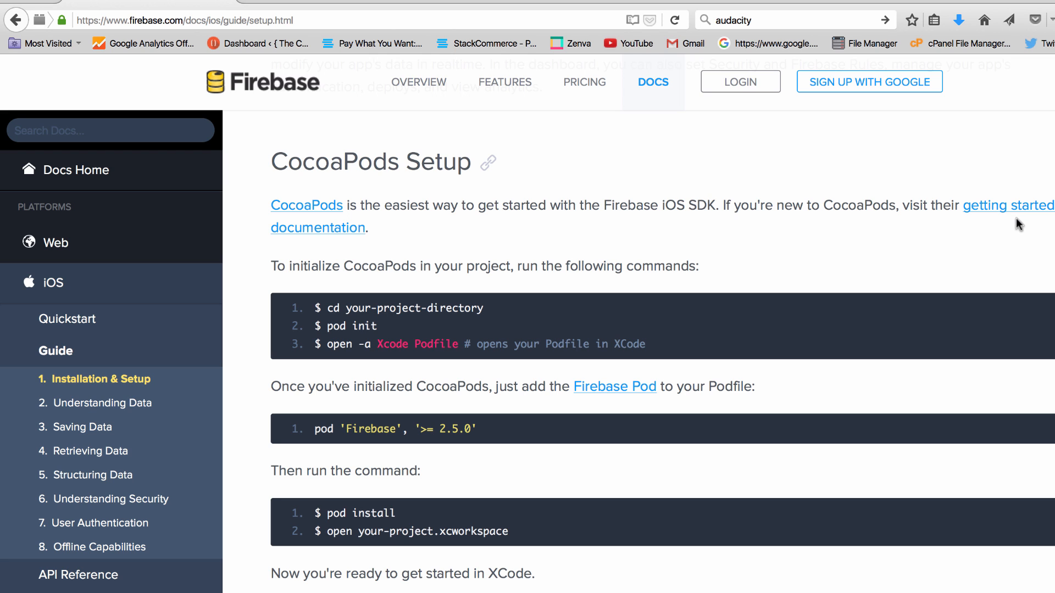
{"action": "mouse_move", "coordinate": [404, 5]}
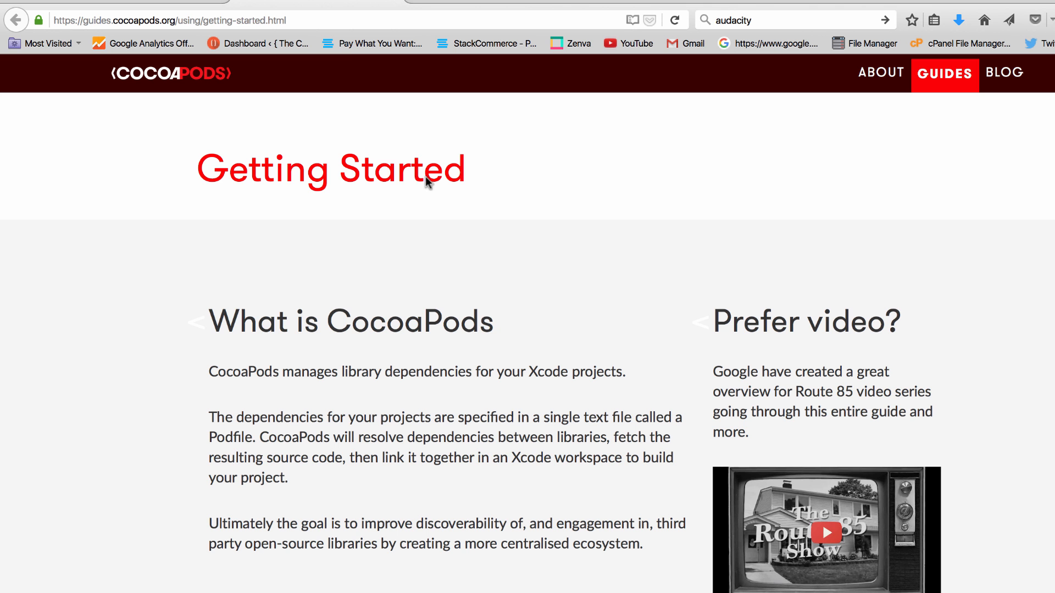
{"action": "scroll", "scroll_direction": "down", "scroll_amount": 3}
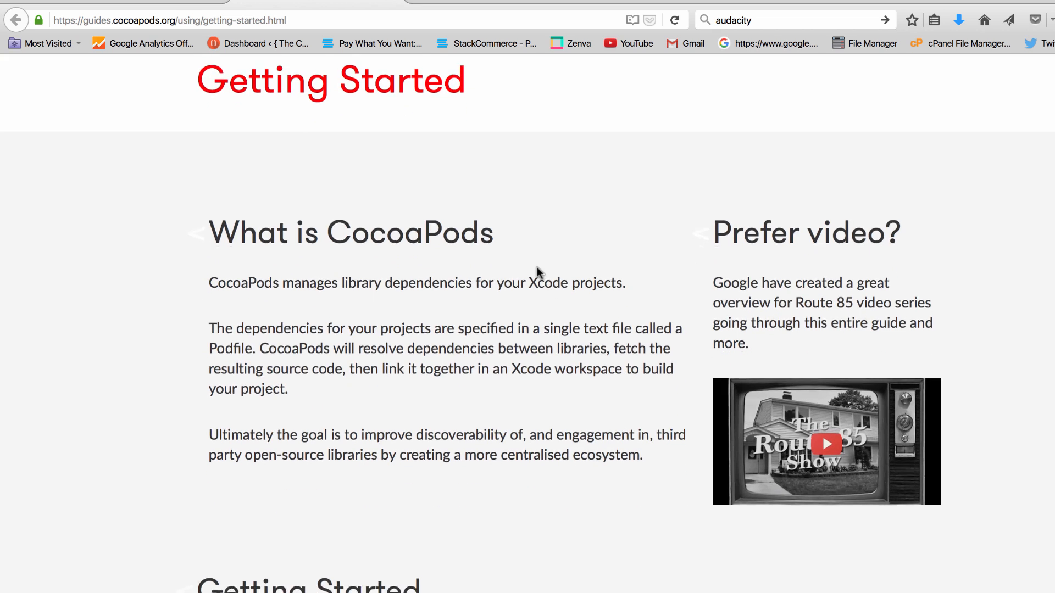
{"action": "scroll", "scroll_direction": "down", "scroll_amount": 3}
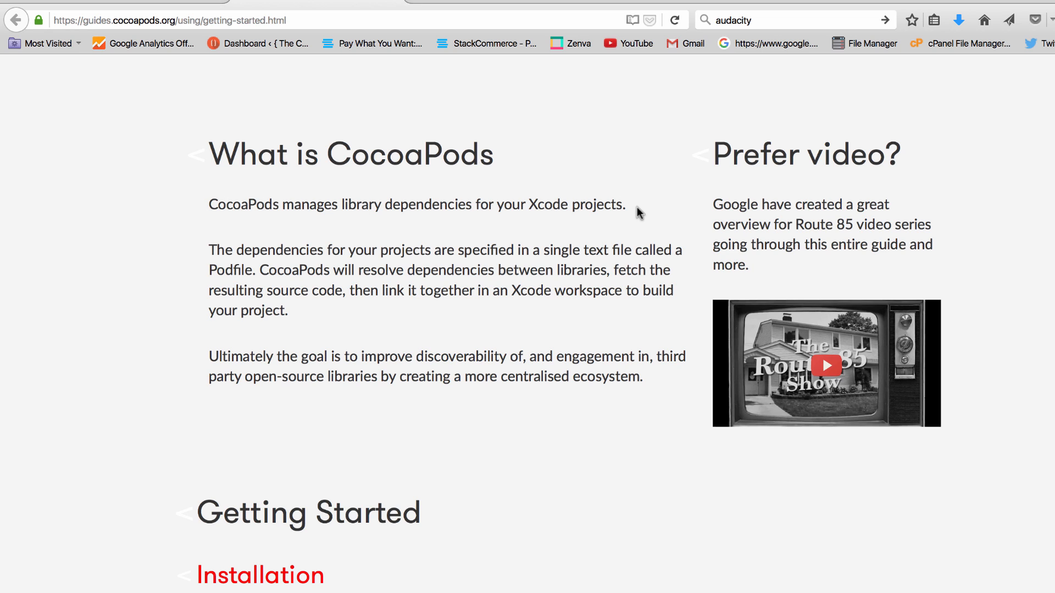
{"action": "key", "text": "cmd+space"}
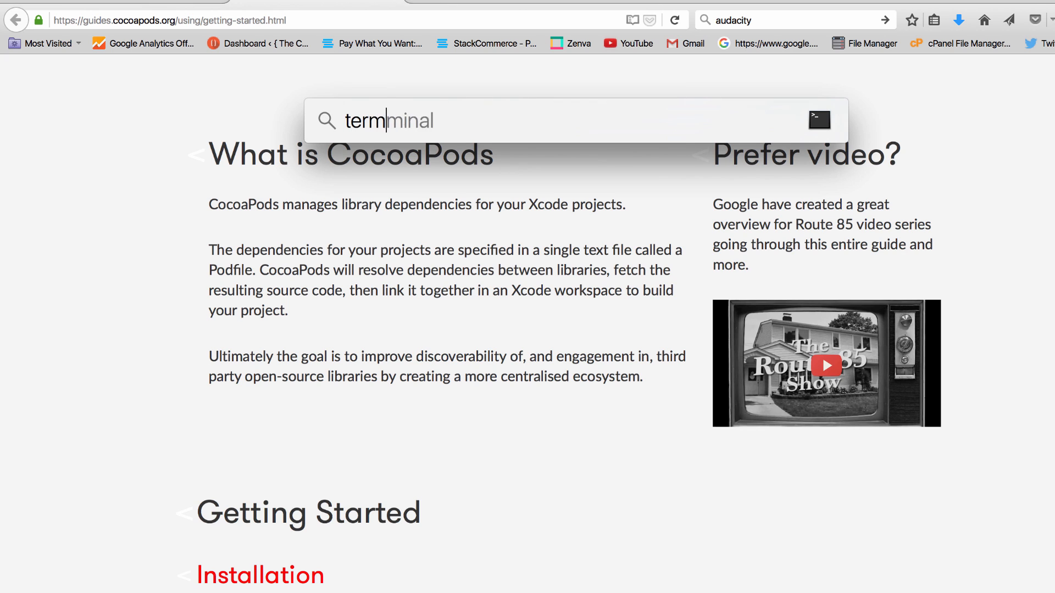
Launch Terminal from Applications > Utilities in Finder
{"action": "left_click", "coordinate": [819, 120]}
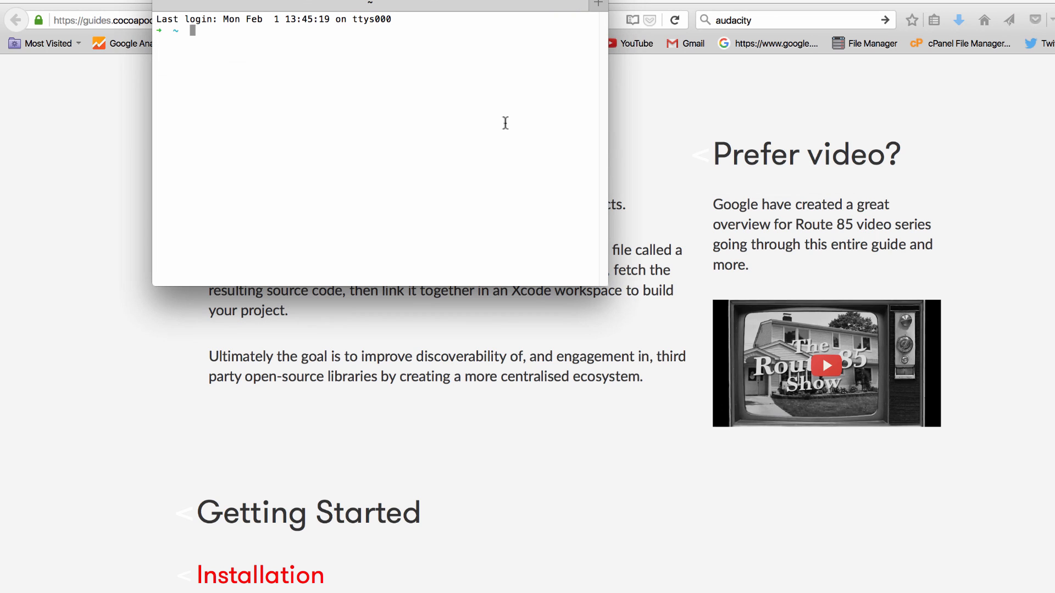
{"action": "mouse_move", "coordinate": [495, 68]}
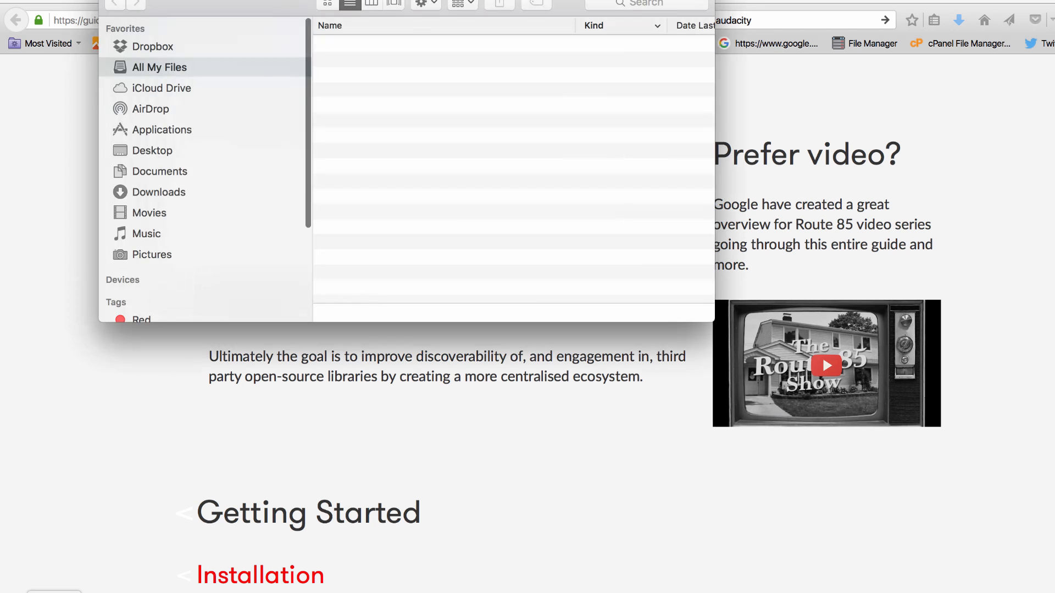
{"action": "left_click", "coordinate": [162, 129]}
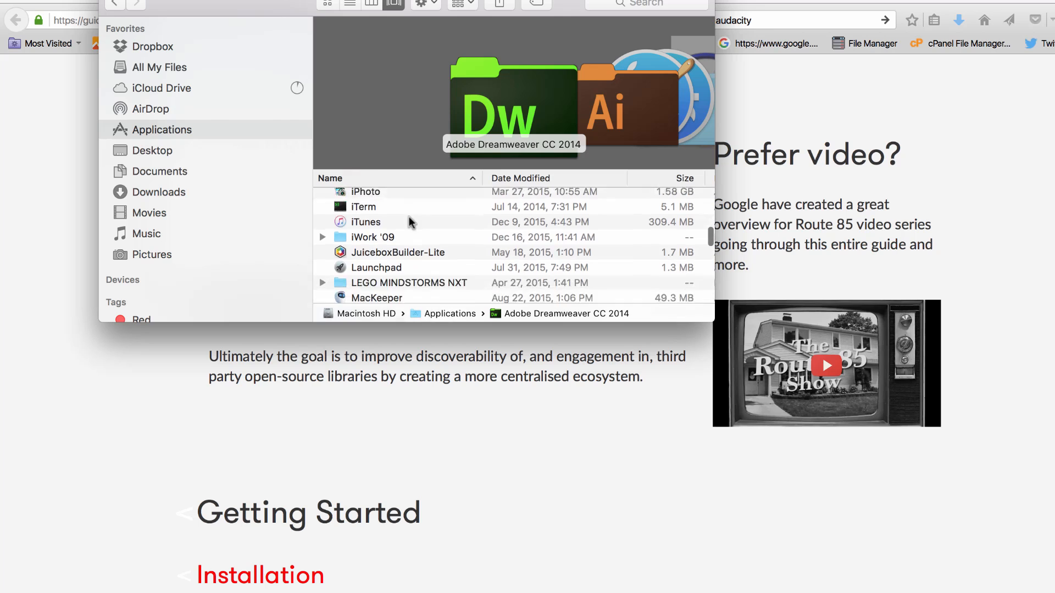
{"action": "scroll", "scroll_direction": "down", "scroll_amount": 3}
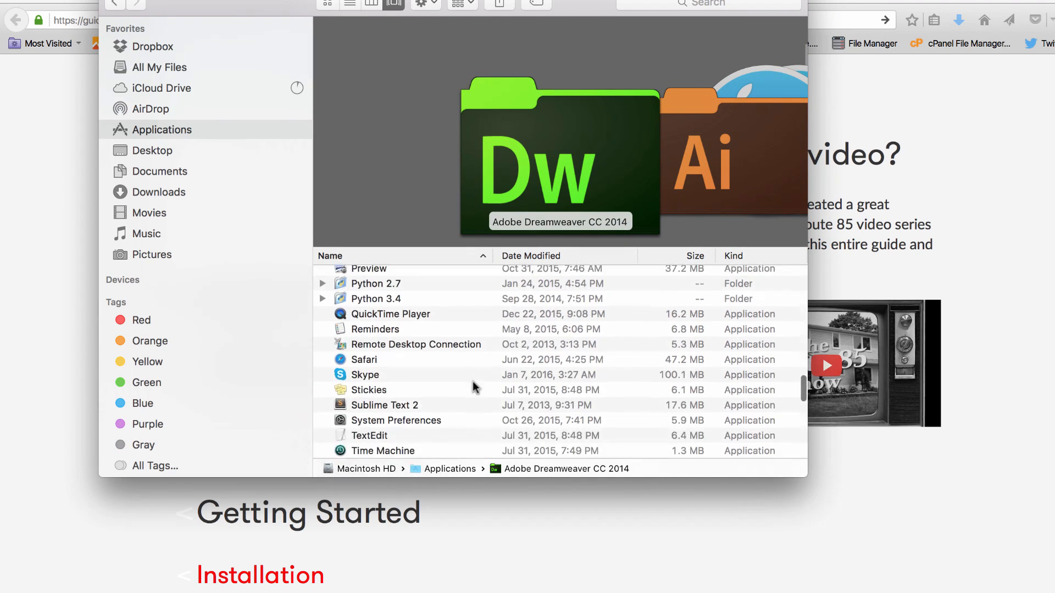
{"action": "scroll", "scroll_direction": "down", "scroll_amount": 3}
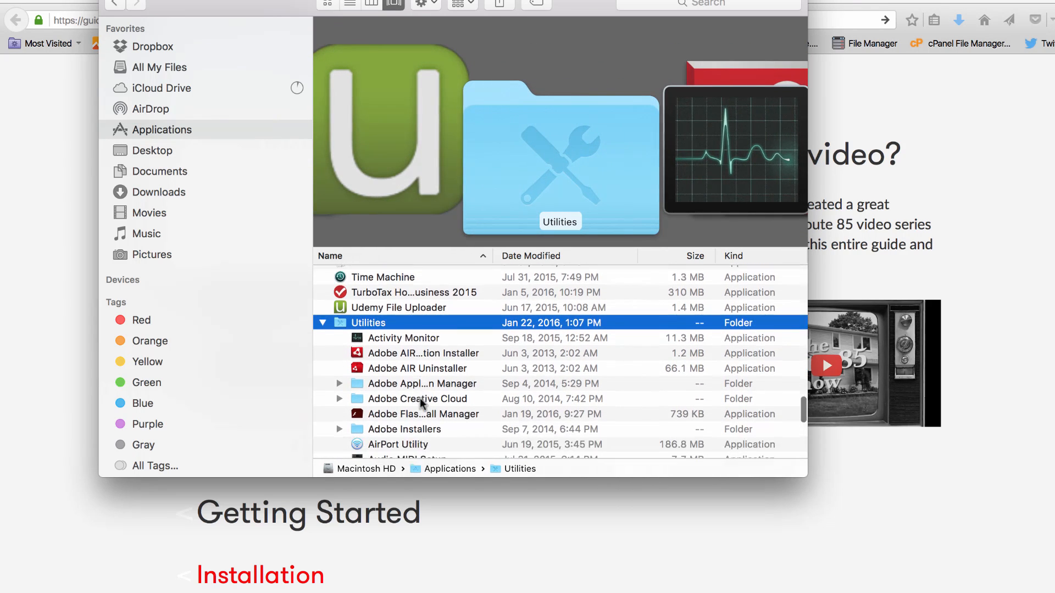
{"action": "scroll", "scroll_direction": "down", "scroll_amount": 3}
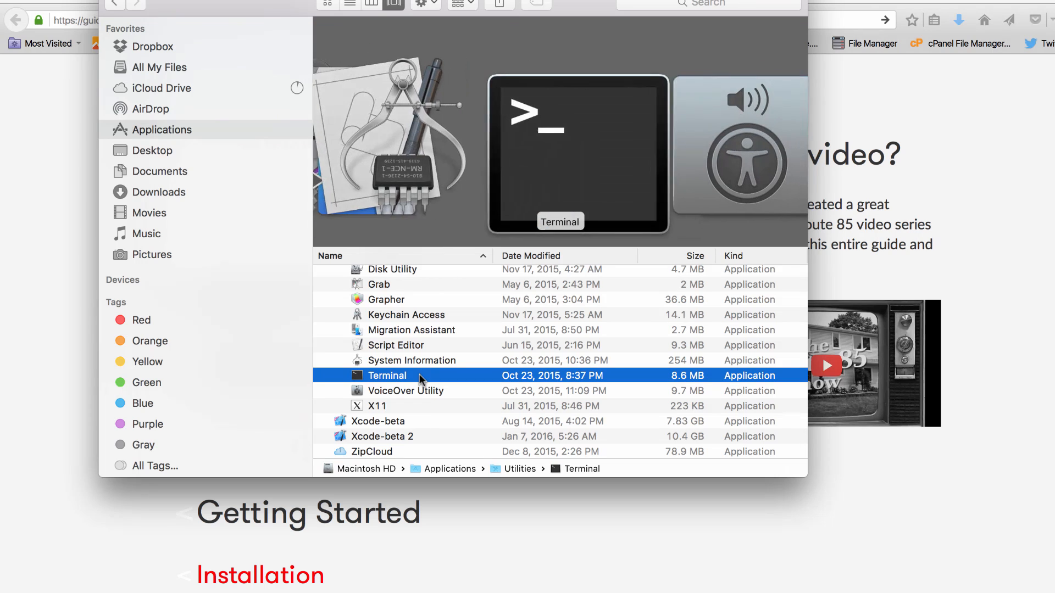
{"action": "double_click", "coordinate": [387, 375]}
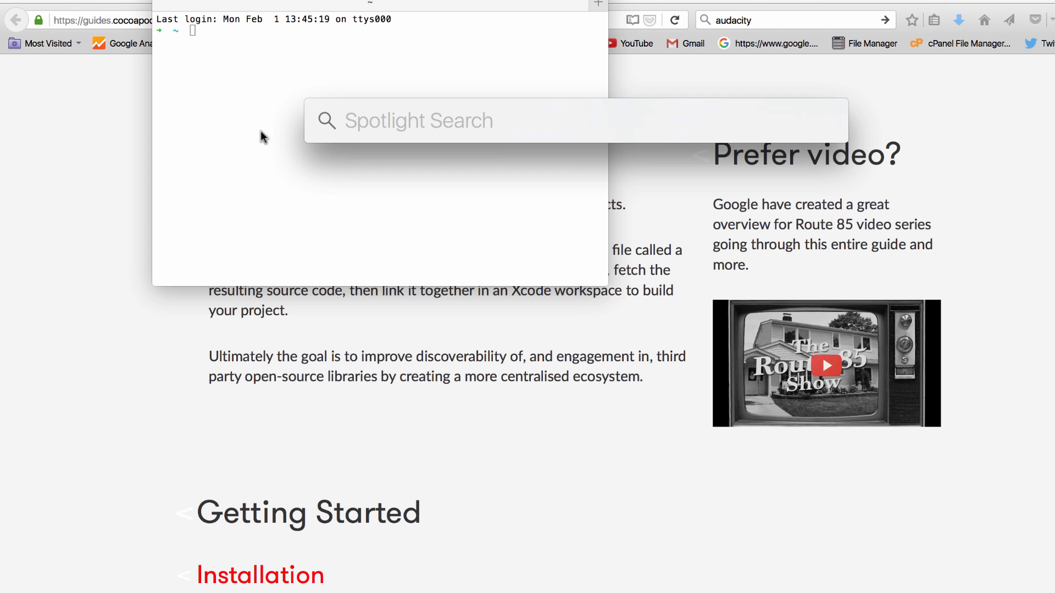
Run ls in the home folder and select the guide's 'sudo gem install cocoapods' command
{"action": "type", "text": "terminal"}
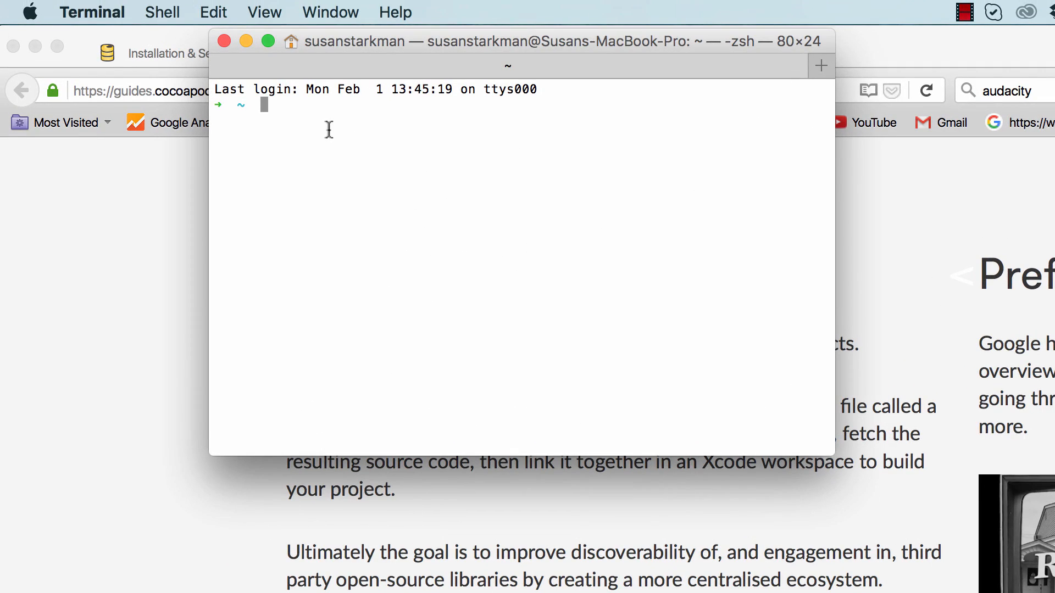
{"action": "type", "text": "ls"}
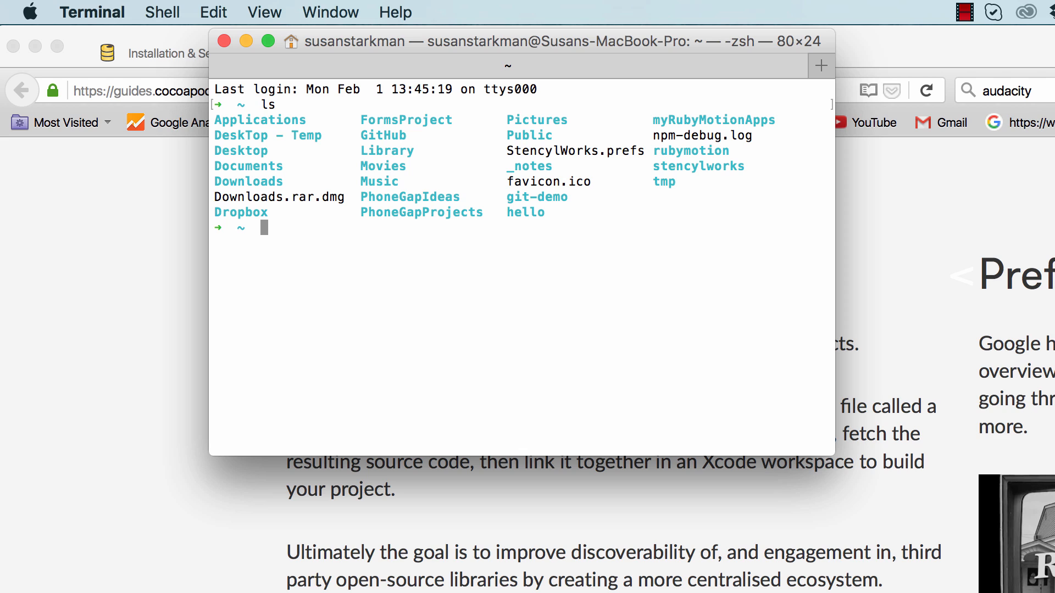
{"action": "type", "text": "cd"}
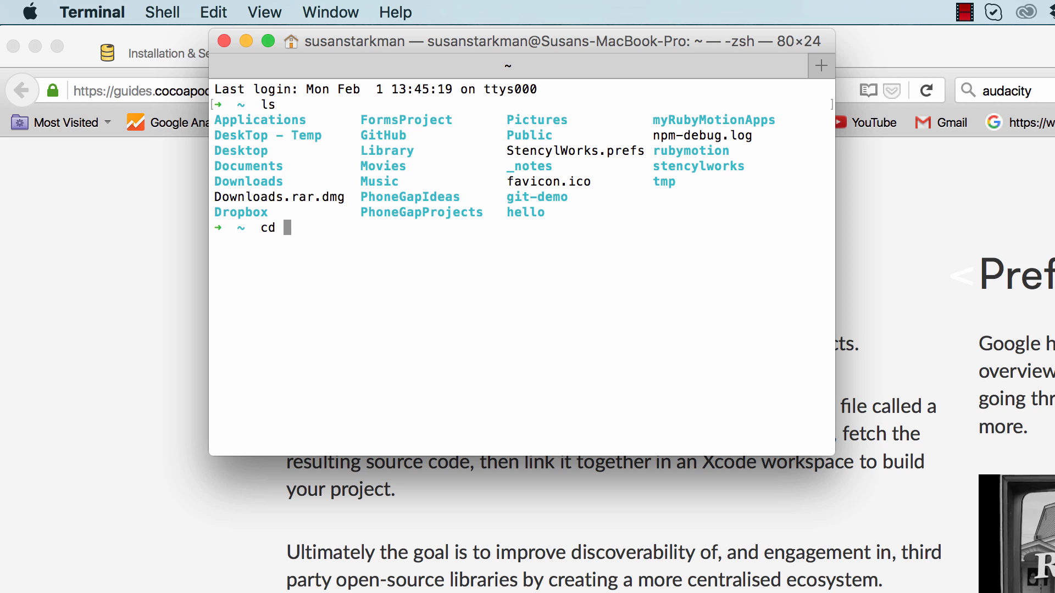
{"action": "key", "text": "Backspace"}
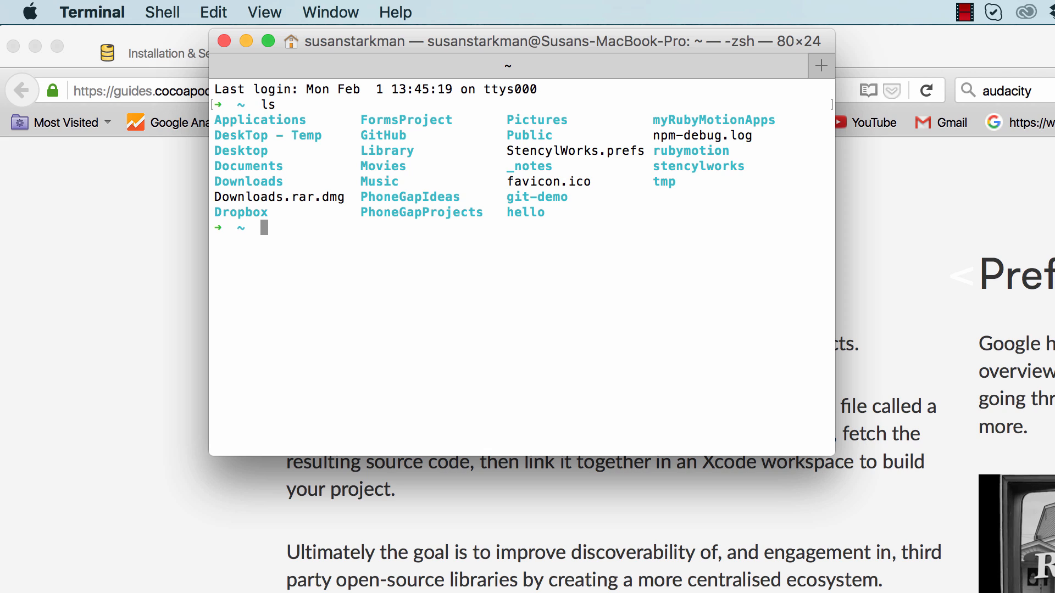
{"action": "mouse_move", "coordinate": [671, 90]}
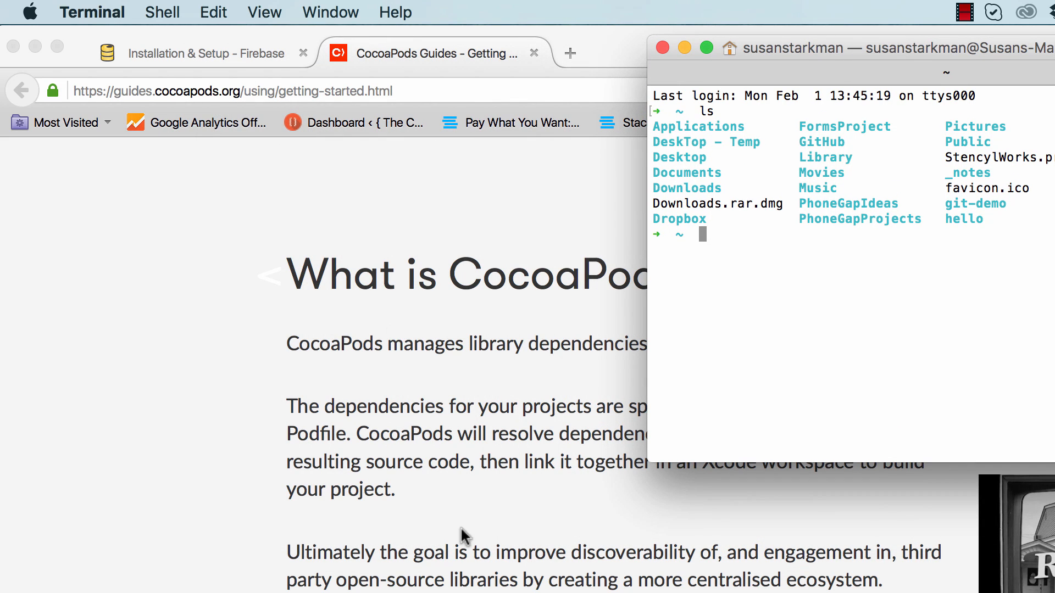
{"action": "scroll", "scroll_direction": "down", "scroll_amount": 3}
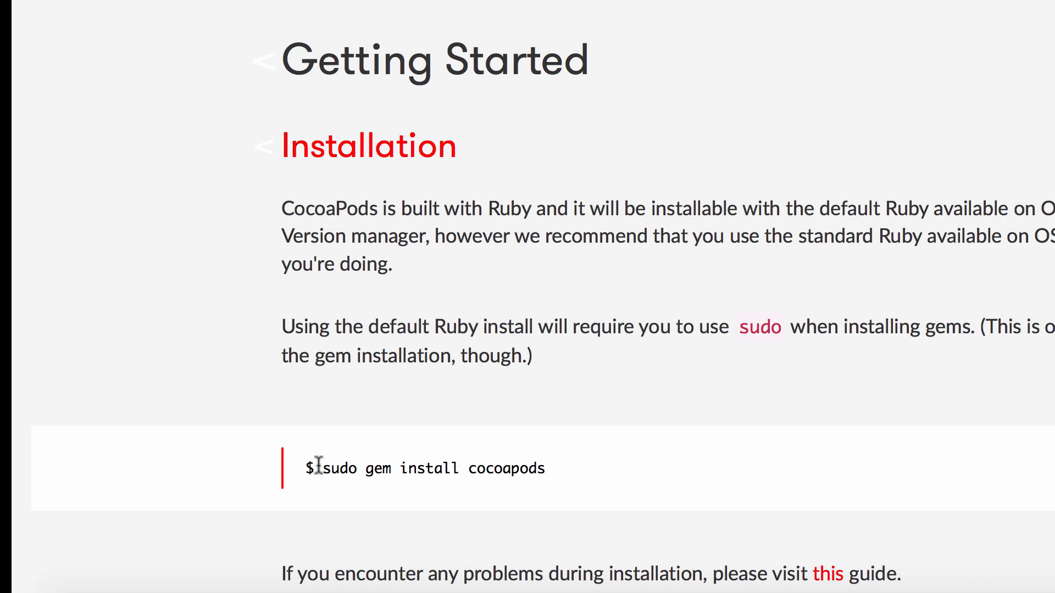
{"action": "left_click_drag", "start_coordinate": [321, 468], "coordinate": [546, 468]}
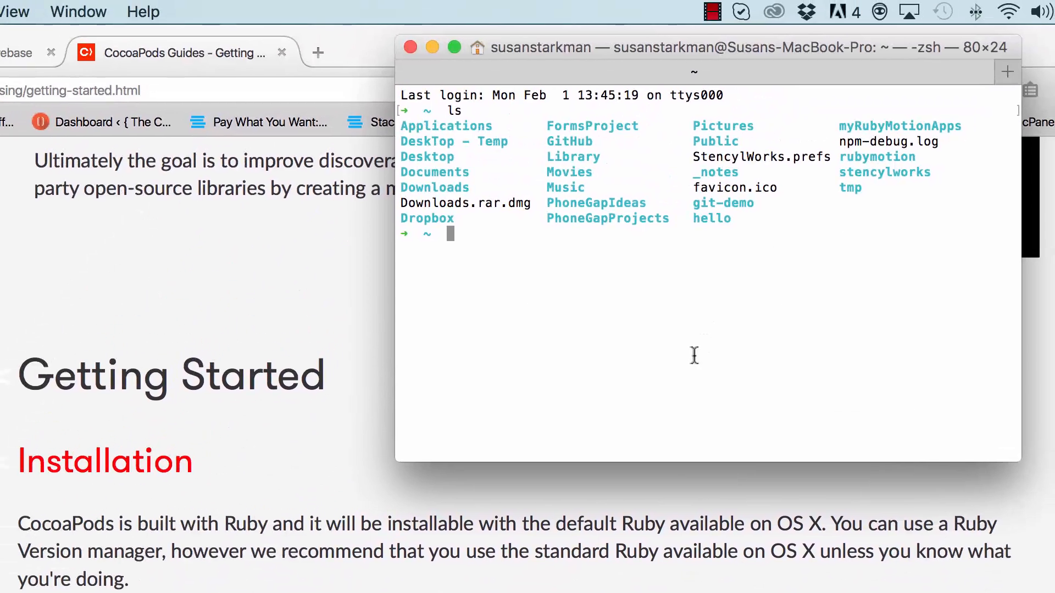
Install CocoaPods with 'sudo gem install cocoapods'
{"action": "type", "text": "sudo gem"}
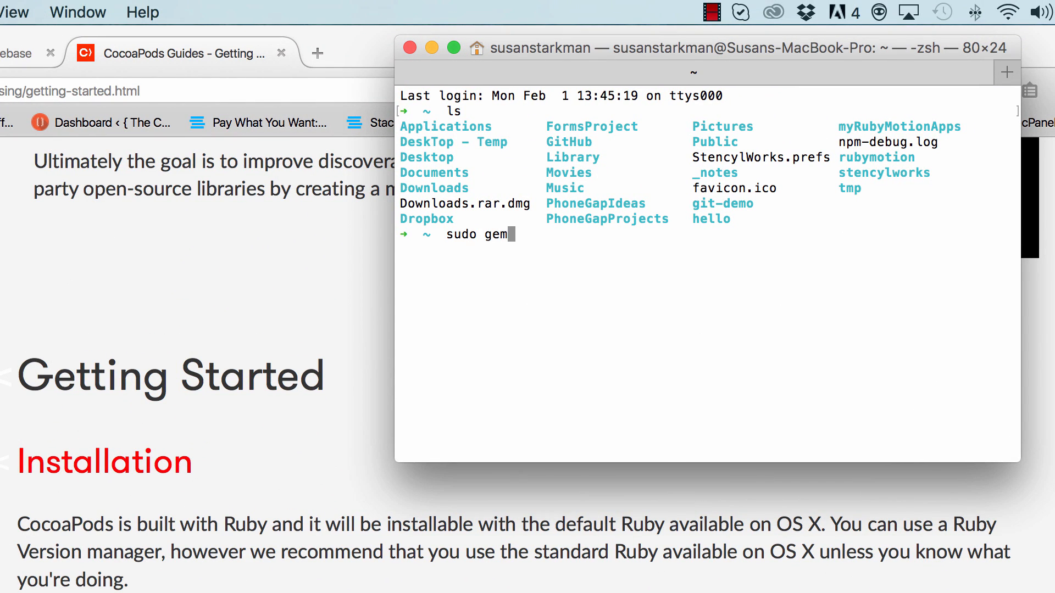
{"action": "type", "text": "install coco"}
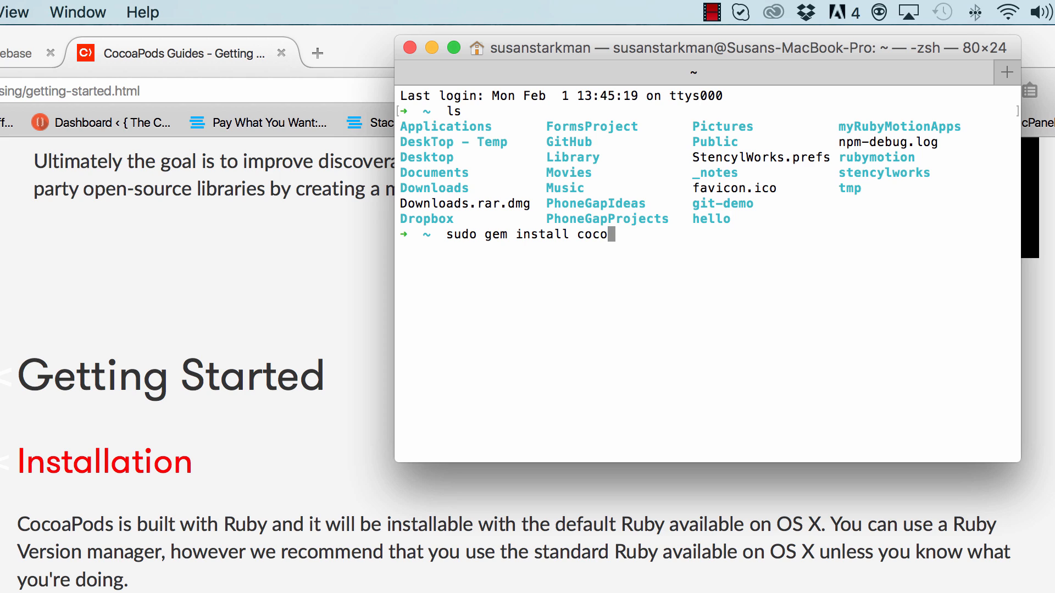
{"action": "type", "text": "pods"}
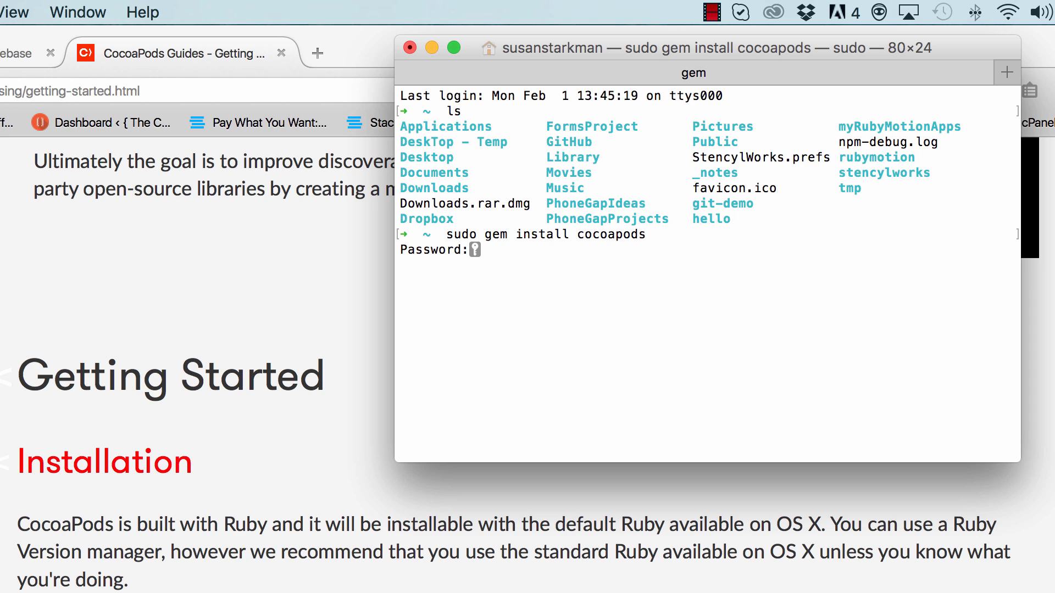
{"action": "key", "text": "Return"}
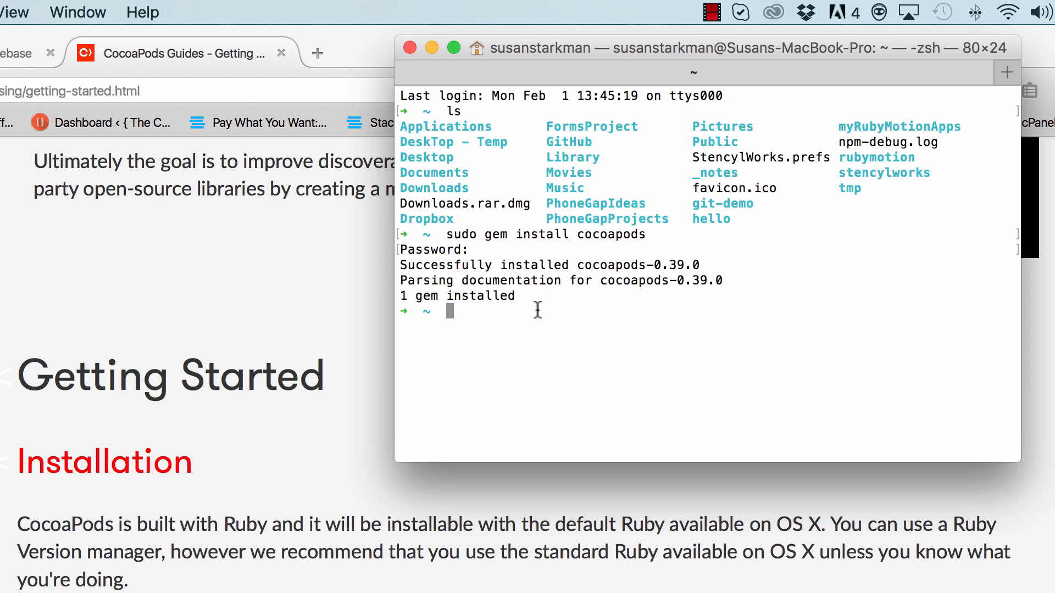
{"action": "mouse_move", "coordinate": [511, 301]}
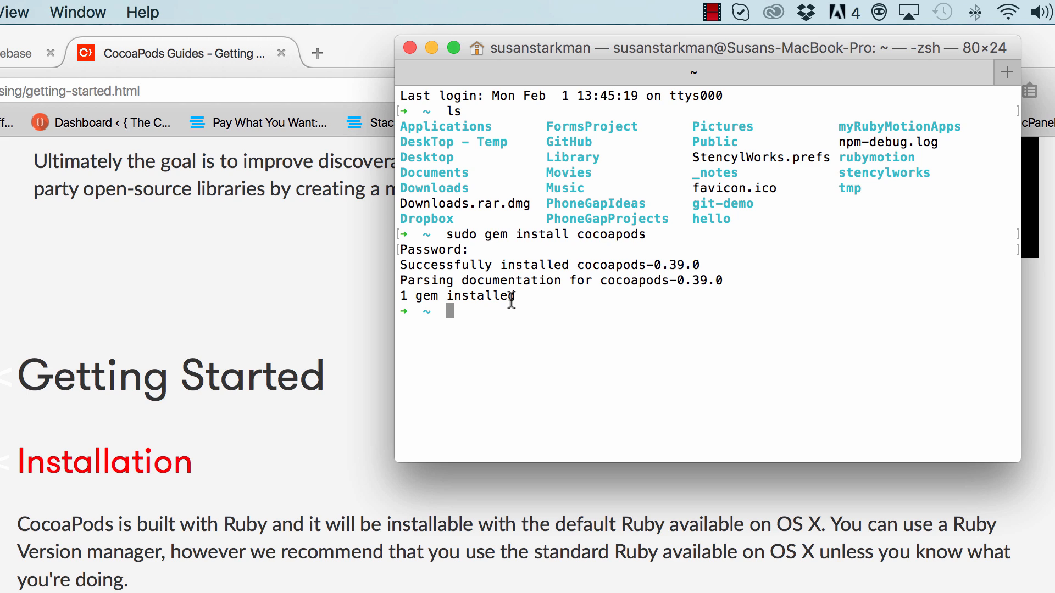
{"action": "mouse_move", "coordinate": [503, 318]}
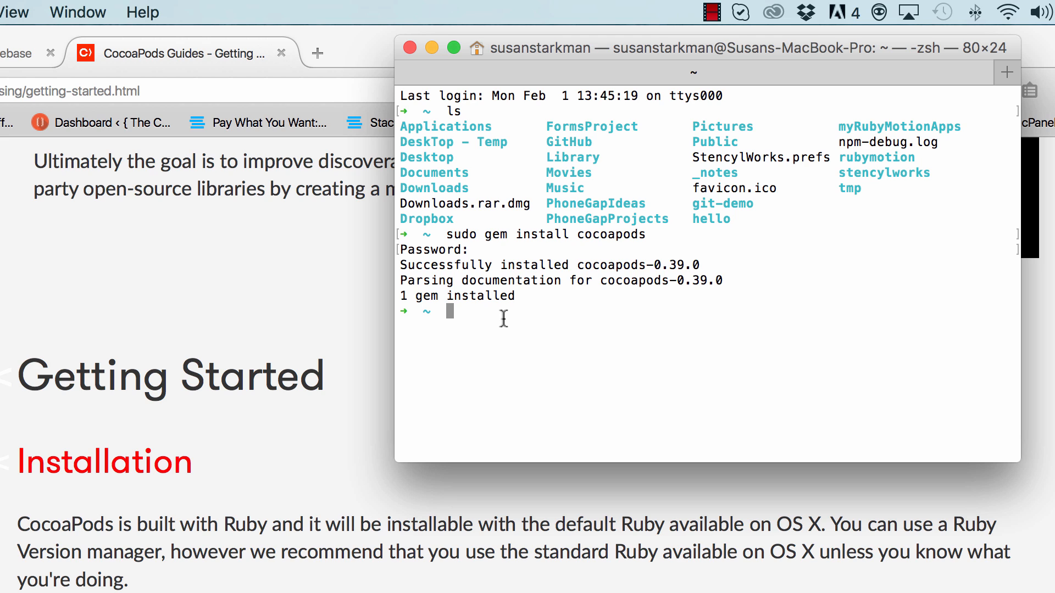
Move into Desktop/tcleFirebase1 and list its contents, including tcleFirebase1.xcodeproj
{"action": "type", "text": "cd Desktop"}
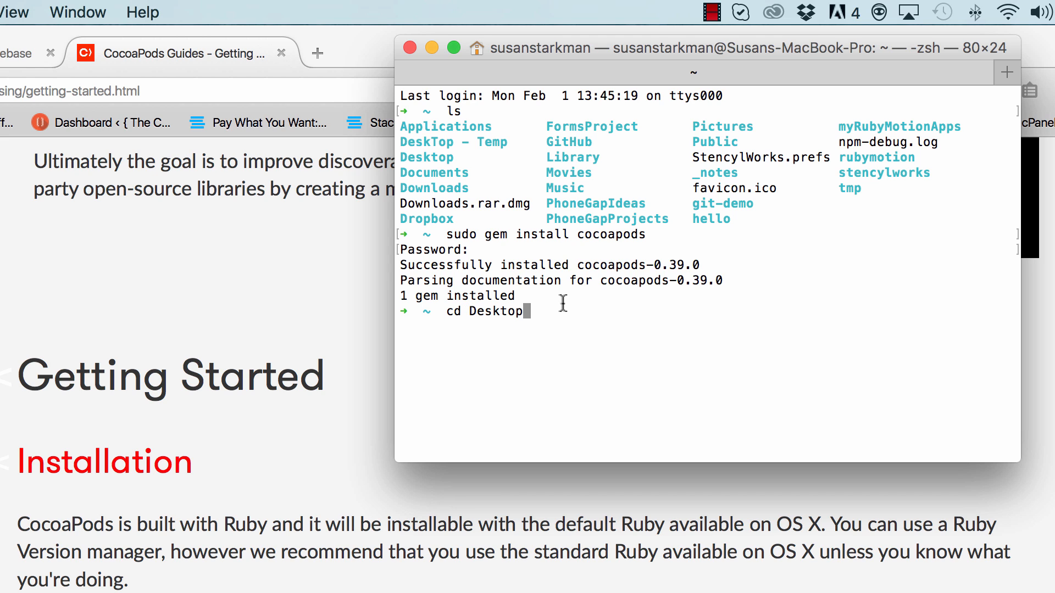
{"action": "key", "text": "Return"}
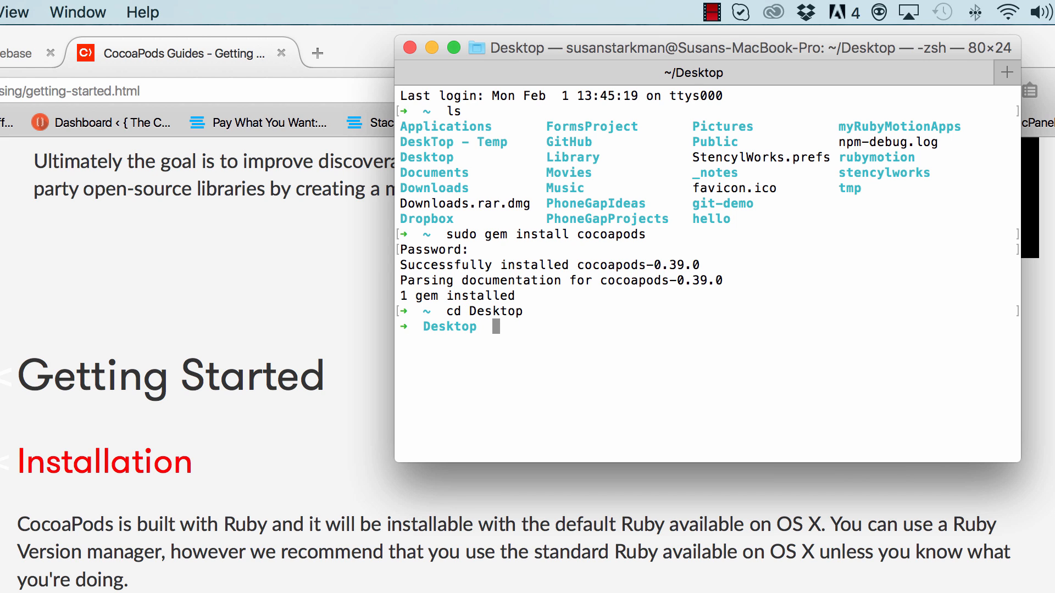
{"action": "type", "text": "ls"}
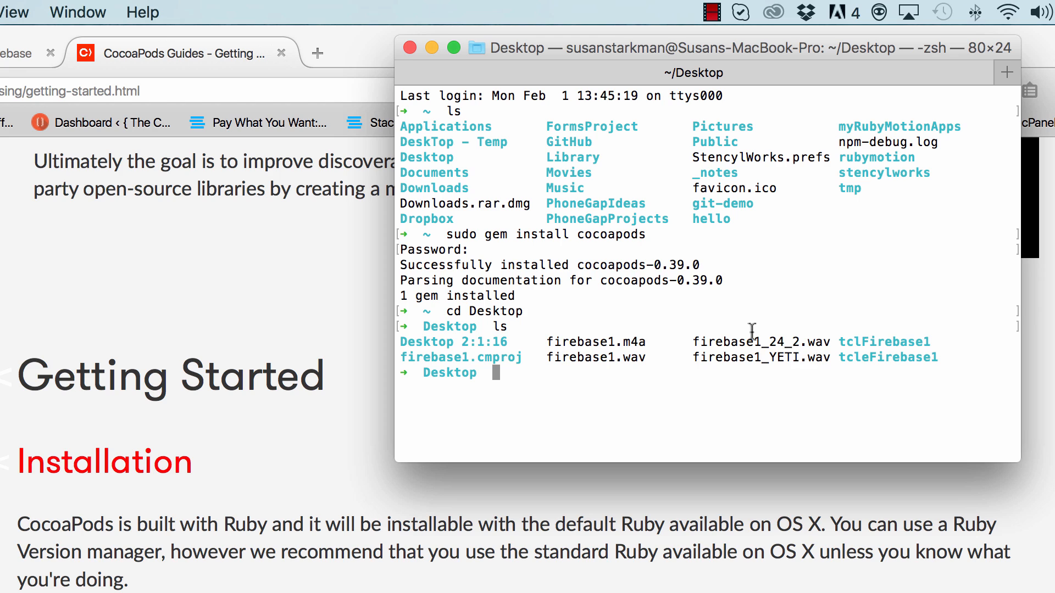
{"action": "mouse_move", "coordinate": [555, 357]}
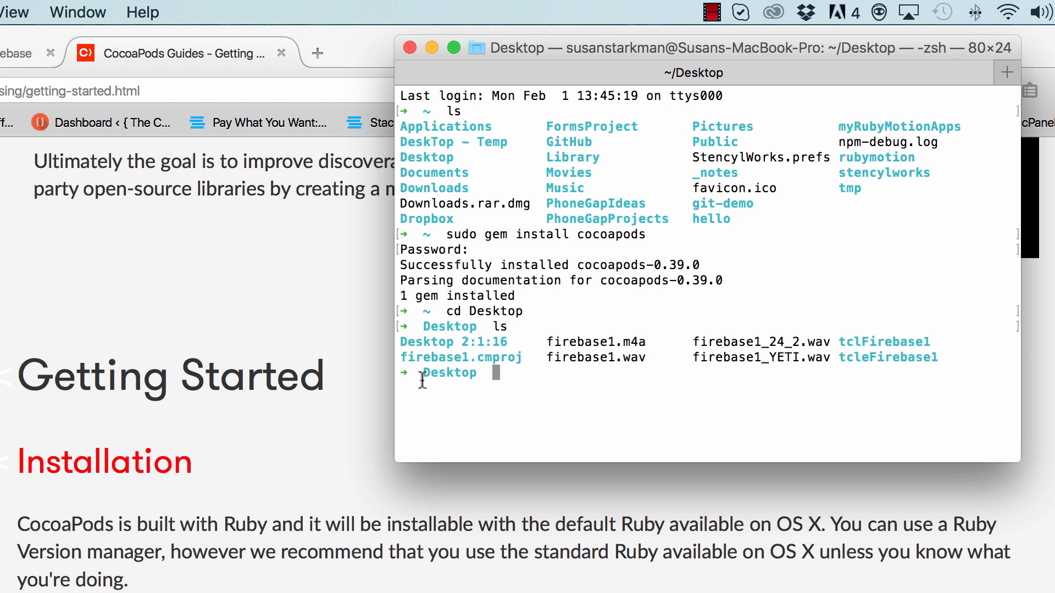
{"action": "mouse_move", "coordinate": [585, 395]}
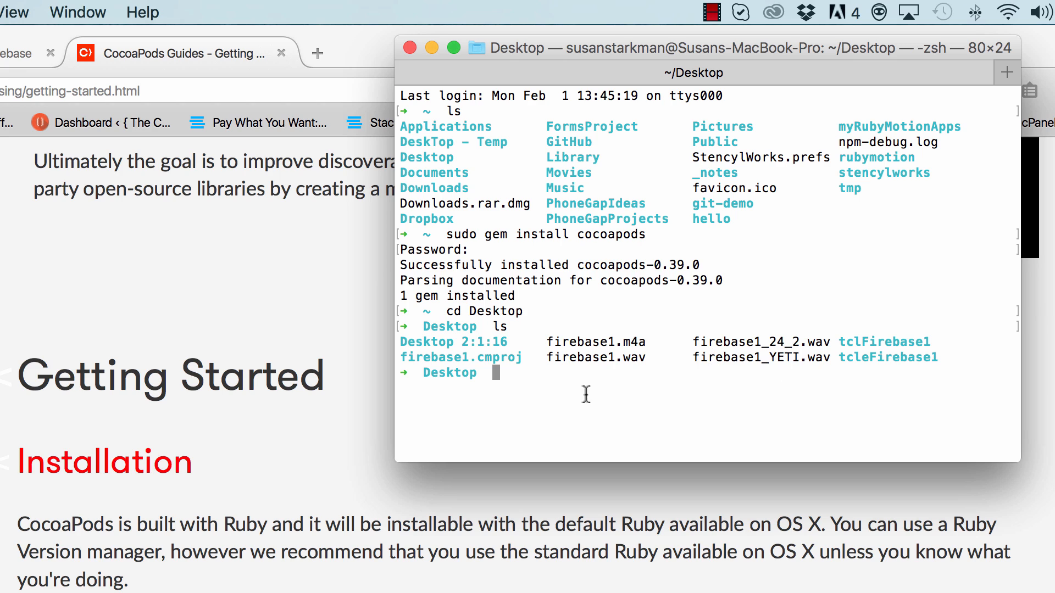
{"action": "mouse_move", "coordinate": [508, 380]}
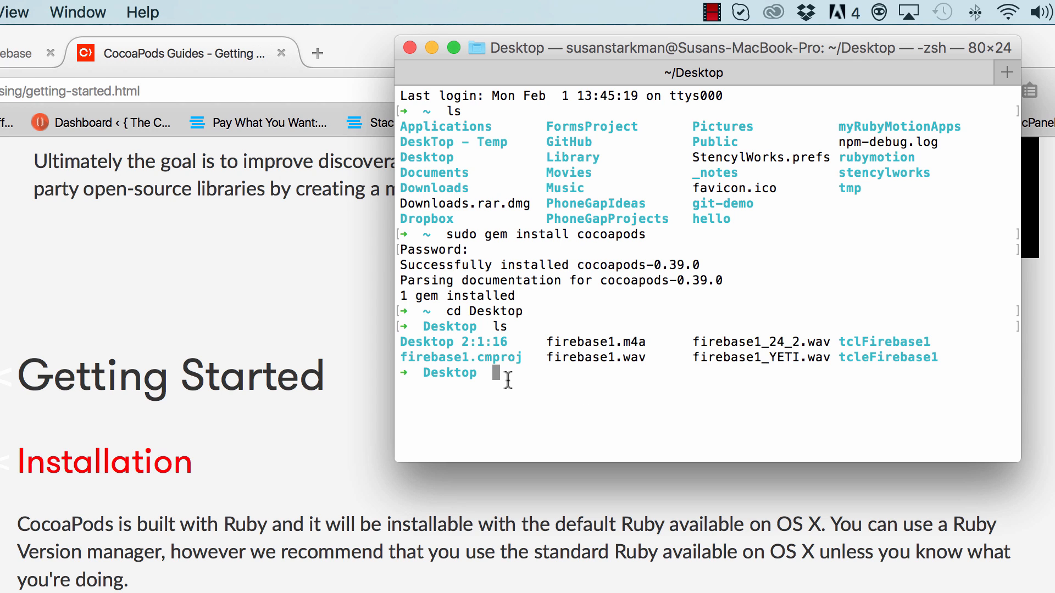
{"action": "mouse_move", "coordinate": [851, 387]}
{"action": "type", "text": "cd"}
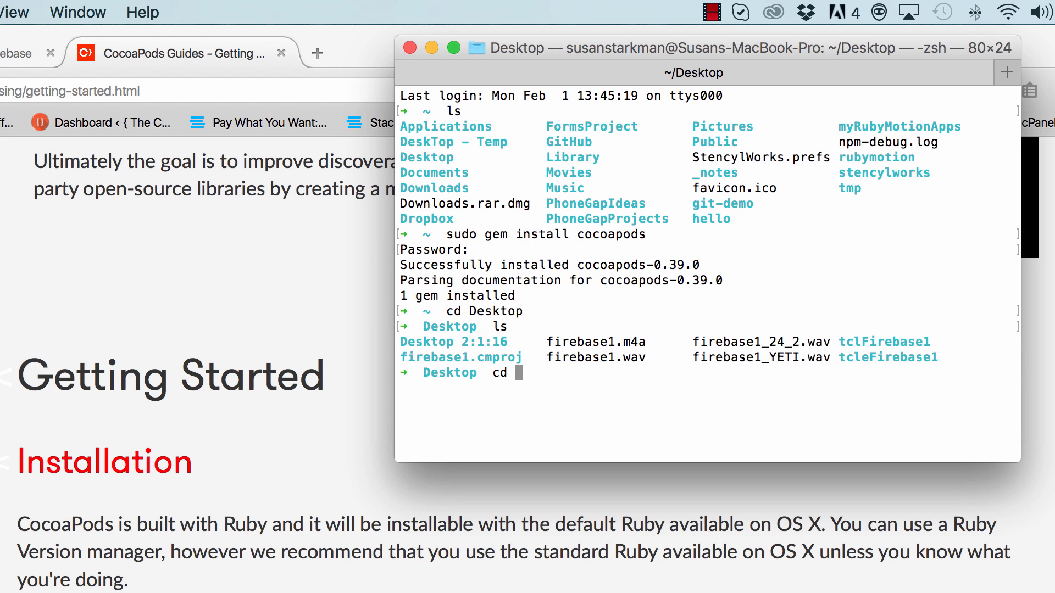
{"action": "type", "text": "tcleFirebase"}
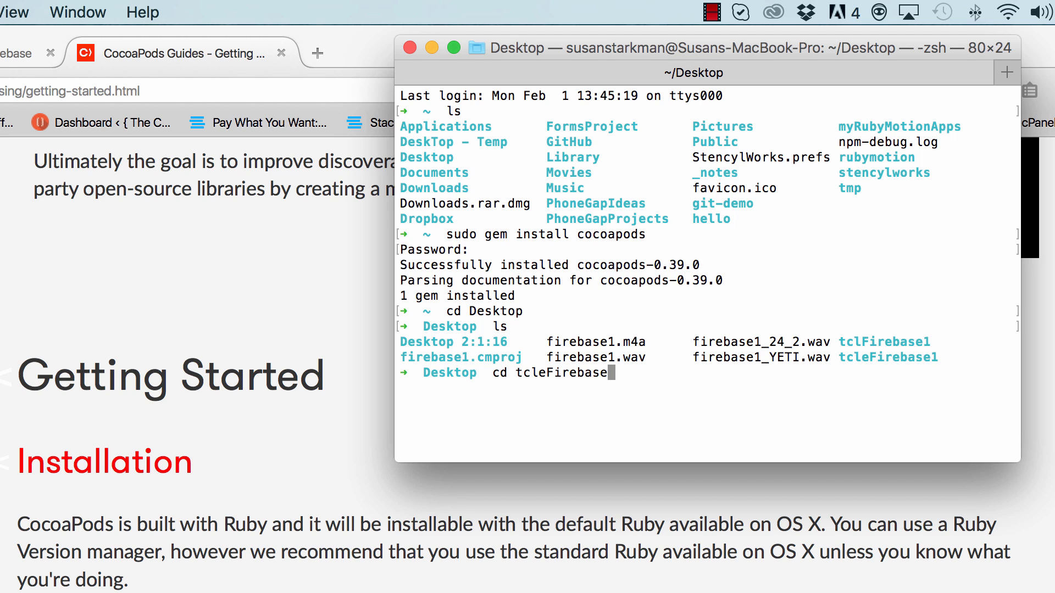
{"action": "type", "text": "1"}
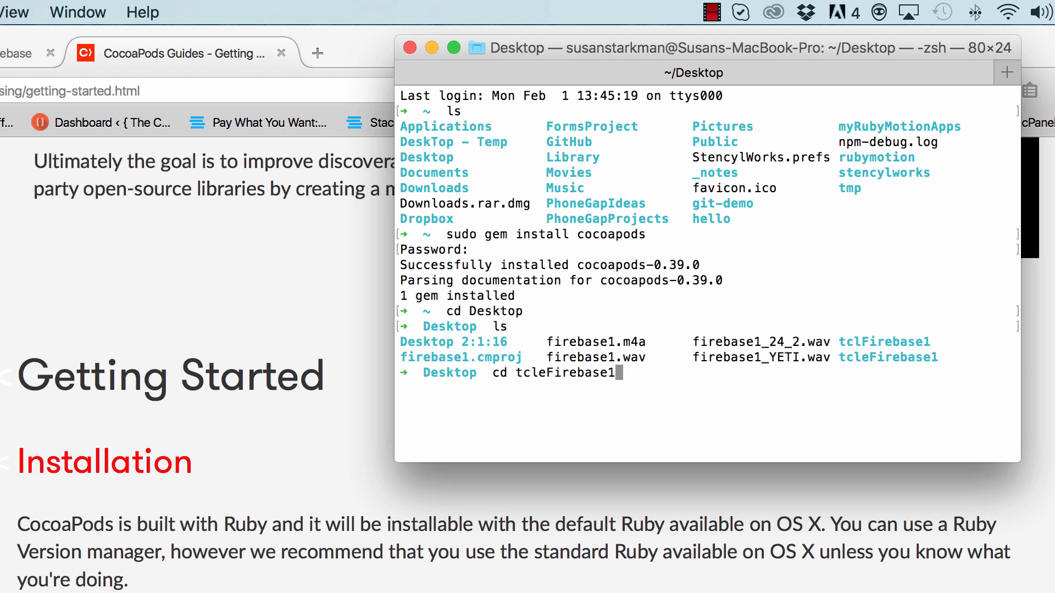
{"action": "key", "text": "Return"}
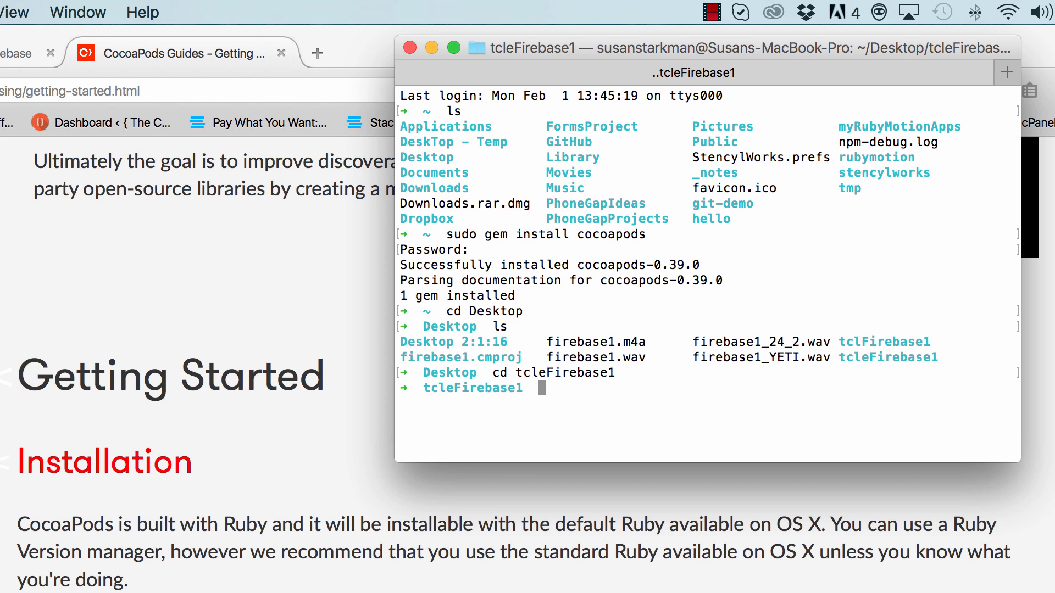
{"action": "type", "text": "ls"}
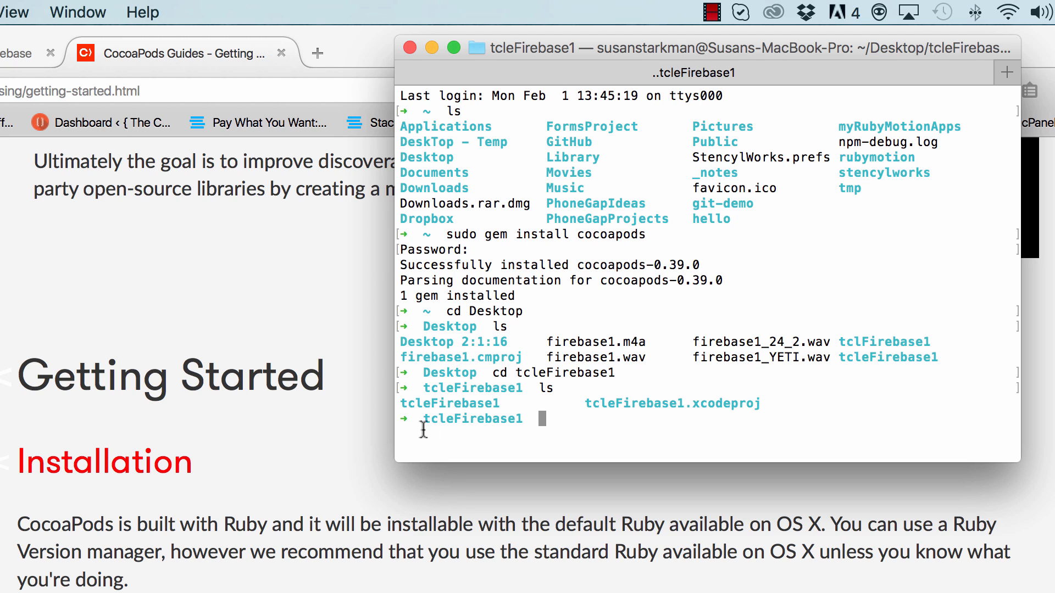
Run pod init in the tcleFirebase1 folder and confirm the Podfile with ls
{"action": "double_click", "coordinate": [471, 418]}
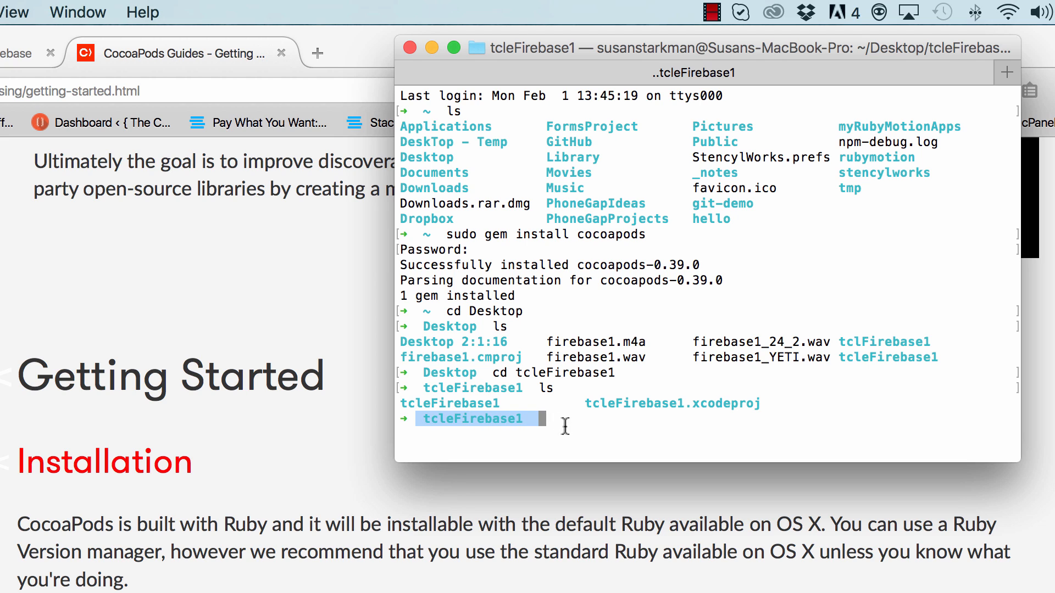
{"action": "type", "text": "pod ini"}
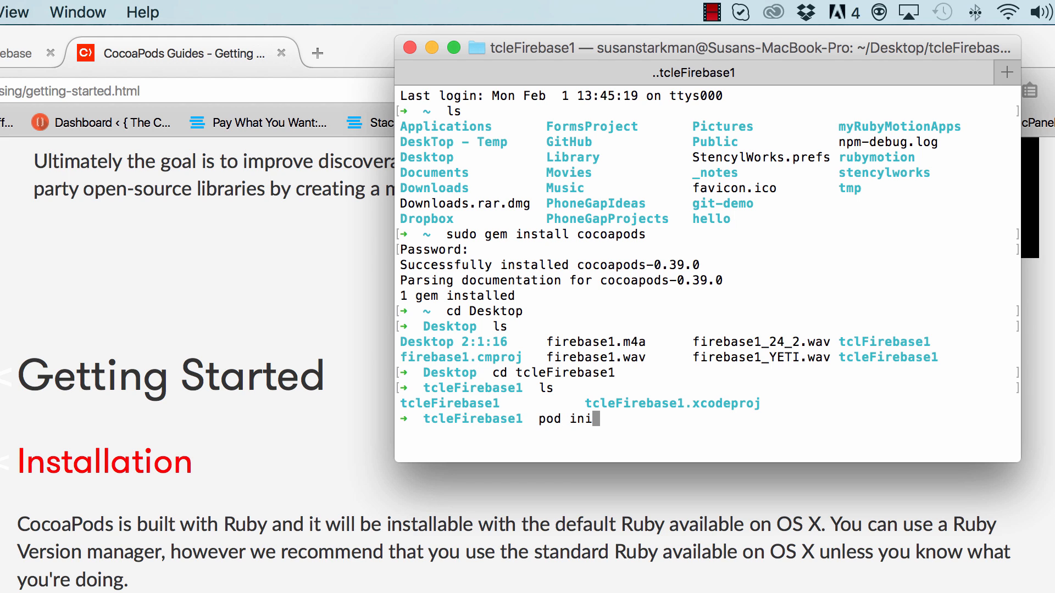
{"action": "type", "text": "t"}
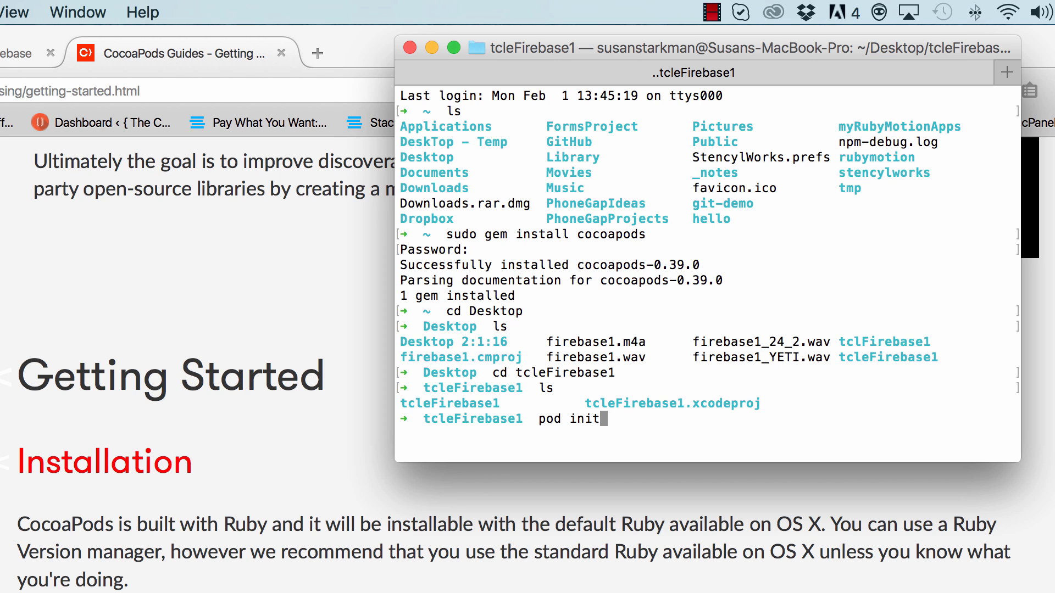
{"action": "key", "text": "Return"}
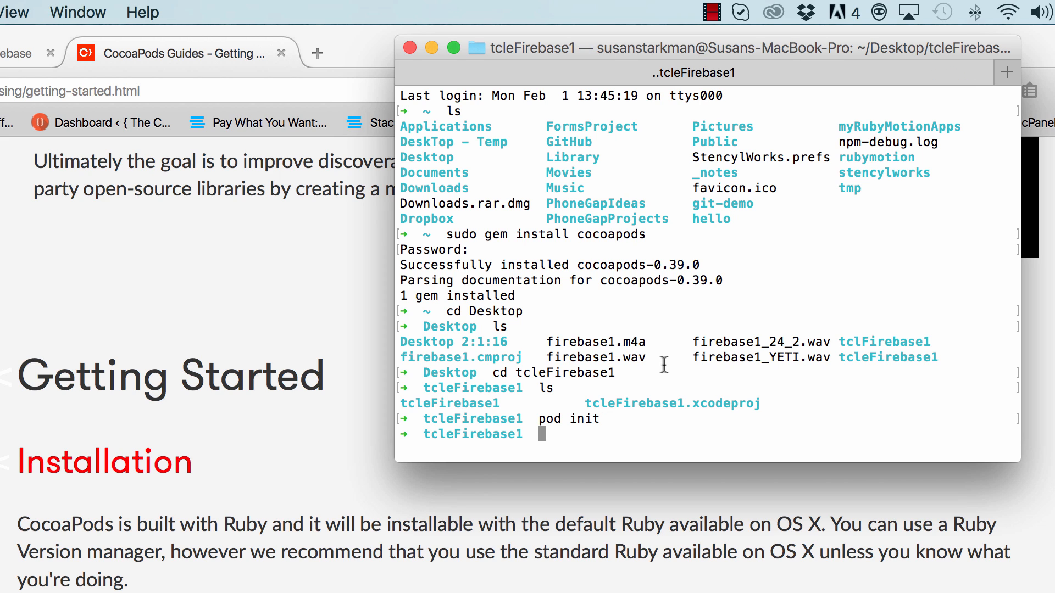
{"action": "type", "text": "ls"}
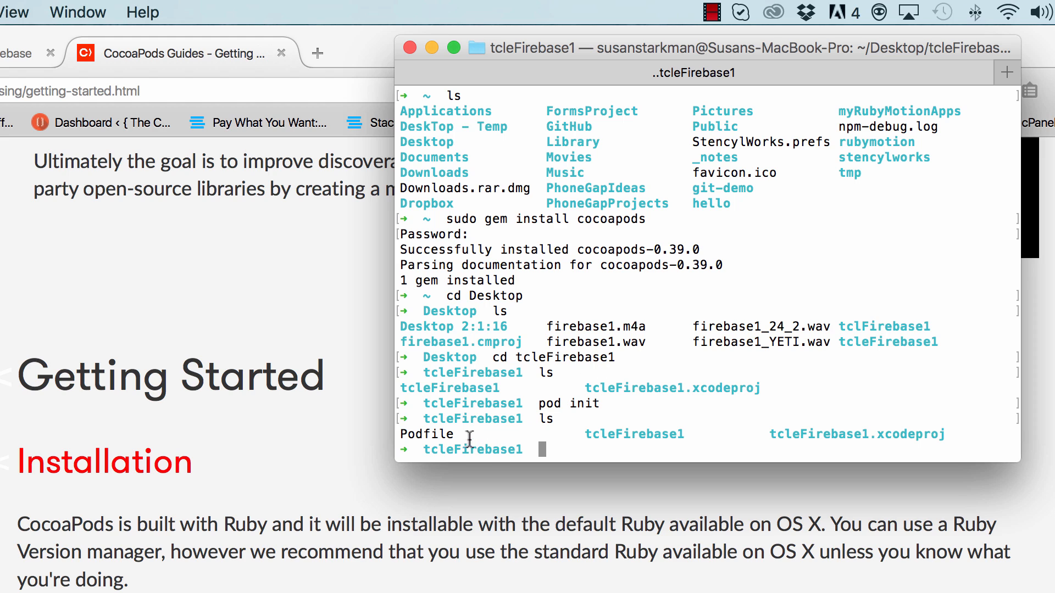
{"action": "double_click", "coordinate": [426, 434]}
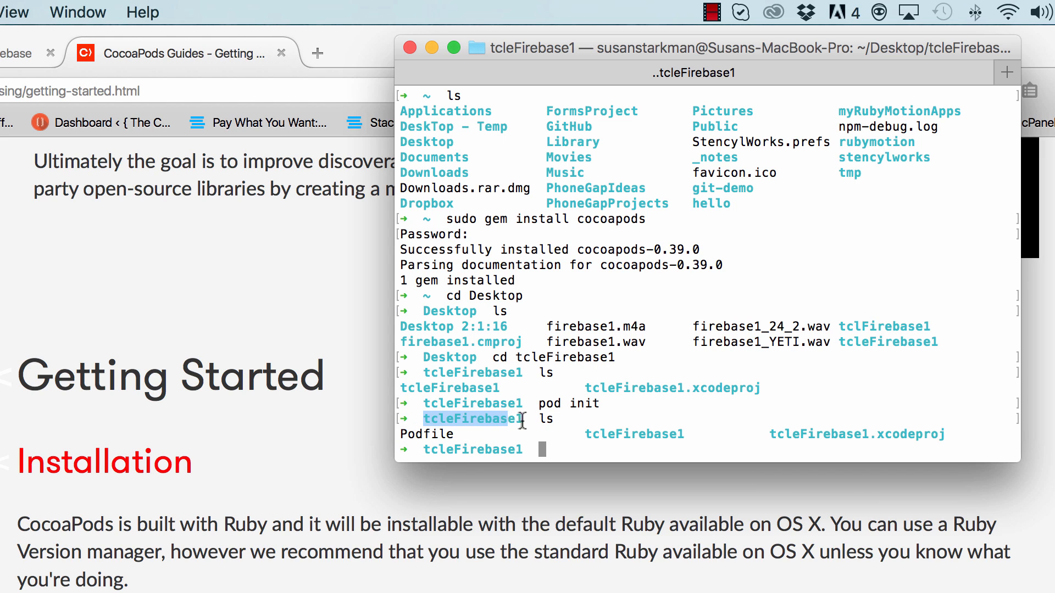
{"action": "mouse_move", "coordinate": [575, 437]}
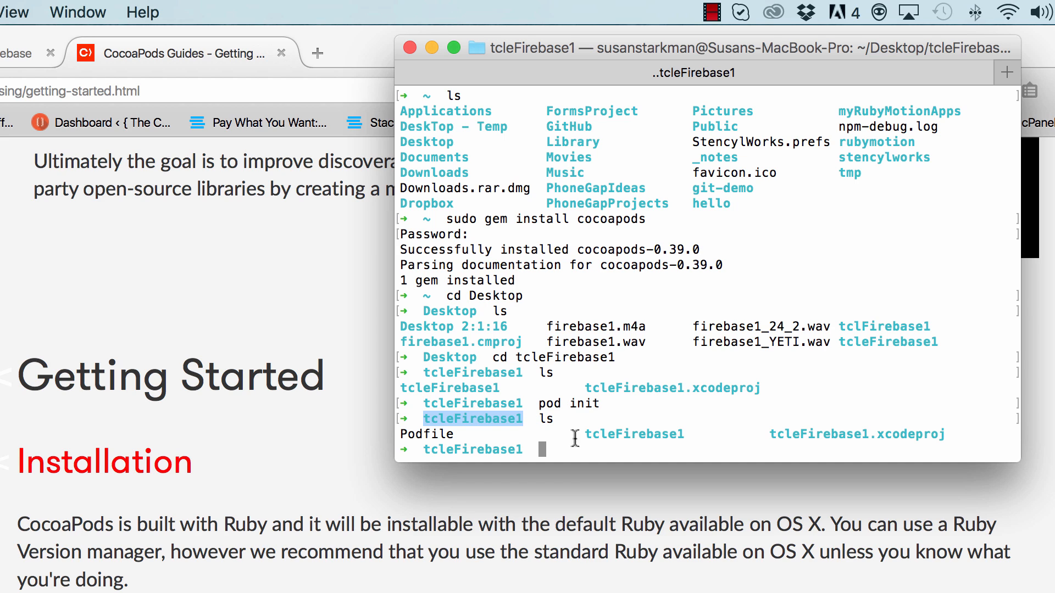
{"action": "mouse_move", "coordinate": [578, 443]}
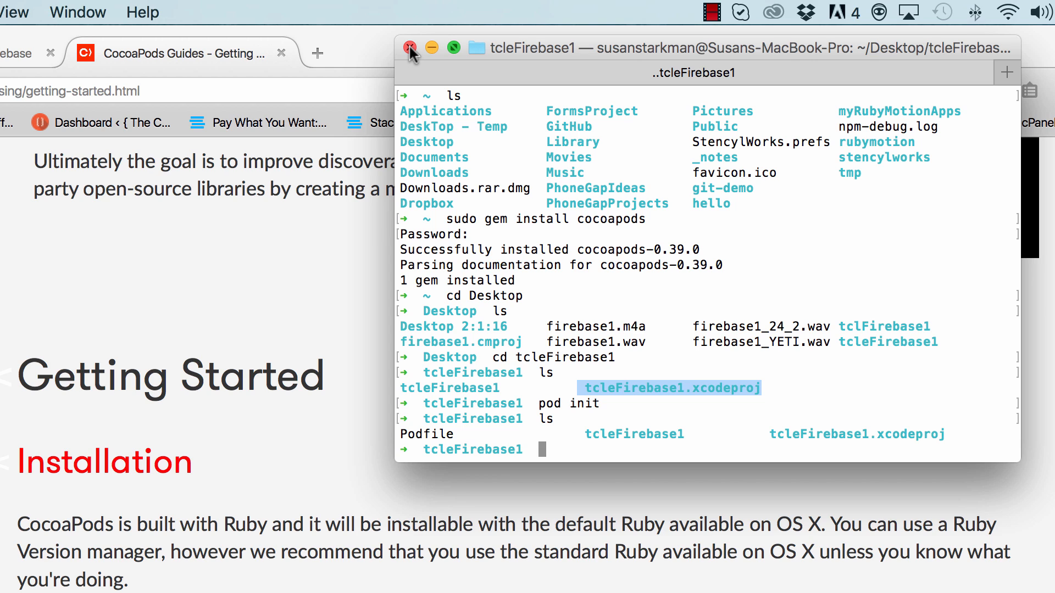
Close Terminal and the CocoaPods Guides tab, then minimize Firefox
{"action": "left_click", "coordinate": [410, 48]}
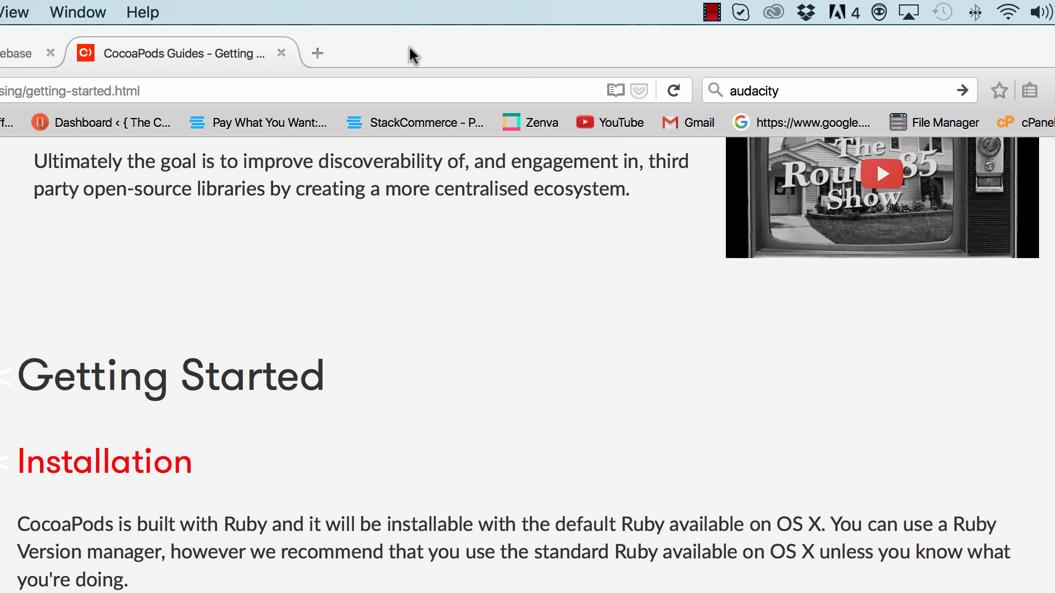
{"action": "mouse_move", "coordinate": [282, 53]}
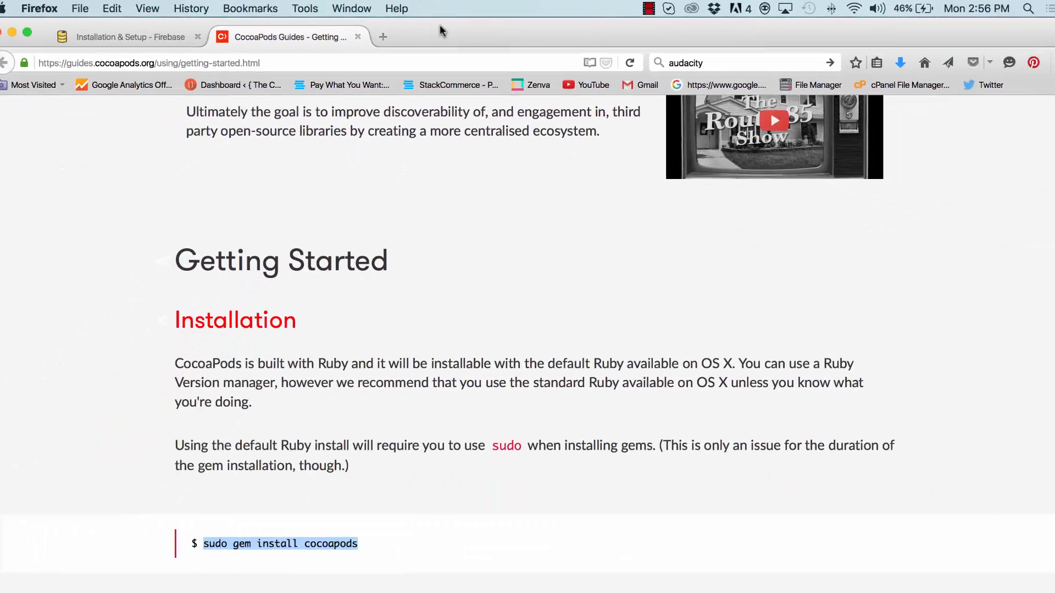
{"action": "left_click", "coordinate": [128, 36]}
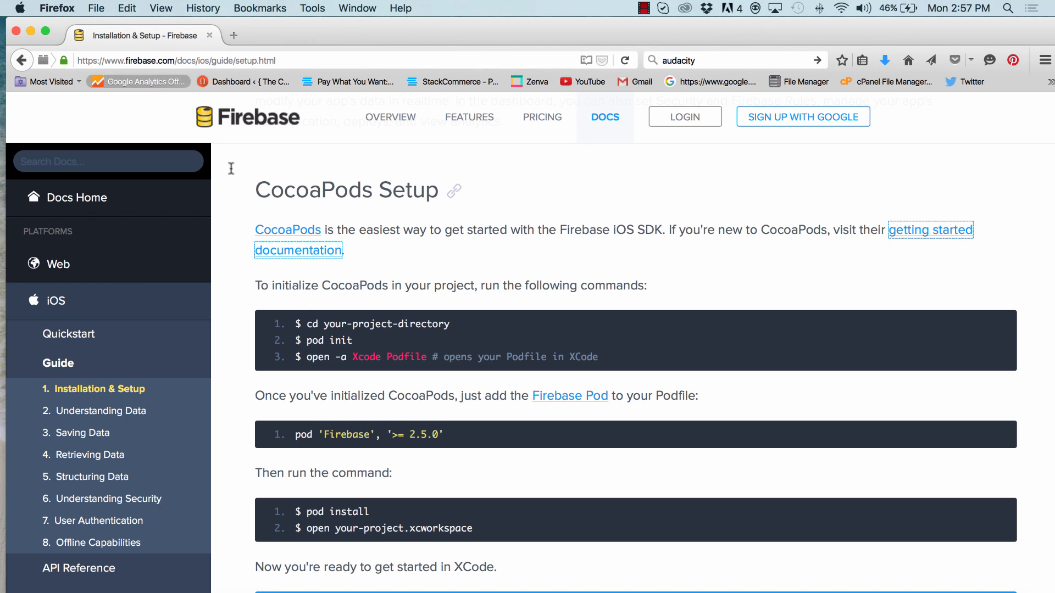
{"action": "scroll", "scroll_direction": "down", "scroll_amount": 3}
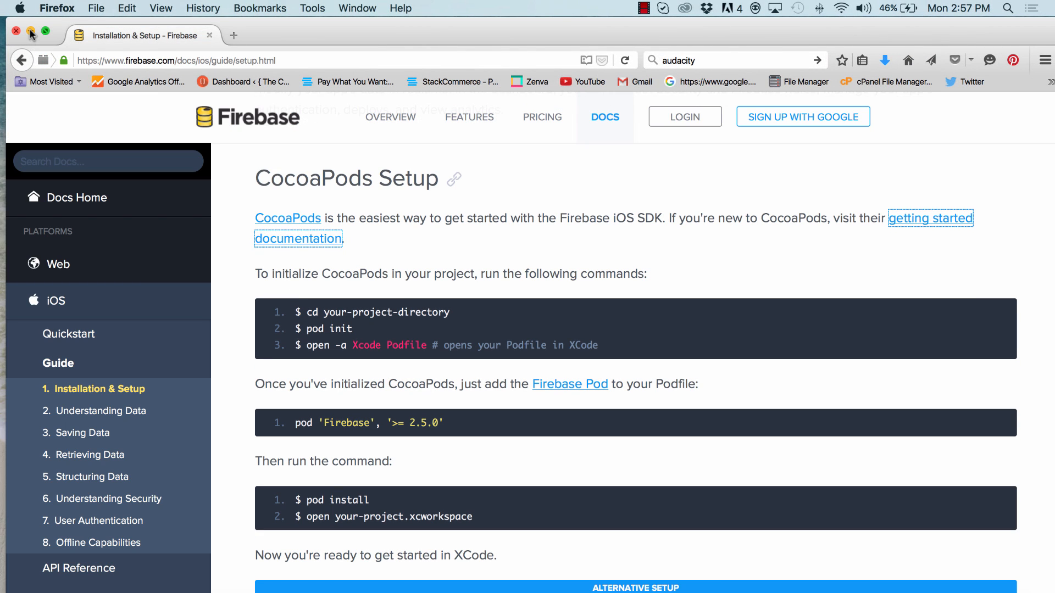
{"action": "left_click", "coordinate": [30, 34]}
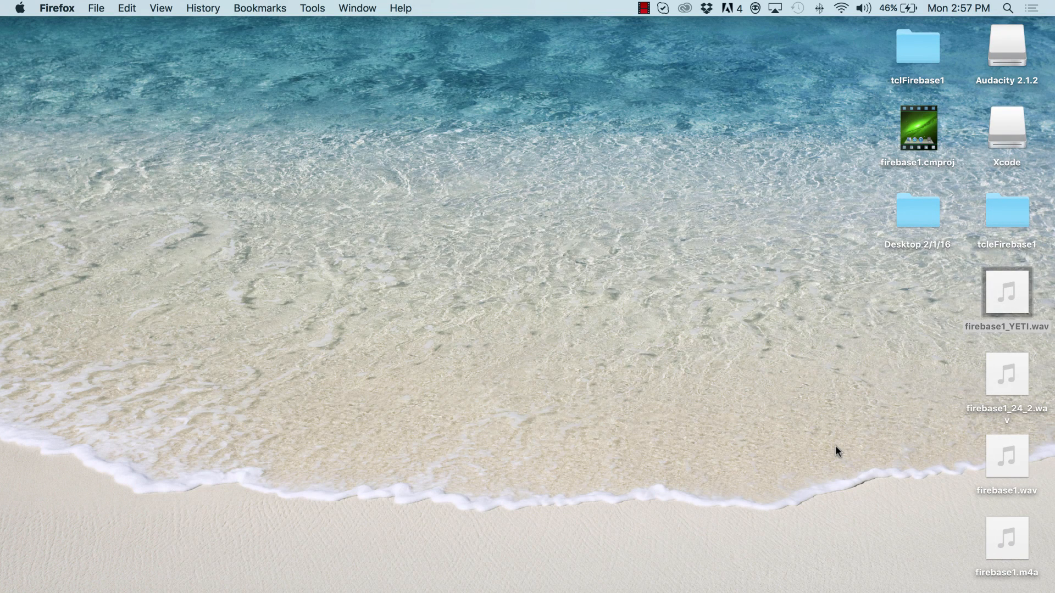
{"action": "mouse_move", "coordinate": [1005, 221]}
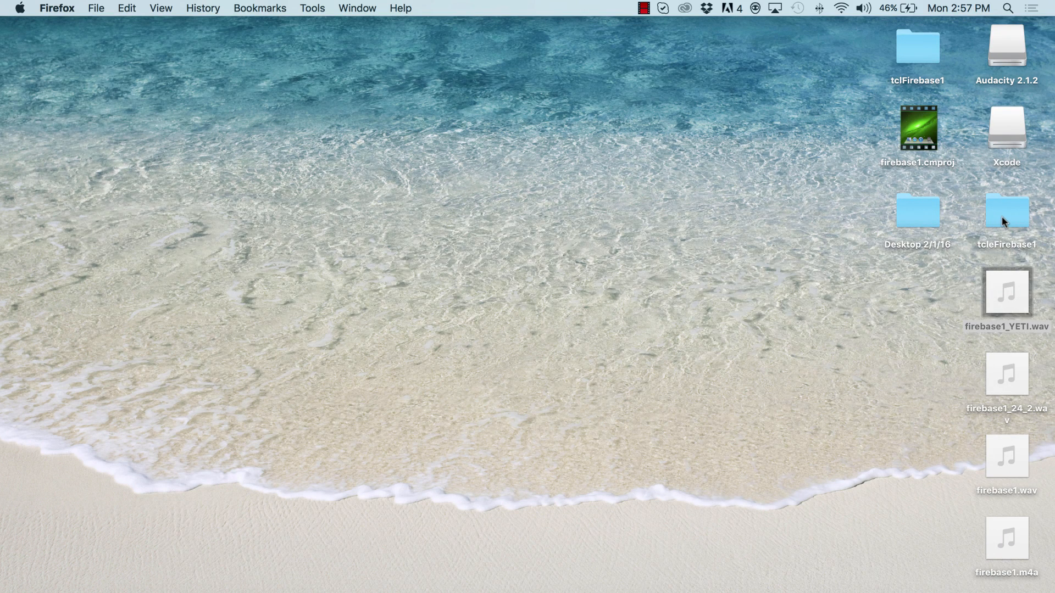
Open the desktop tcleFirebase1 folder and select its Podfile
{"action": "double_click", "coordinate": [1005, 211]}
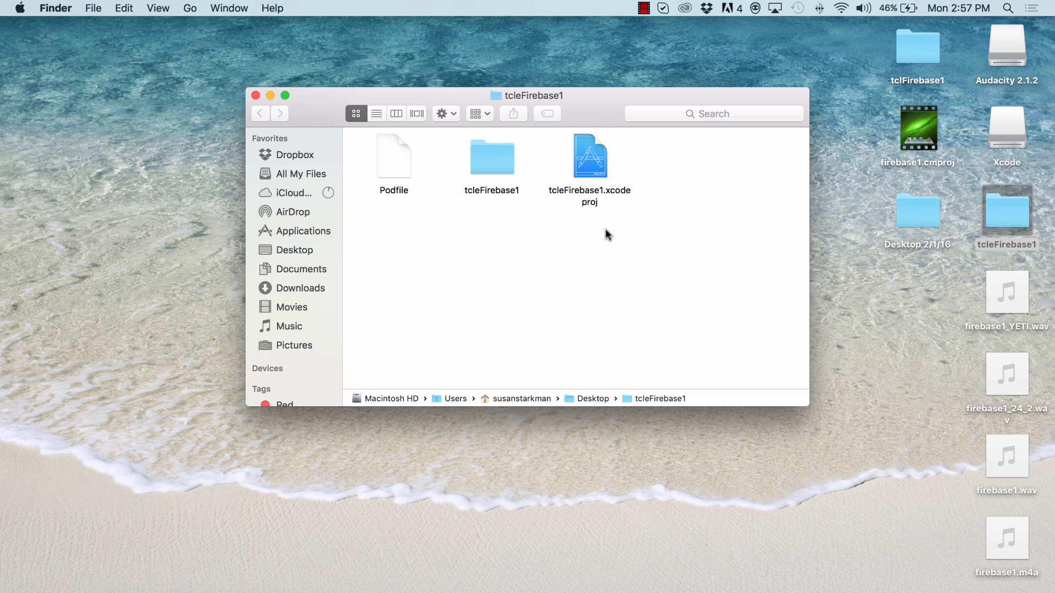
{"action": "mouse_move", "coordinate": [393, 159]}
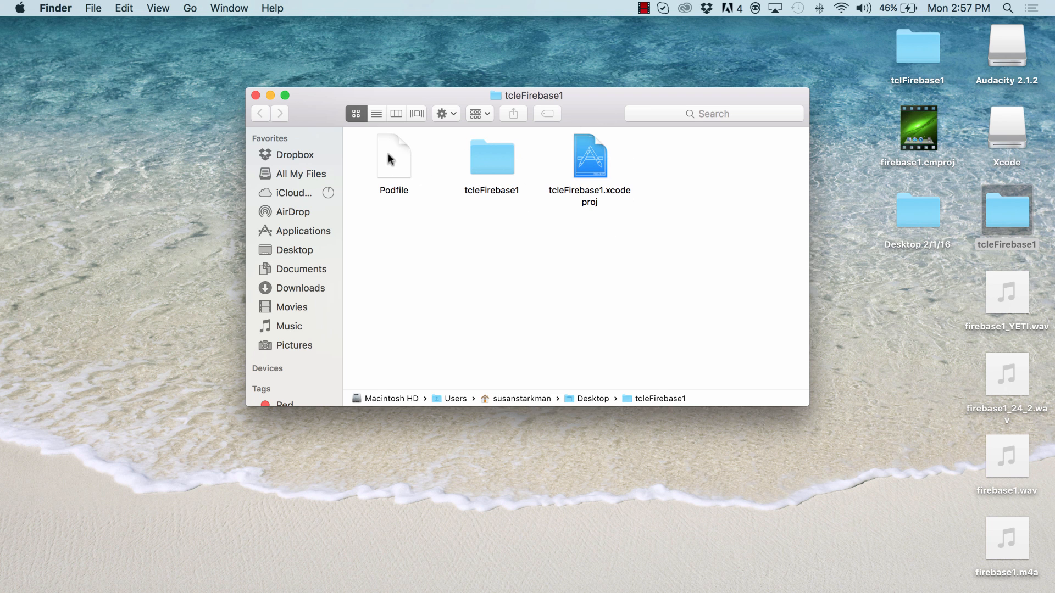
{"action": "left_click", "coordinate": [393, 158]}
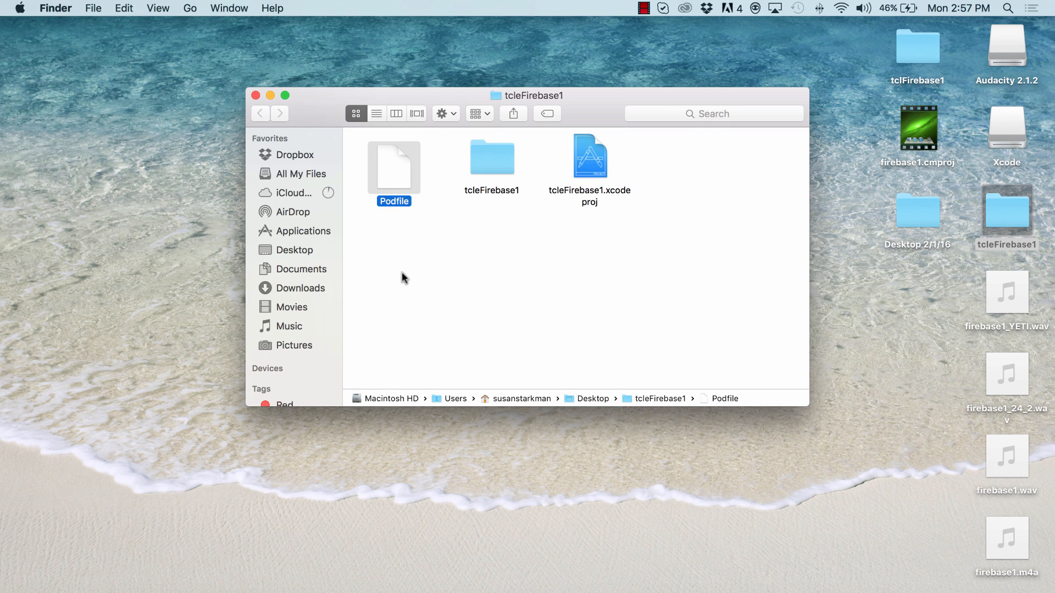
{"action": "mouse_move", "coordinate": [396, 173]}
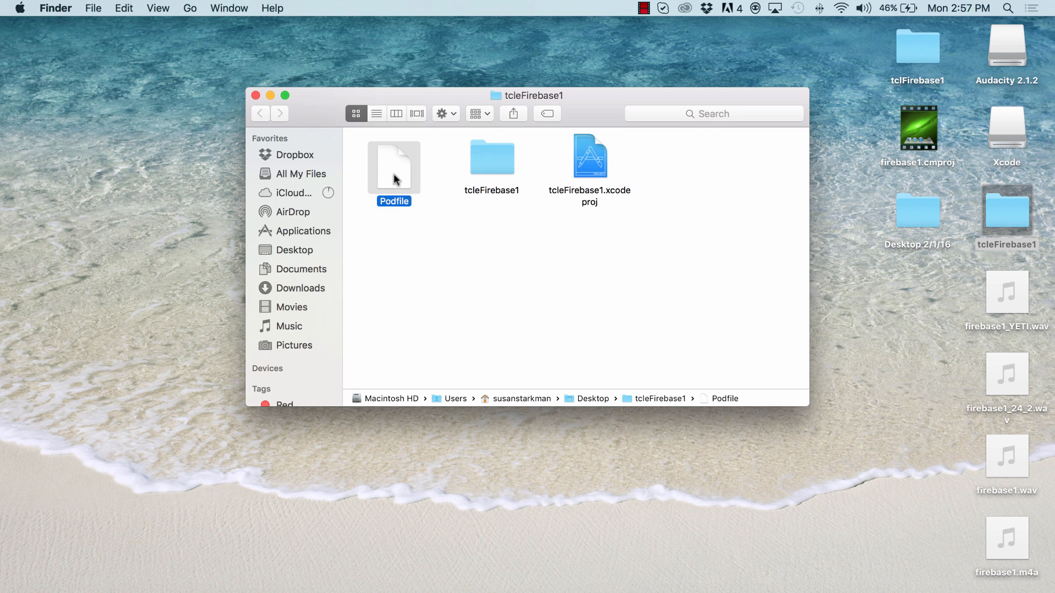
Open the Podfile in TextEdit and uncomment the use_frameworks! line
{"action": "double_click", "coordinate": [394, 159]}
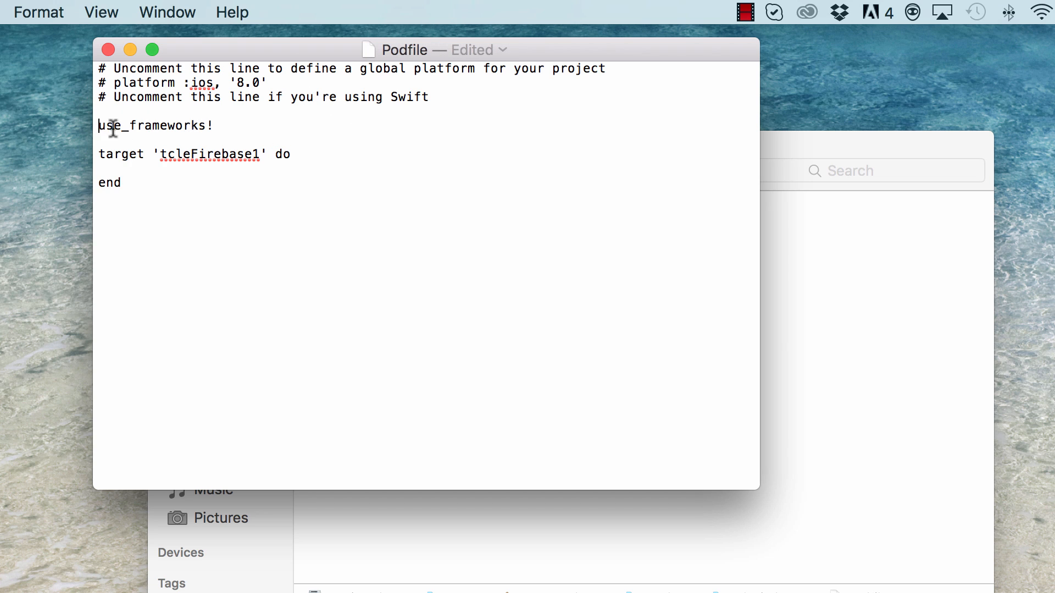
{"action": "type", "text": "#"}
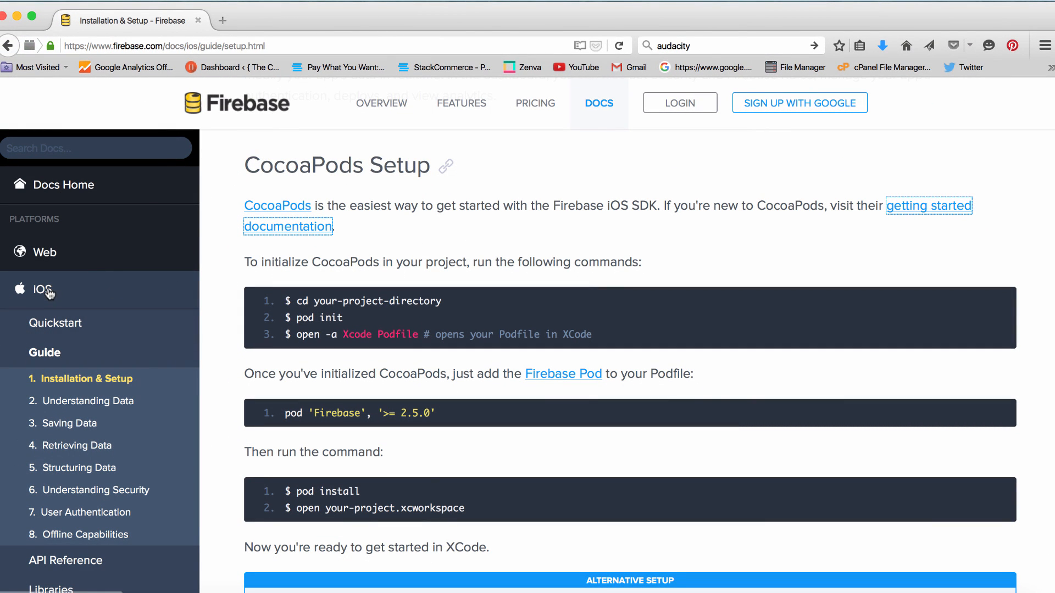
{"action": "mouse_move", "coordinate": [153, 377]}
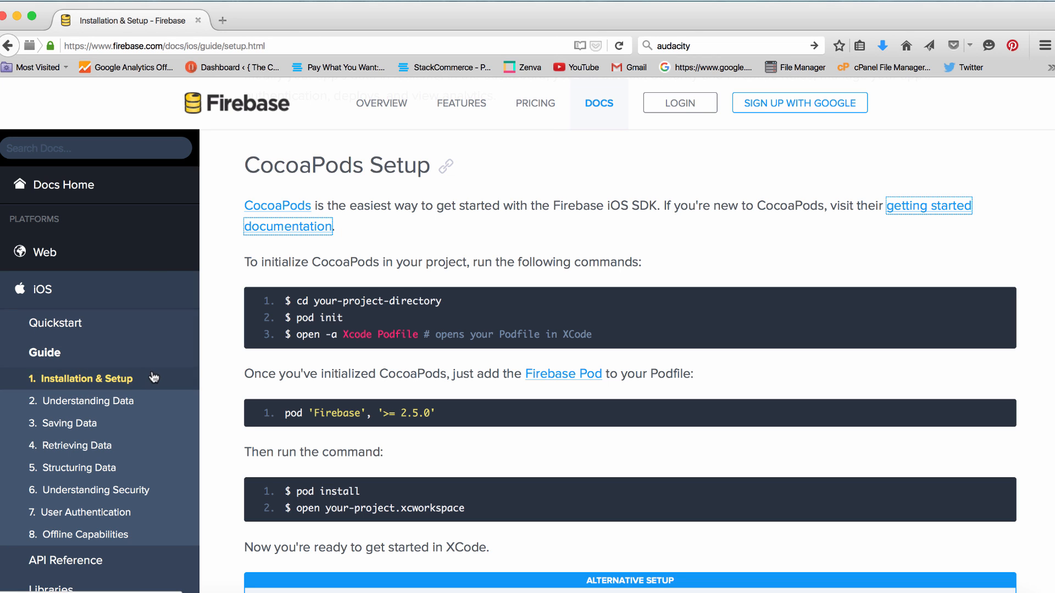
{"action": "scroll", "scroll_direction": "down", "scroll_amount": 3}
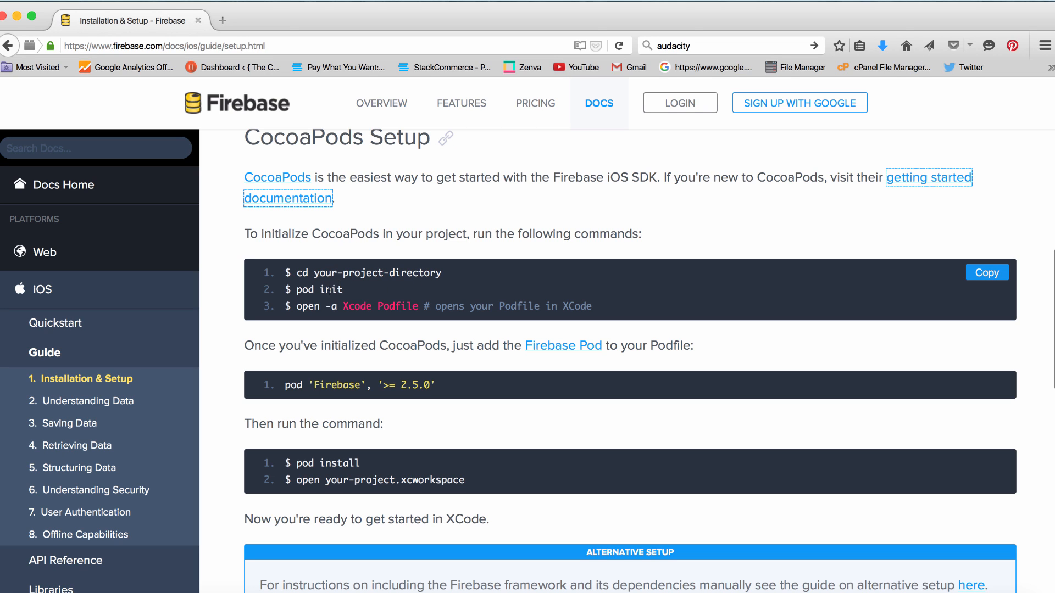
{"action": "double_click", "coordinate": [314, 289]}
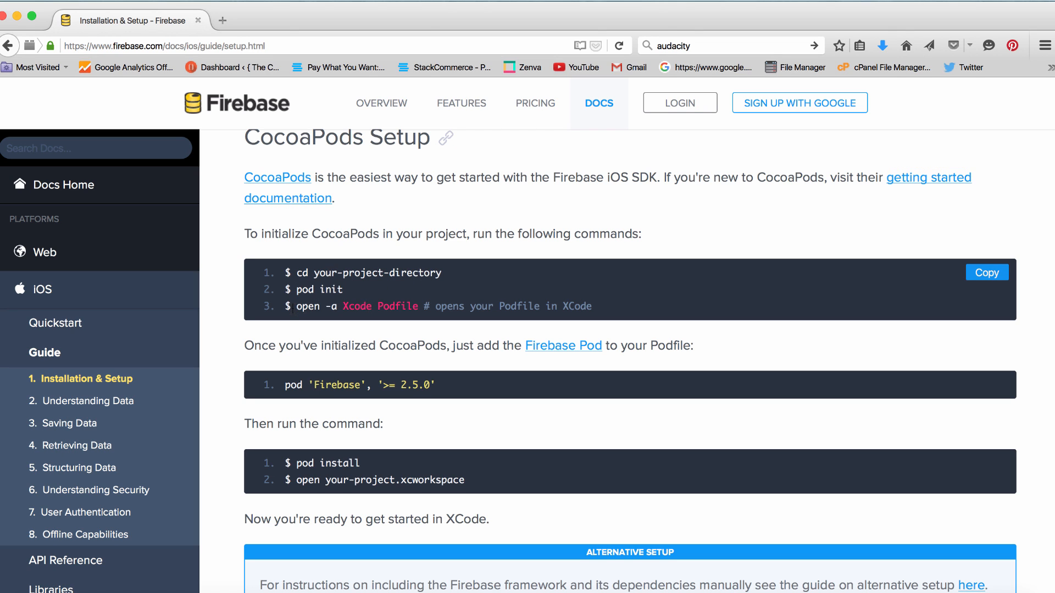
{"action": "mouse_move", "coordinate": [604, 317]}
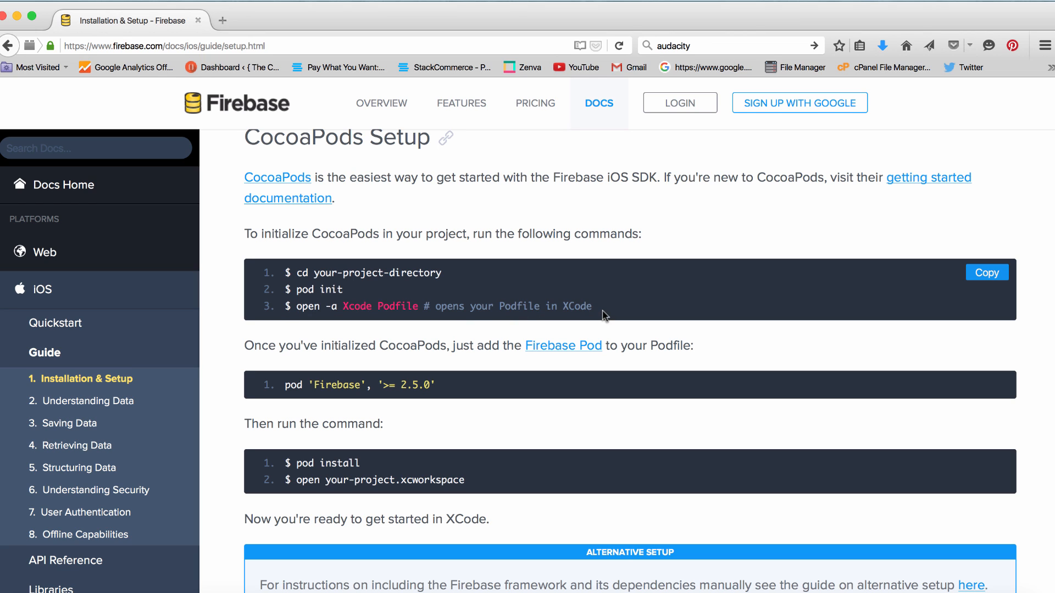
{"action": "mouse_move", "coordinate": [572, 307]}
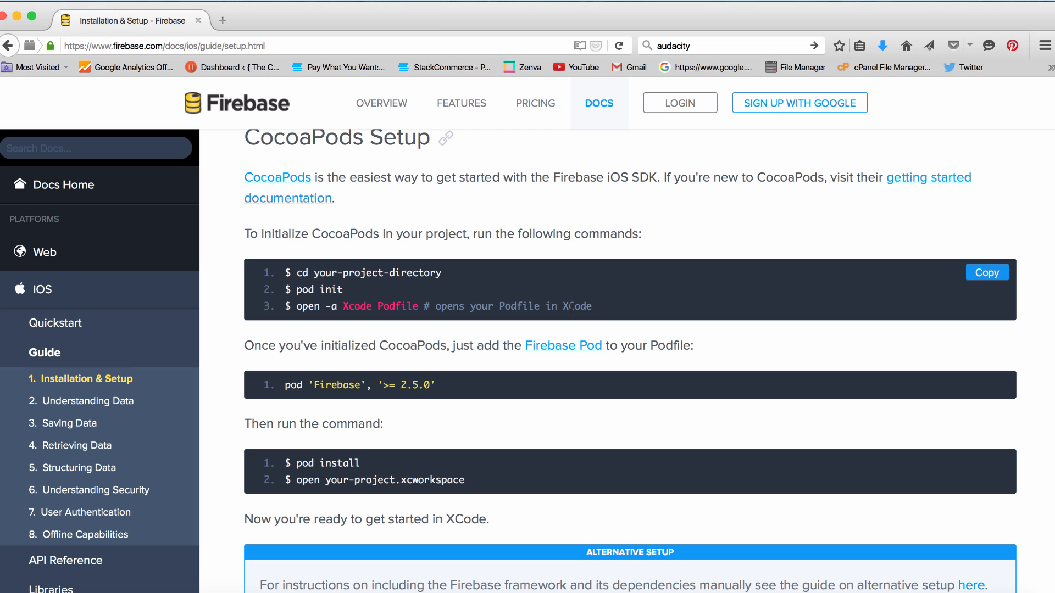
{"action": "mouse_move", "coordinate": [321, 359]}
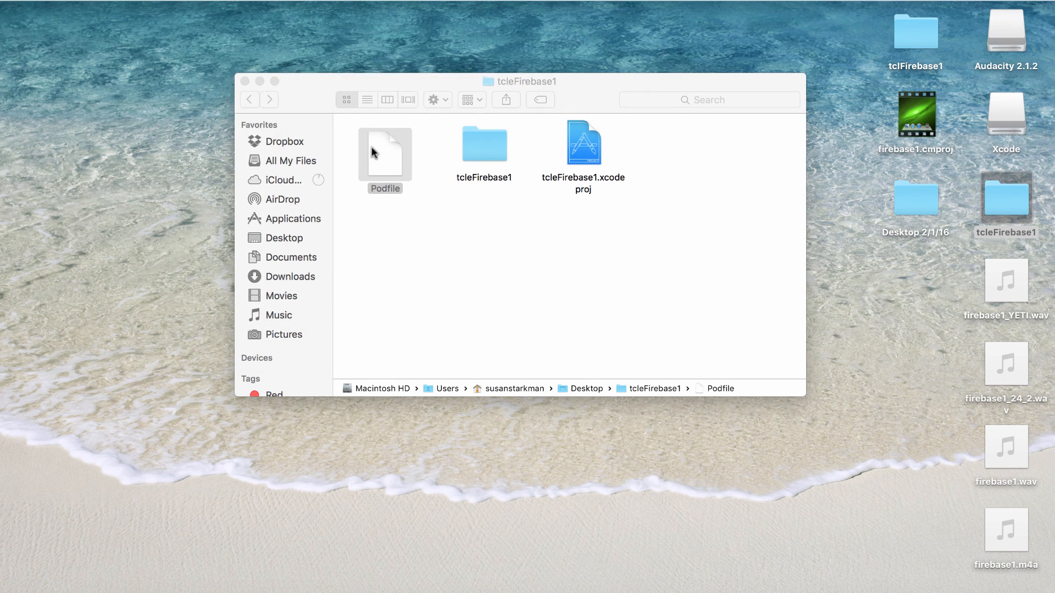
Add pod 'Firebase', '>= 2.5.0' under the tcleFirebase1 target line in the Podfile
{"action": "double_click", "coordinate": [384, 141]}
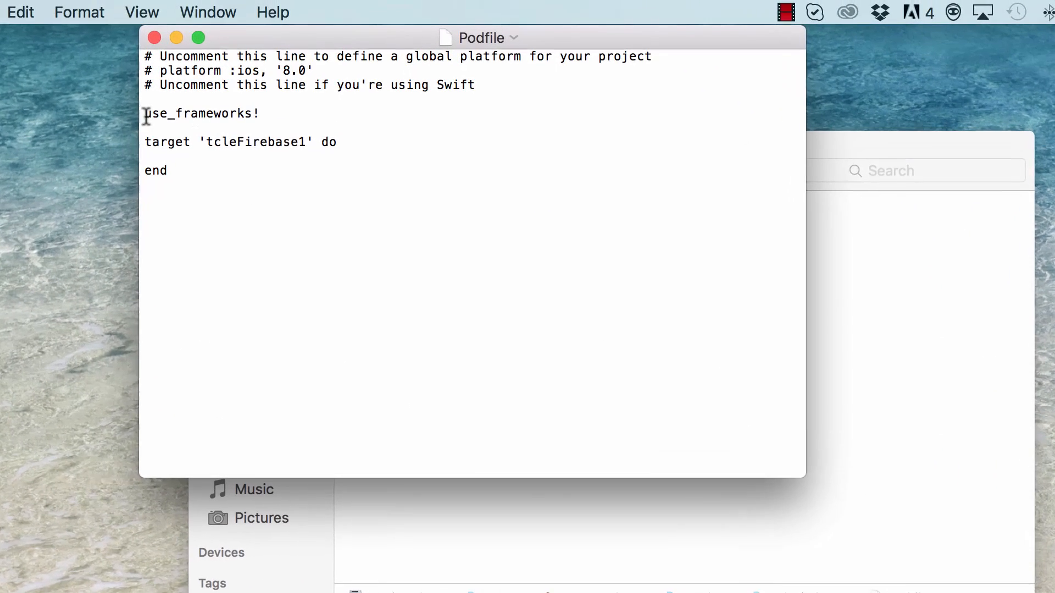
{"action": "mouse_move", "coordinate": [309, 133]}
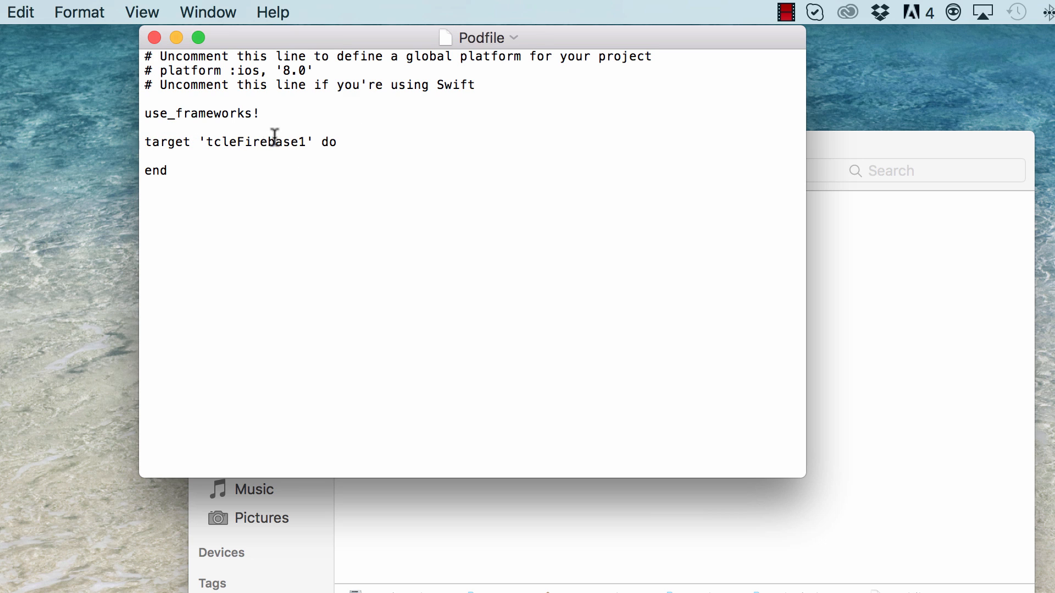
{"action": "double_click", "coordinate": [255, 142]}
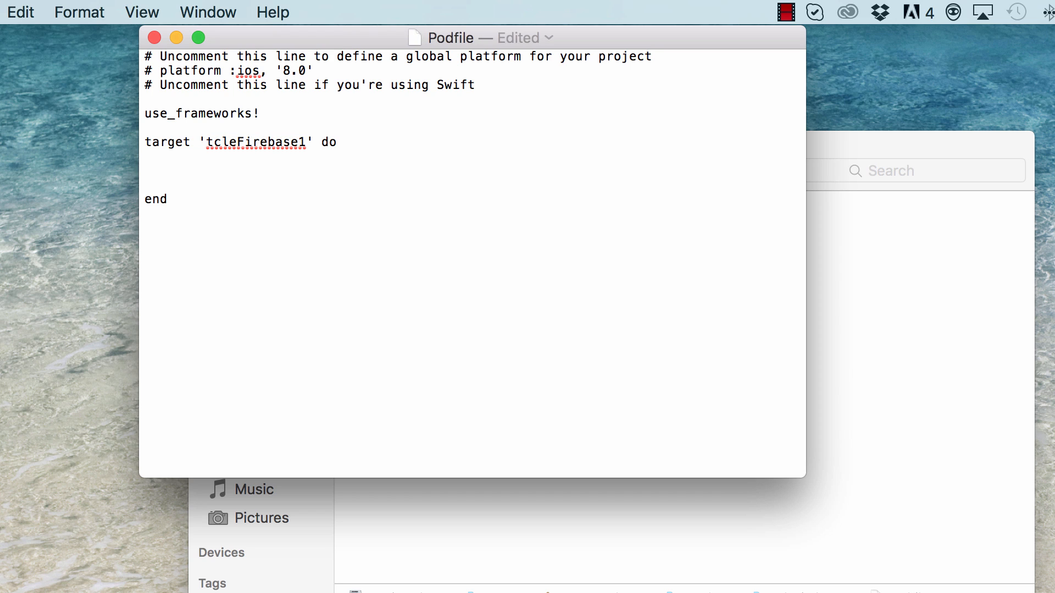
{"action": "type", "text": "pod 'Firebase', '>= 2.5.0'"}
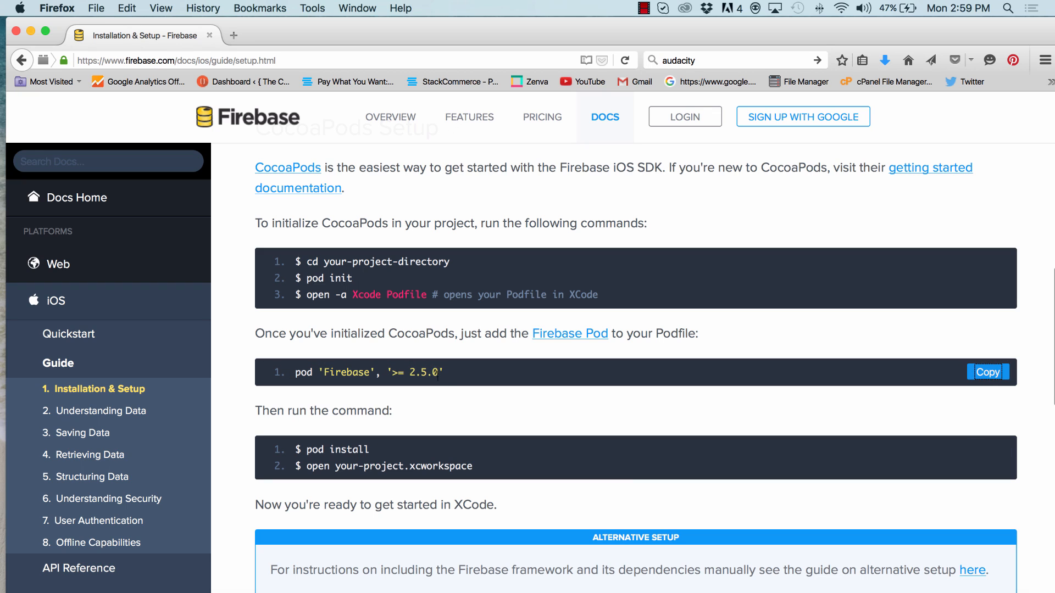
{"action": "mouse_move", "coordinate": [293, 411]}
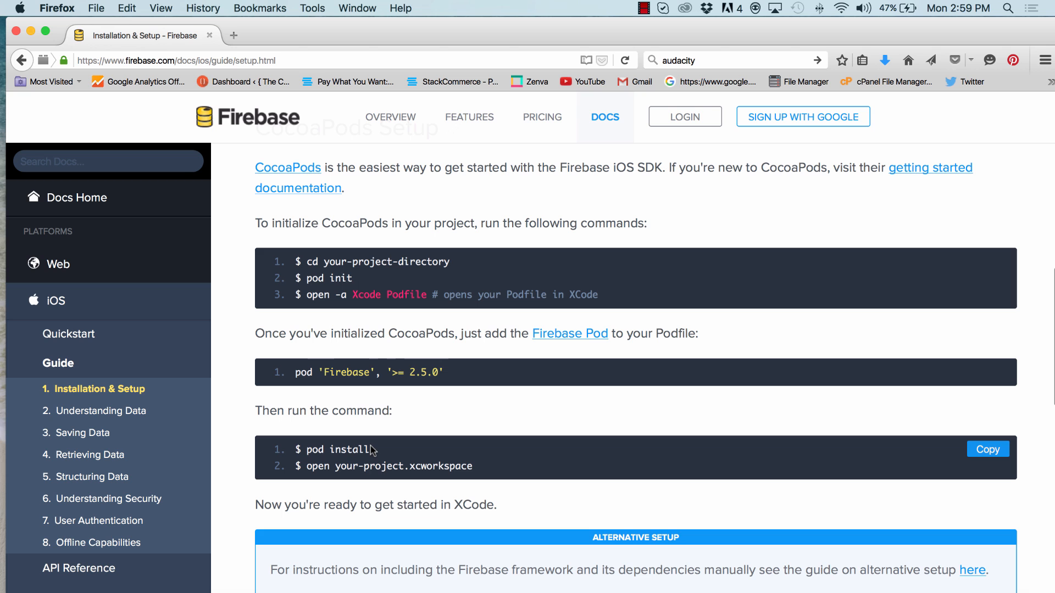
{"action": "mouse_move", "coordinate": [84, 84]}
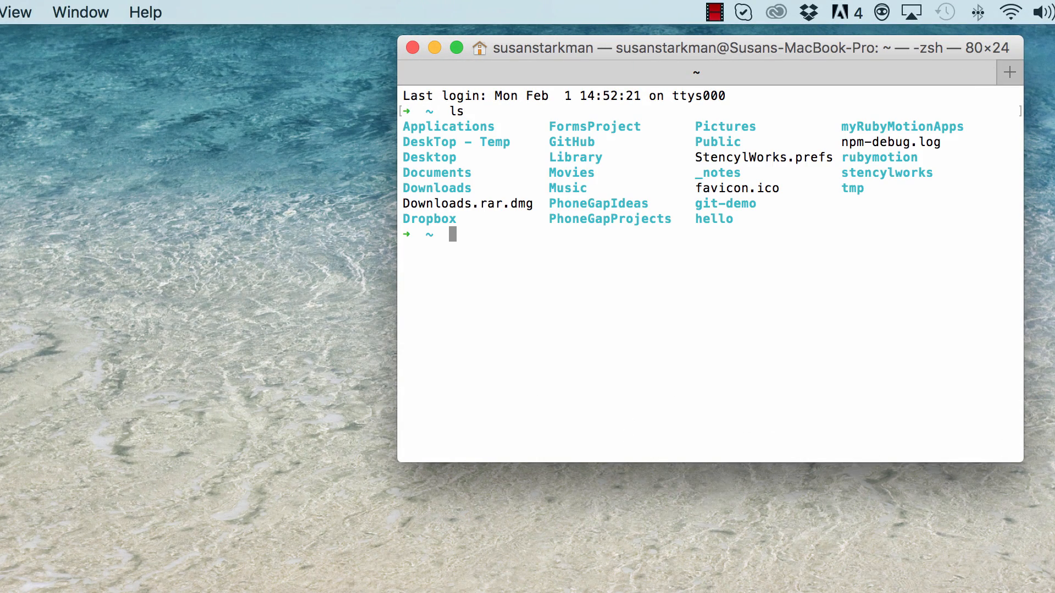
Change directory to Desktop/tclefirebase1 in Terminal
{"action": "type", "text": "c"}
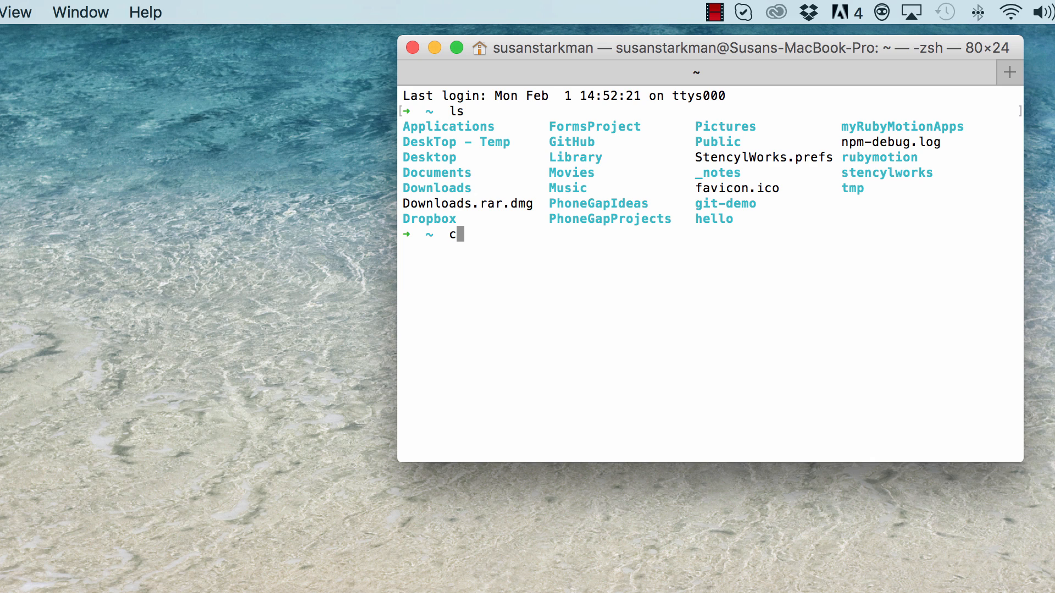
{"action": "type", "text": "d Desk"}
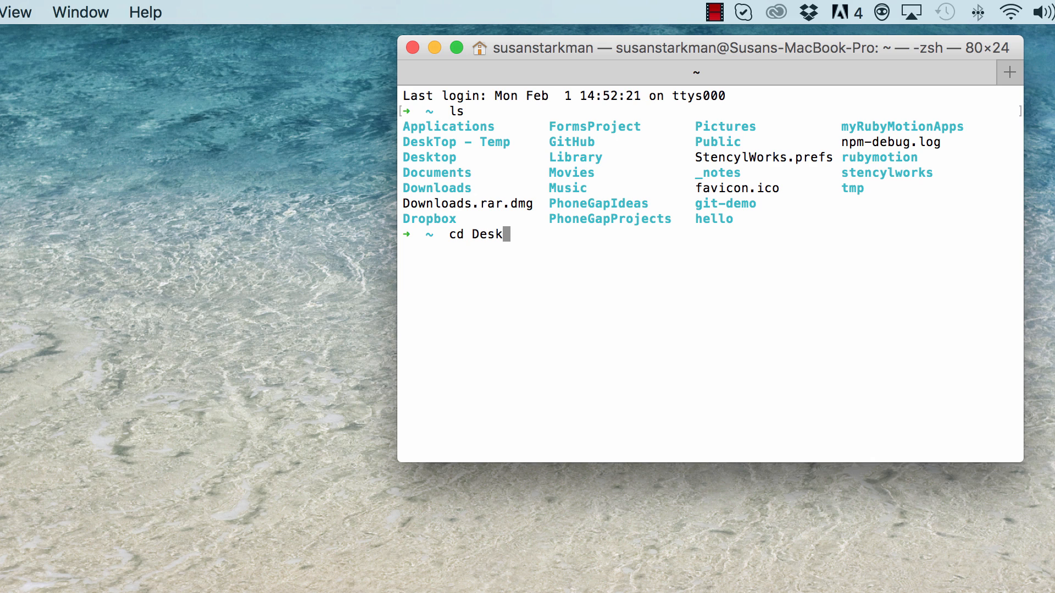
{"action": "type", "text": "top"}
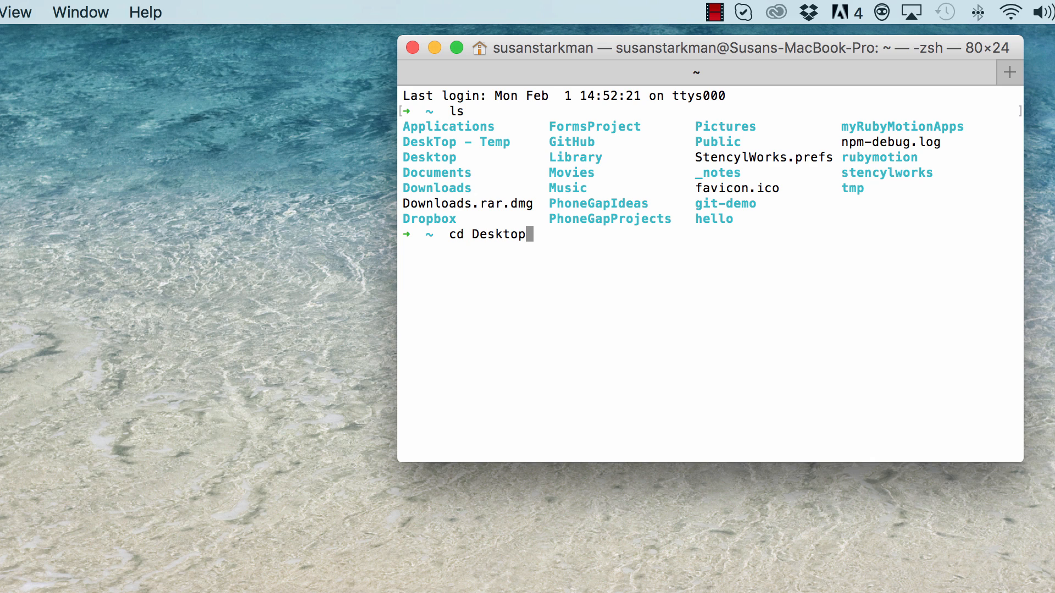
{"action": "type", "text": "/"}
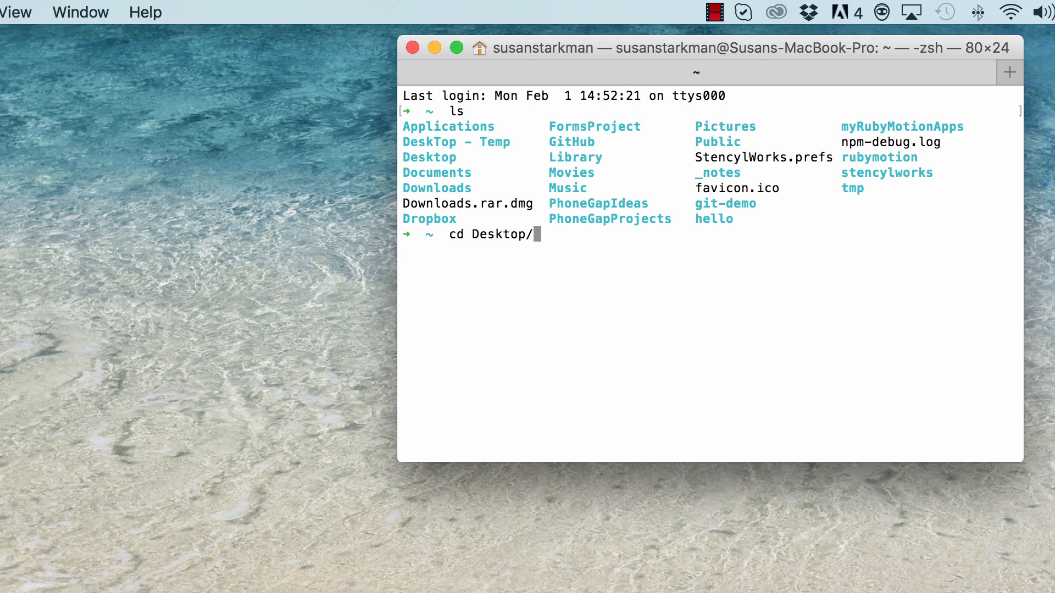
{"action": "type", "text": "tclefir"}
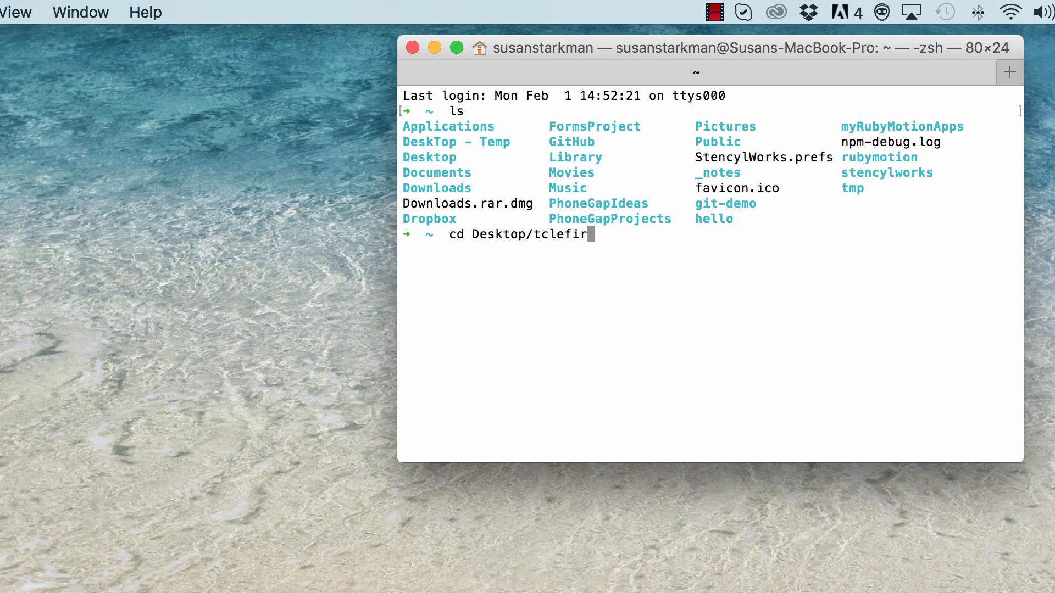
{"action": "type", "text": "base1"}
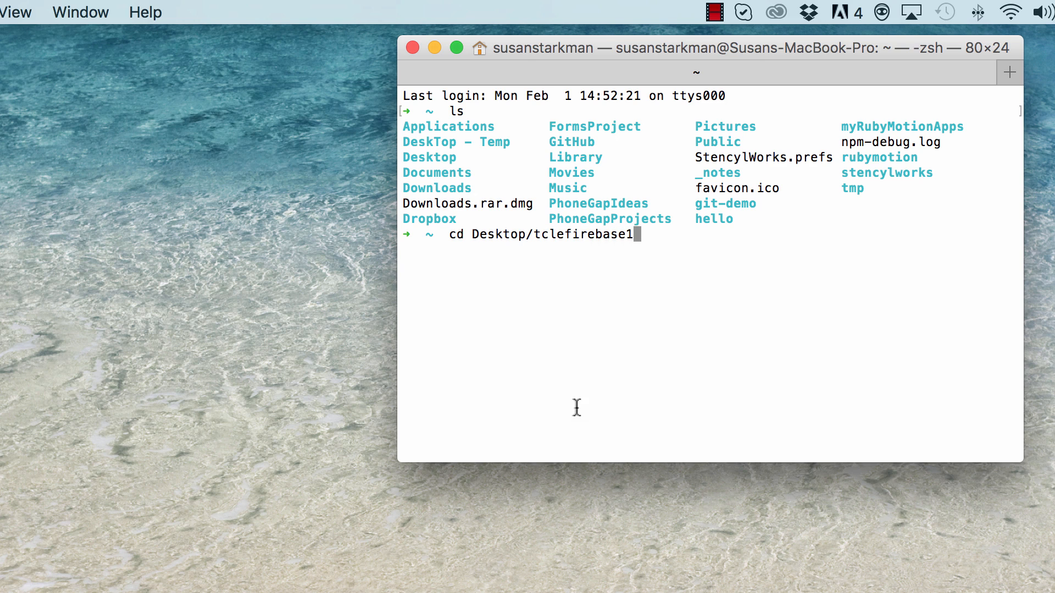
{"action": "mouse_move", "coordinate": [463, 233]}
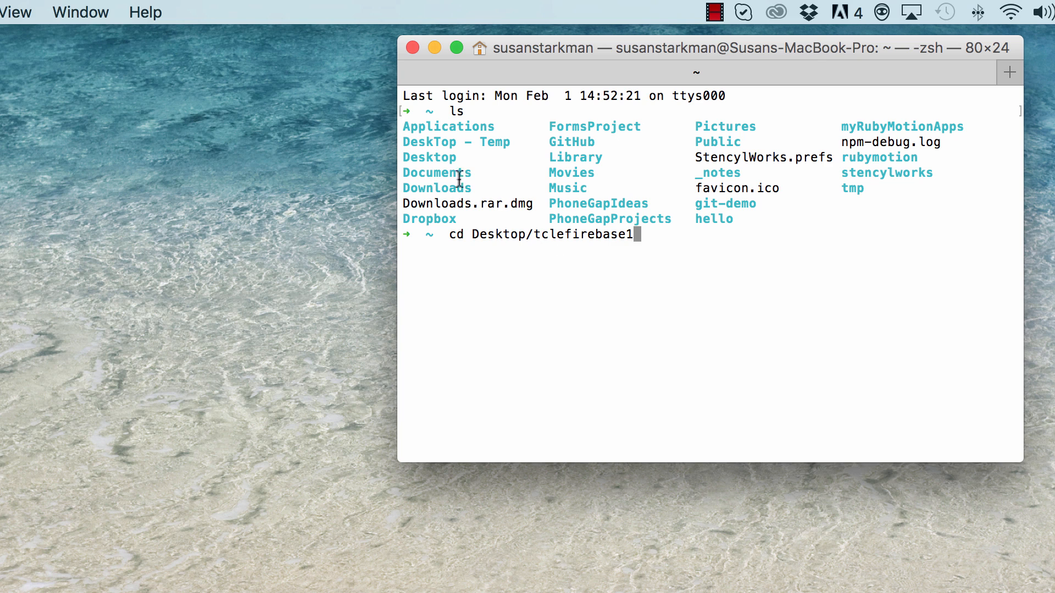
{"action": "mouse_move", "coordinate": [517, 219]}
{"action": "type", "text": "ls"}
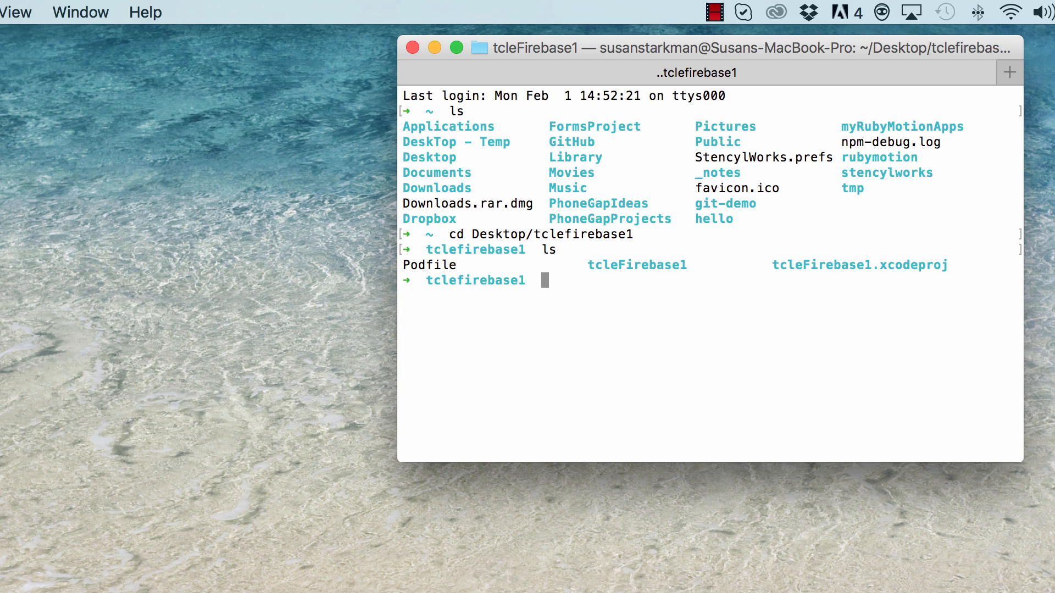
{"action": "mouse_move", "coordinate": [875, 559]}
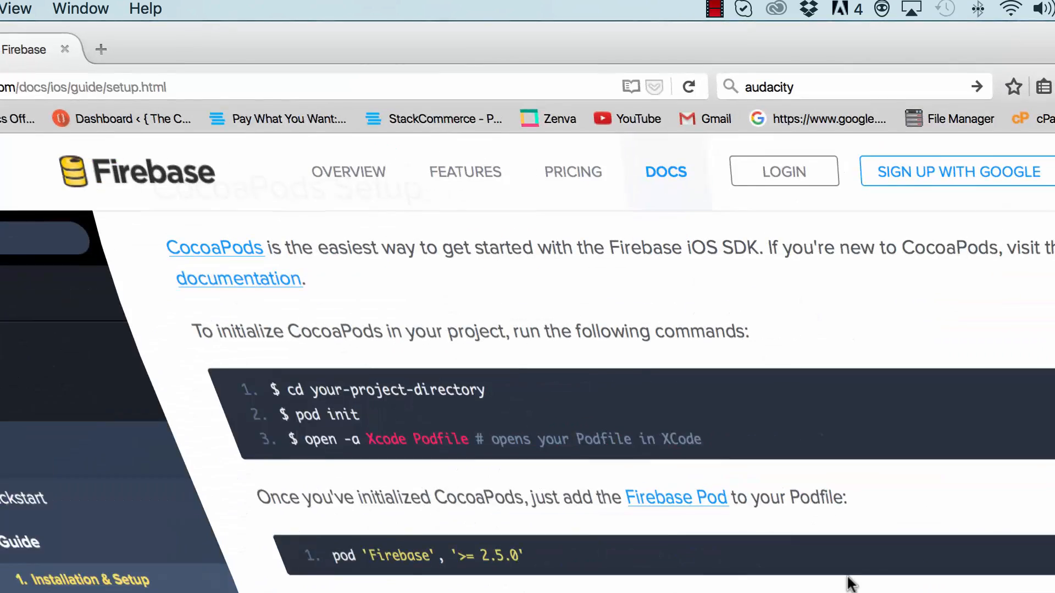
Review the folder listing showing the Podfile and enter pod install
{"action": "scroll", "scroll_direction": "down", "scroll_amount": 3}
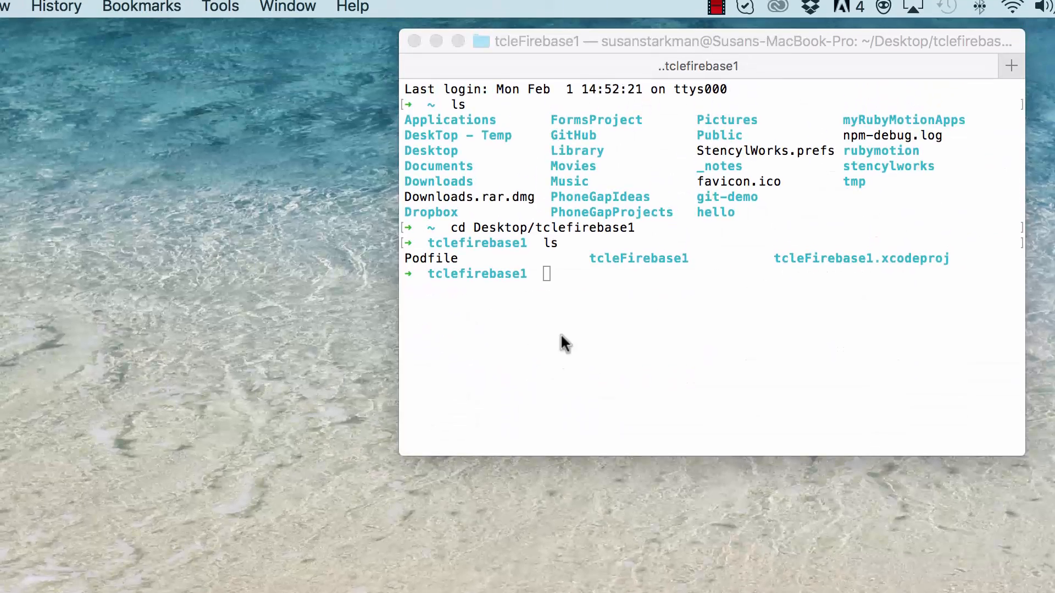
{"action": "type", "text": "pod"}
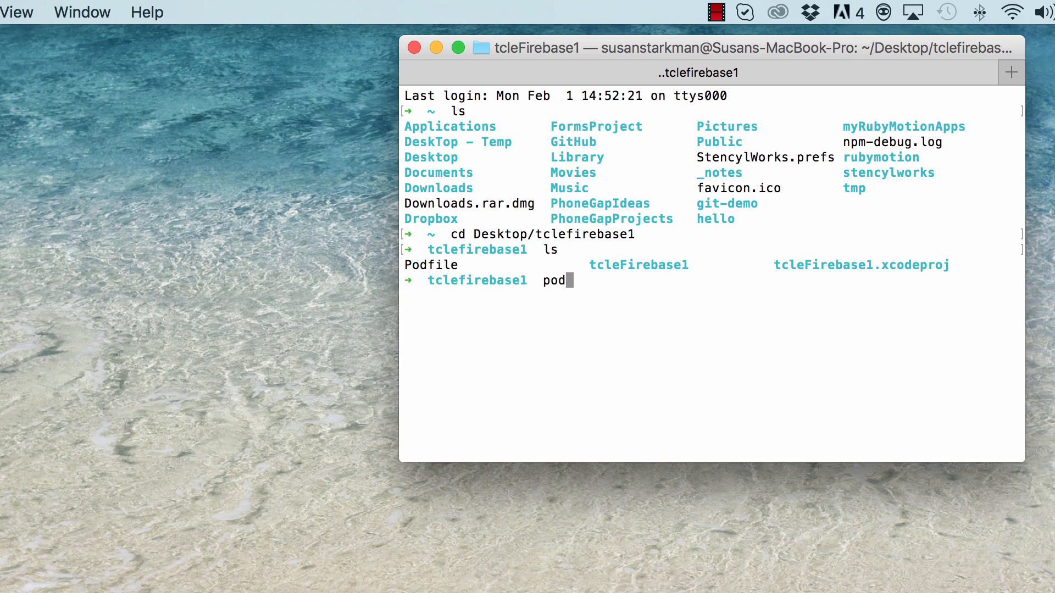
{"action": "type", "text": "install"}
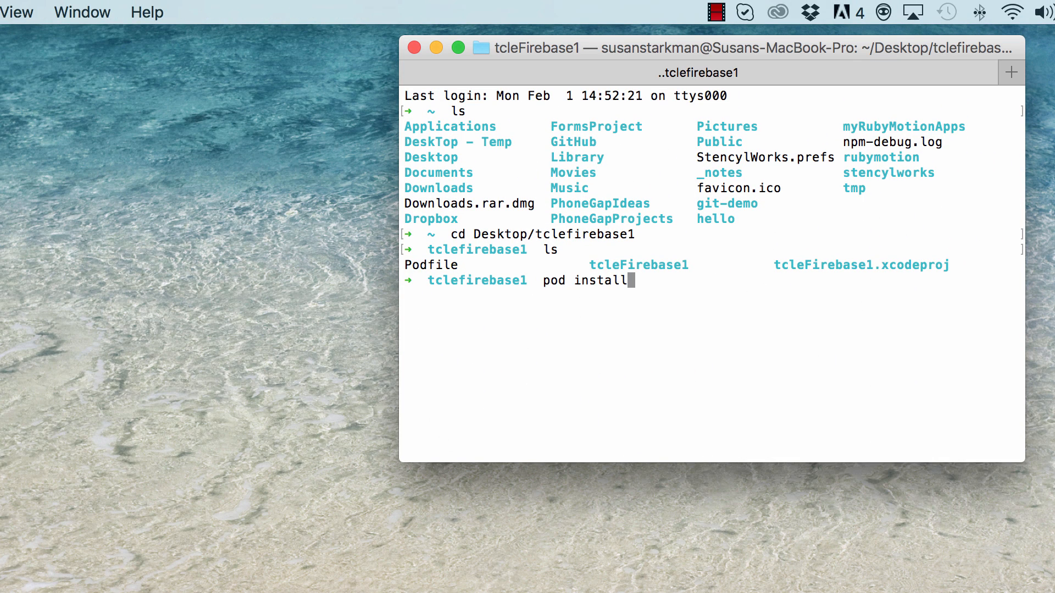
Run pod install, installing Firebase 2.5.0 and generating tcleFirebase1.xcworkspace
{"action": "key", "text": "enter"}
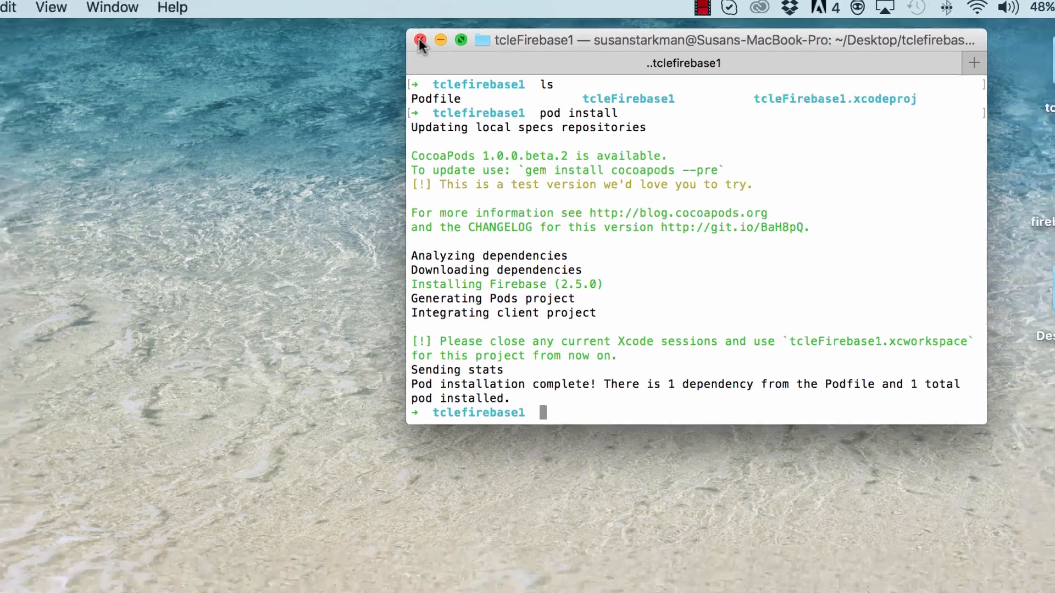
Open the desktop tcleFirebase1 folder showing Pods, Podfile.lock and the workspace
{"action": "left_click", "coordinate": [419, 40]}
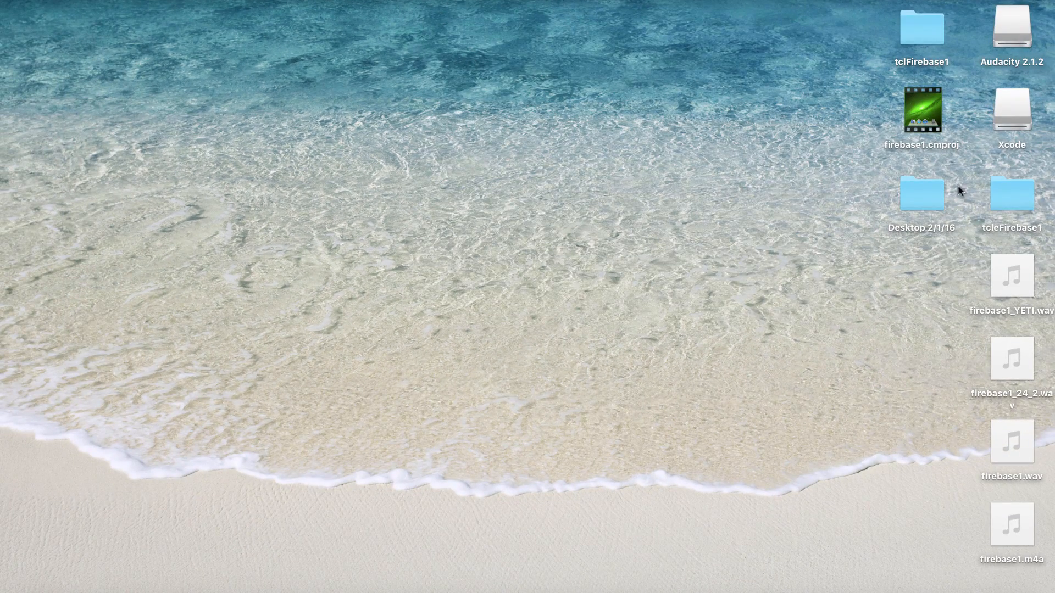
{"action": "left_click", "coordinate": [1011, 194]}
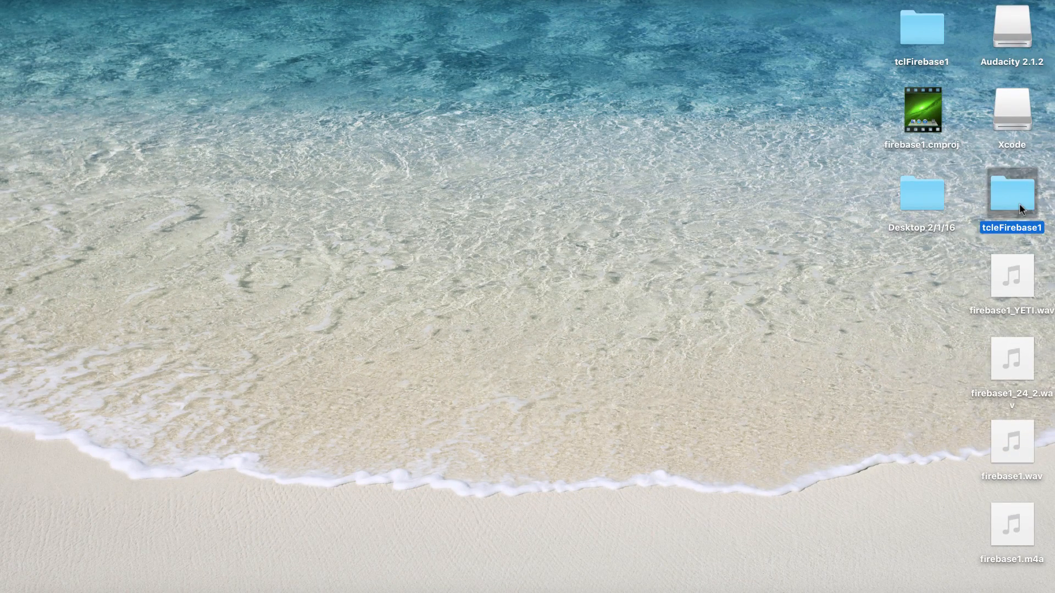
{"action": "double_click", "coordinate": [1010, 195]}
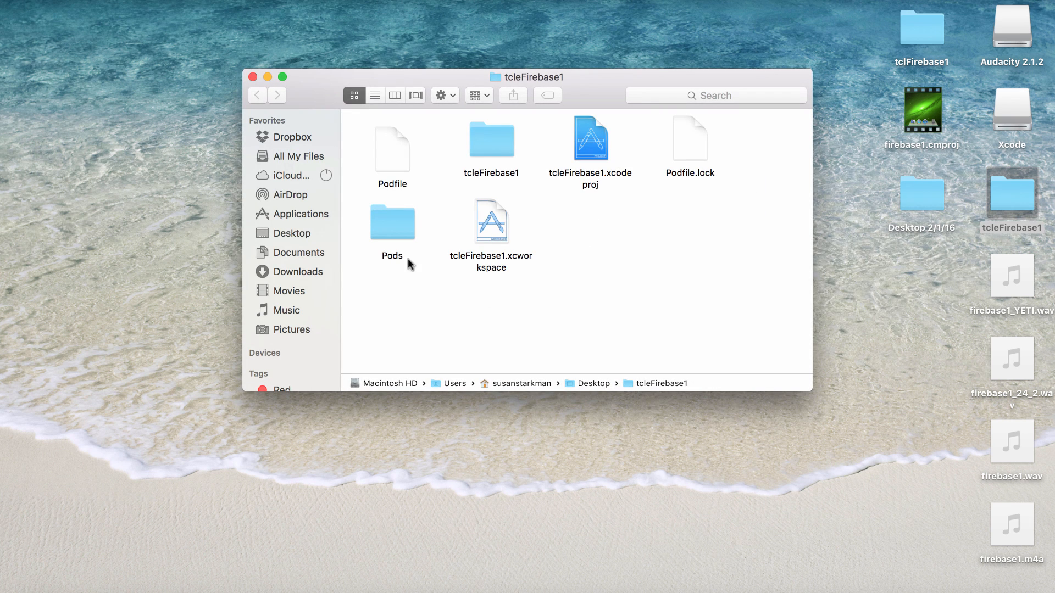
{"action": "mouse_move", "coordinate": [521, 221]}
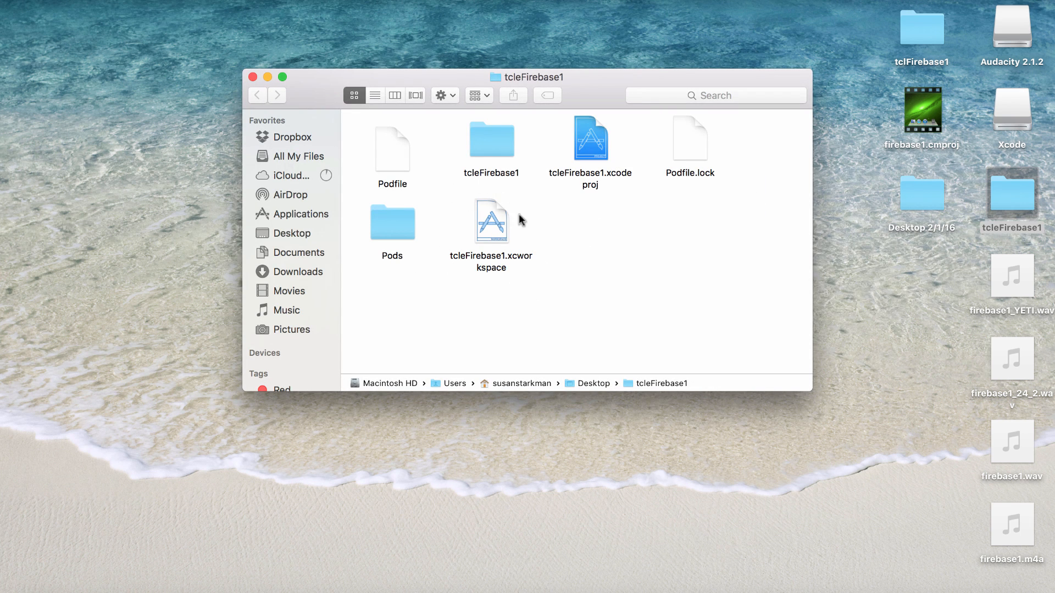
{"action": "mouse_move", "coordinate": [510, 261]}
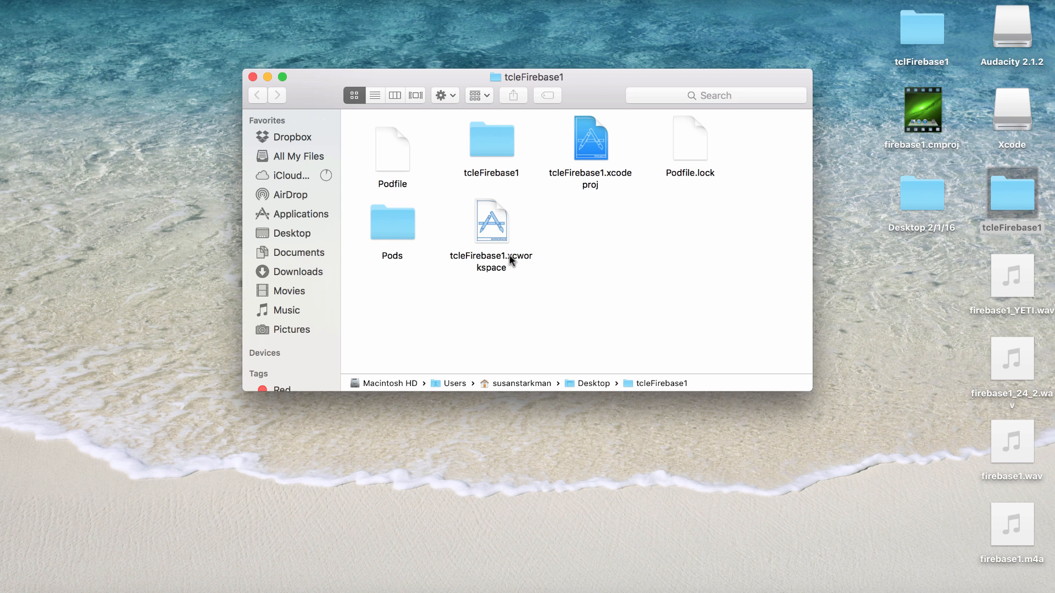
{"action": "mouse_move", "coordinate": [542, 227]}
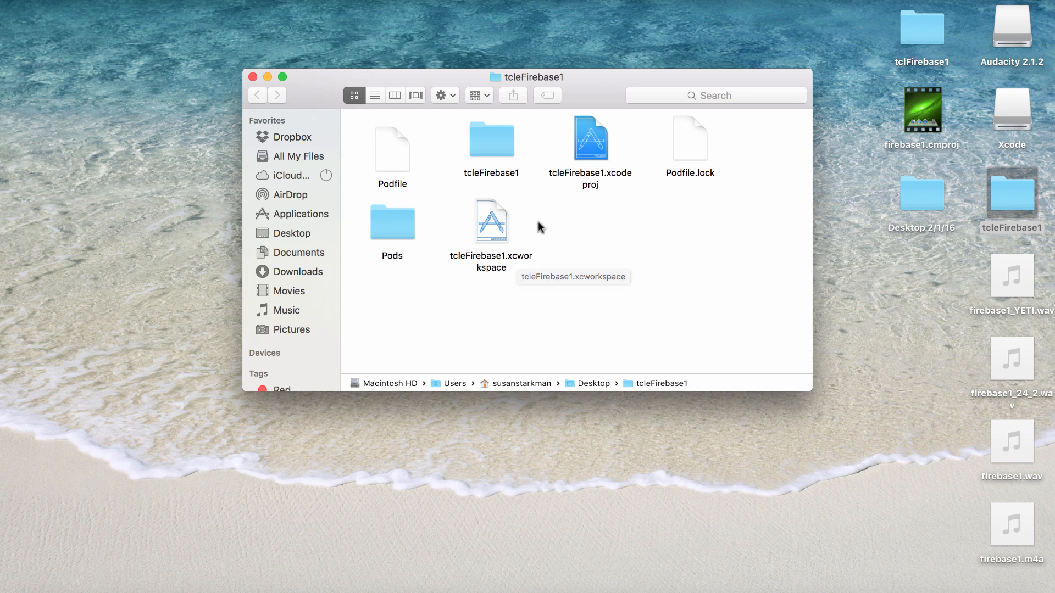
{"action": "mouse_move", "coordinate": [544, 227]}
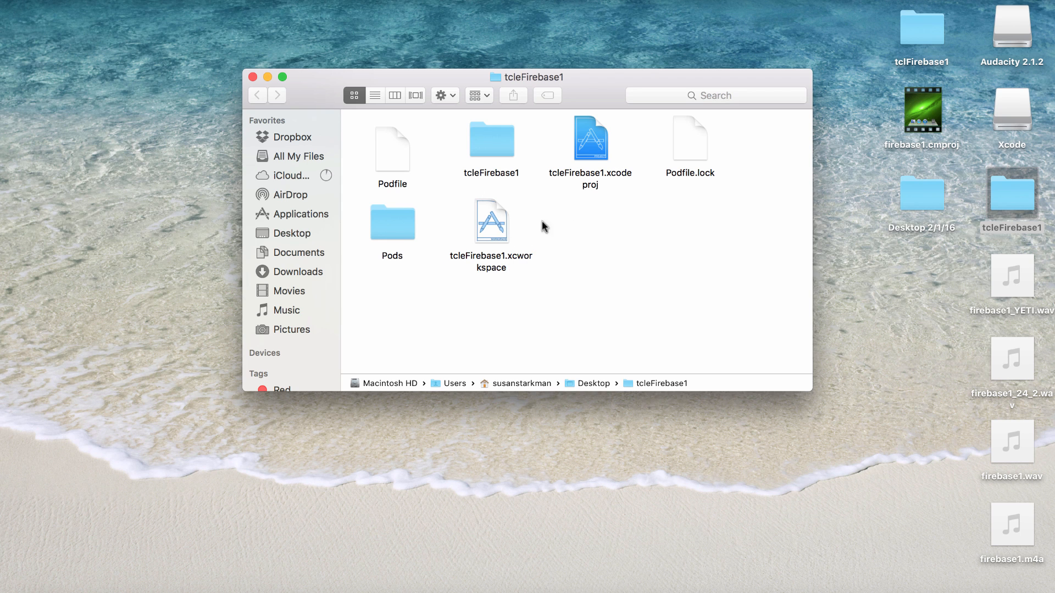
{"action": "mouse_move", "coordinate": [437, 255]}
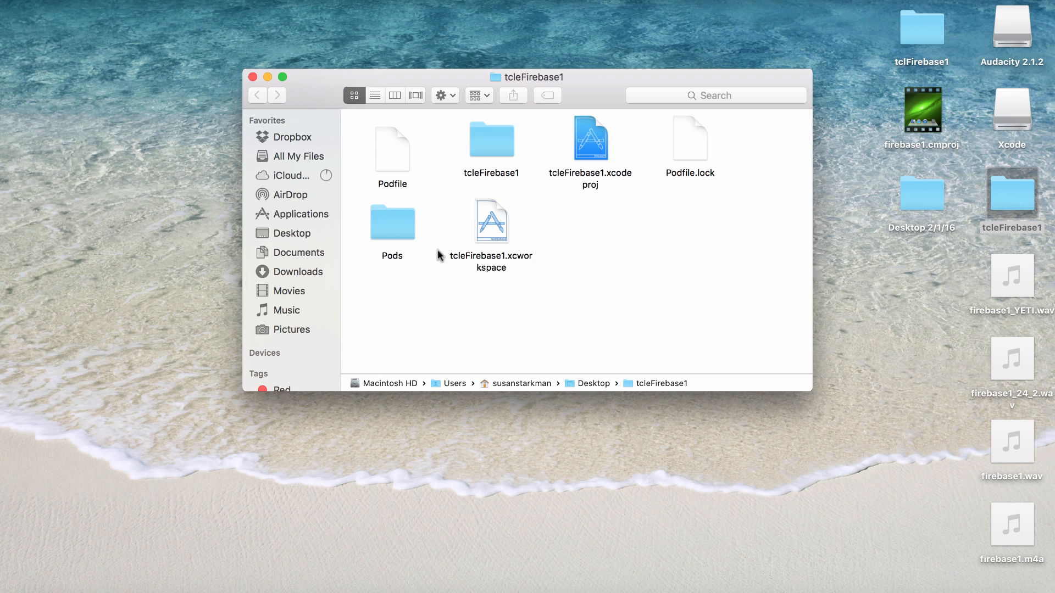
{"action": "mouse_move", "coordinate": [541, 305]}
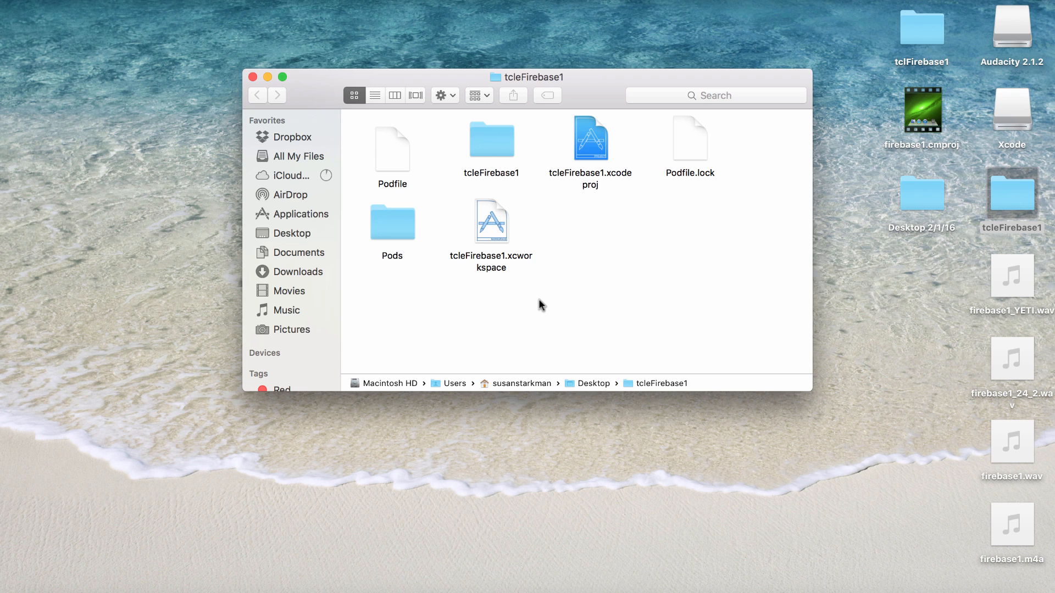
{"action": "mouse_move", "coordinate": [494, 229]}
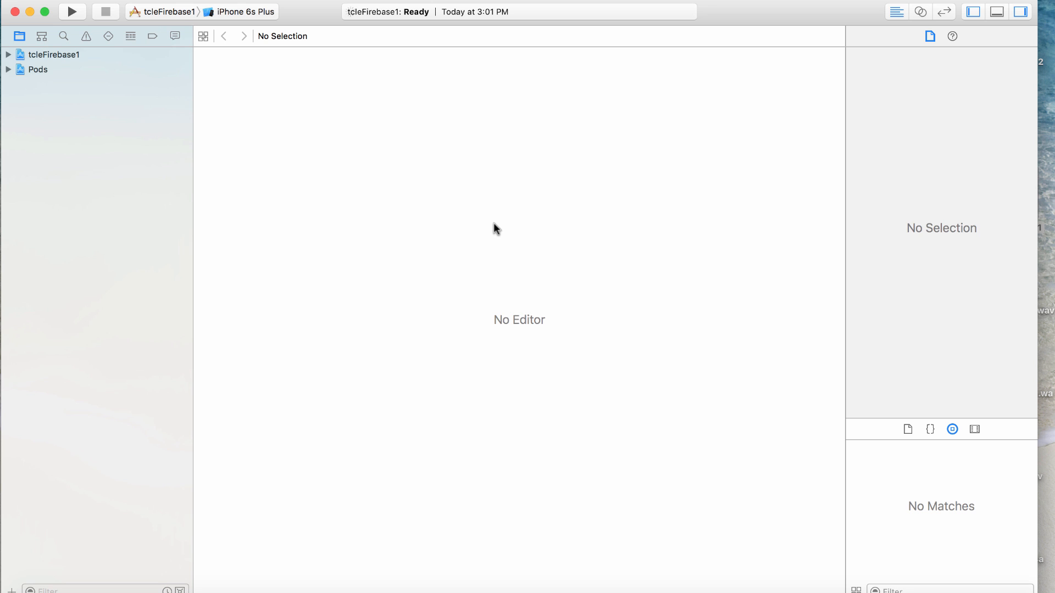
{"action": "mouse_move", "coordinate": [356, 139]}
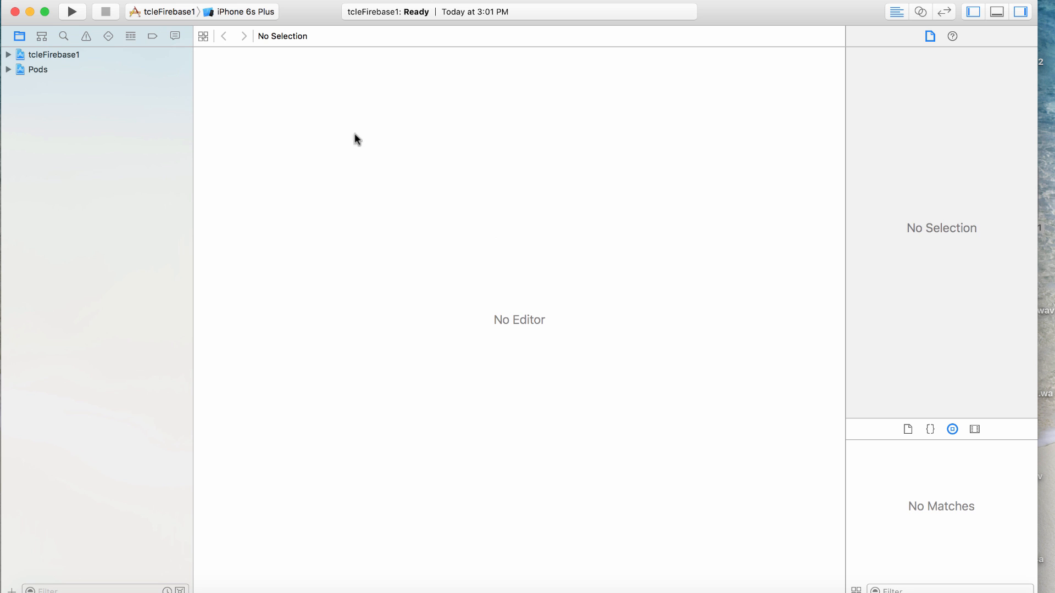
Expand tcleFirebase1 and Pods in the navigator and open the Podfile in its own window
{"action": "left_click", "coordinate": [8, 54]}
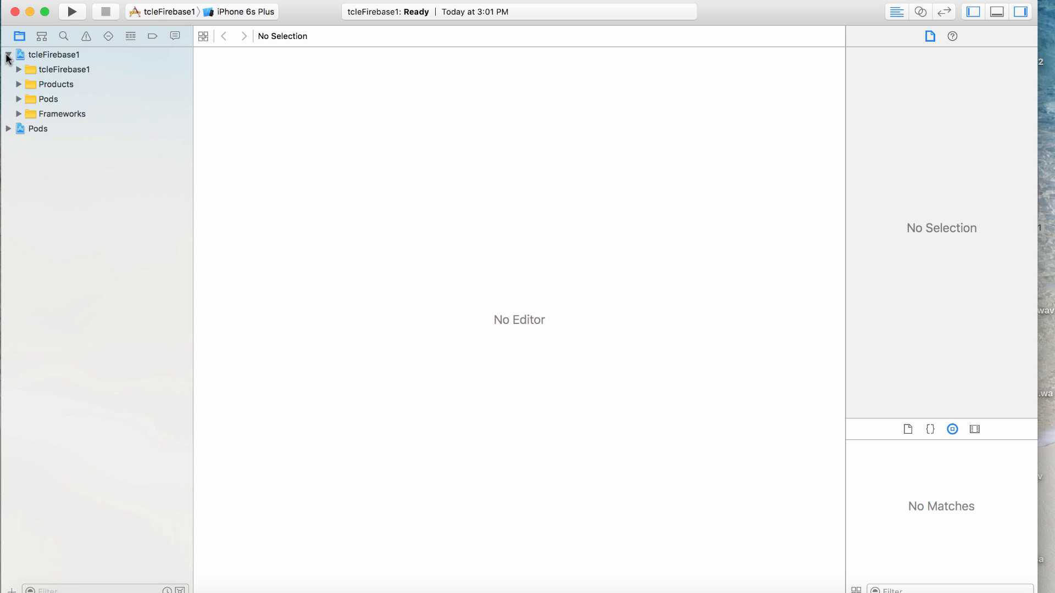
{"action": "left_click", "coordinate": [19, 69]}
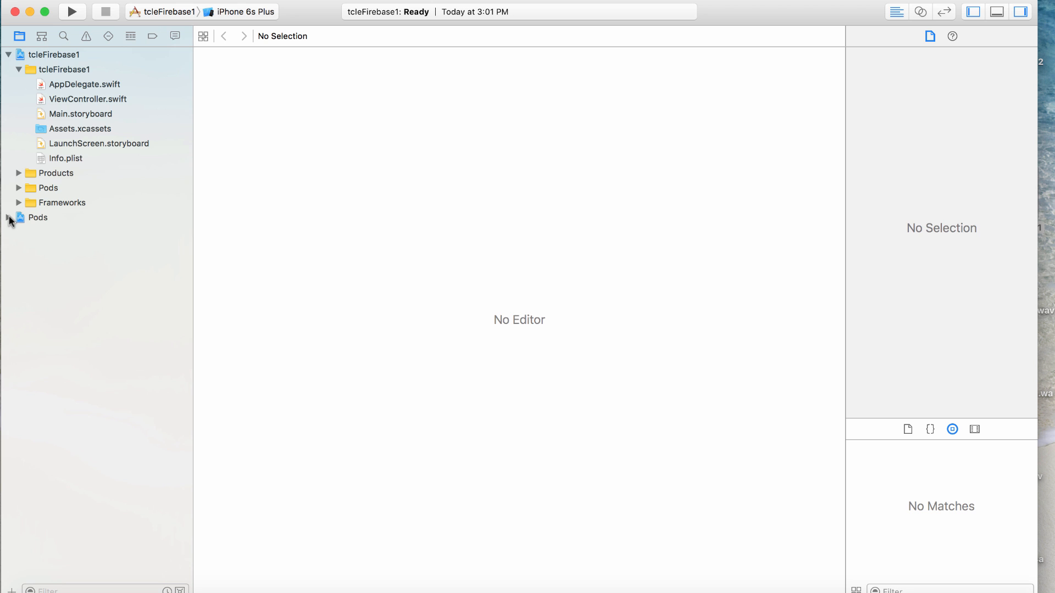
{"action": "left_click", "coordinate": [8, 217]}
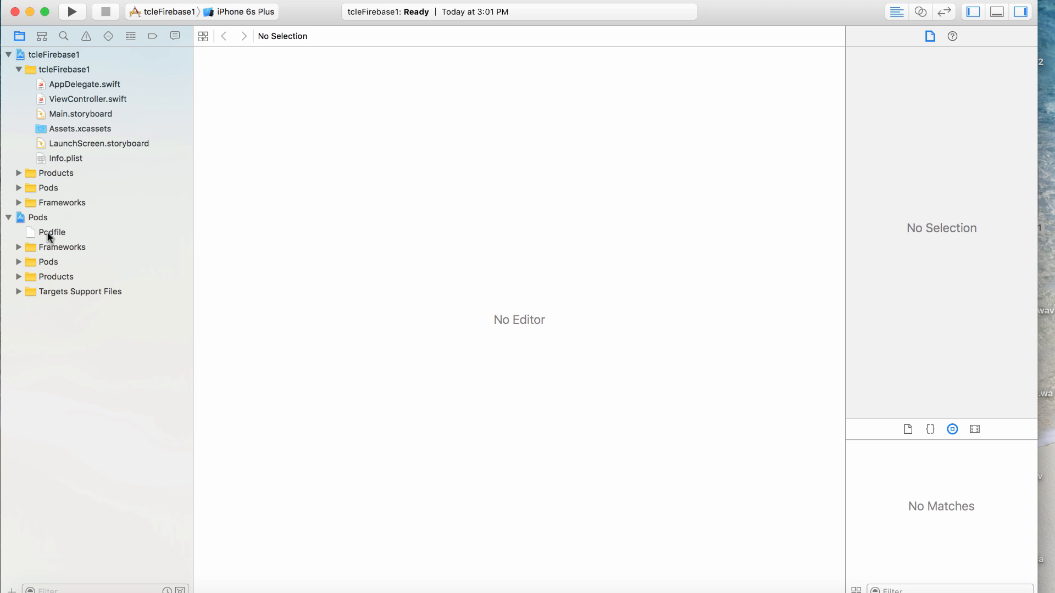
{"action": "left_click", "coordinate": [52, 232]}
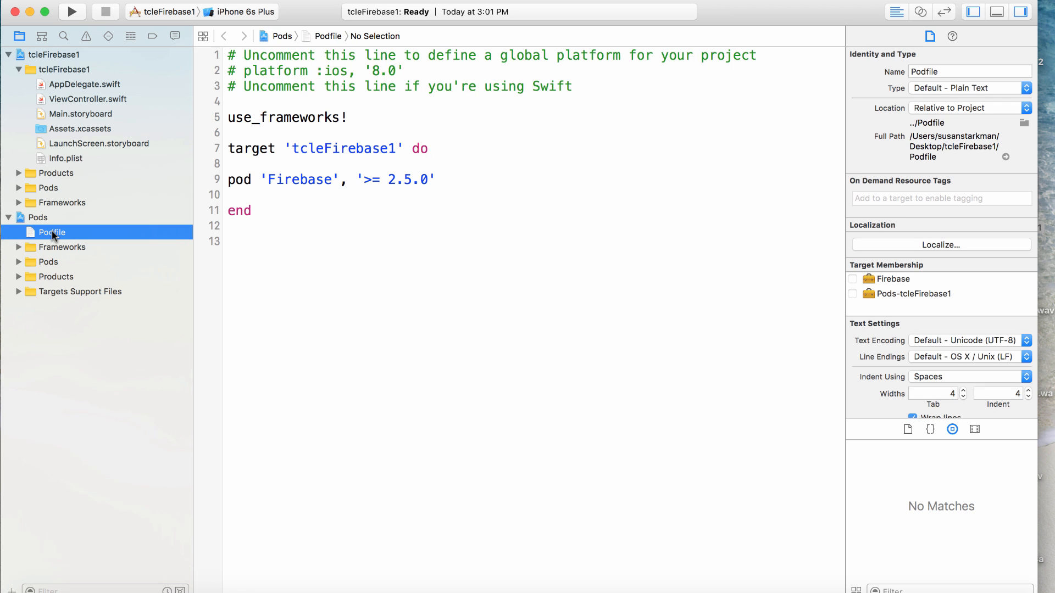
{"action": "double_click", "coordinate": [51, 232]}
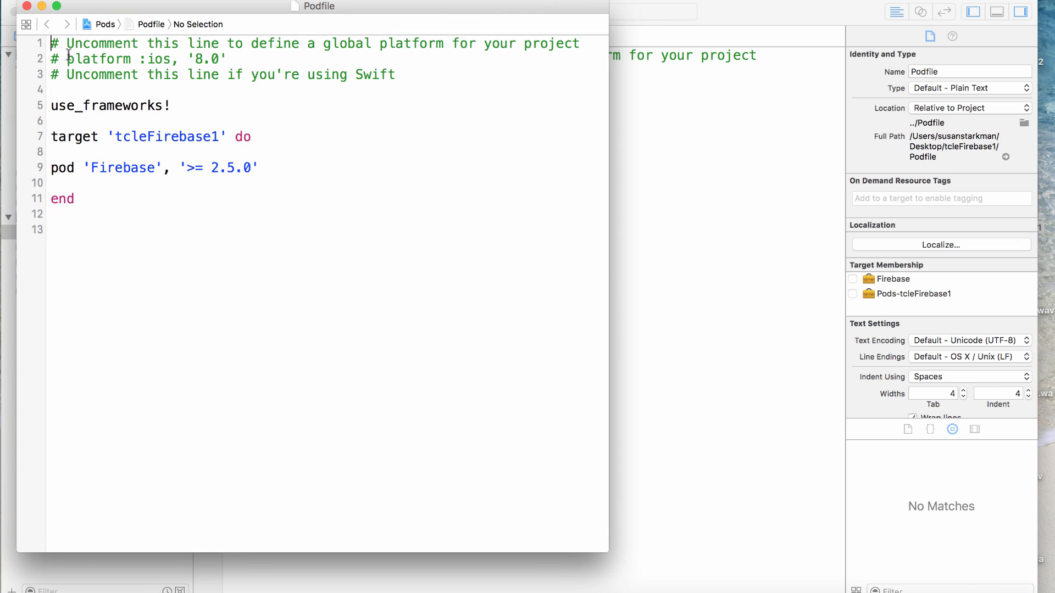
{"action": "double_click", "coordinate": [110, 105]}
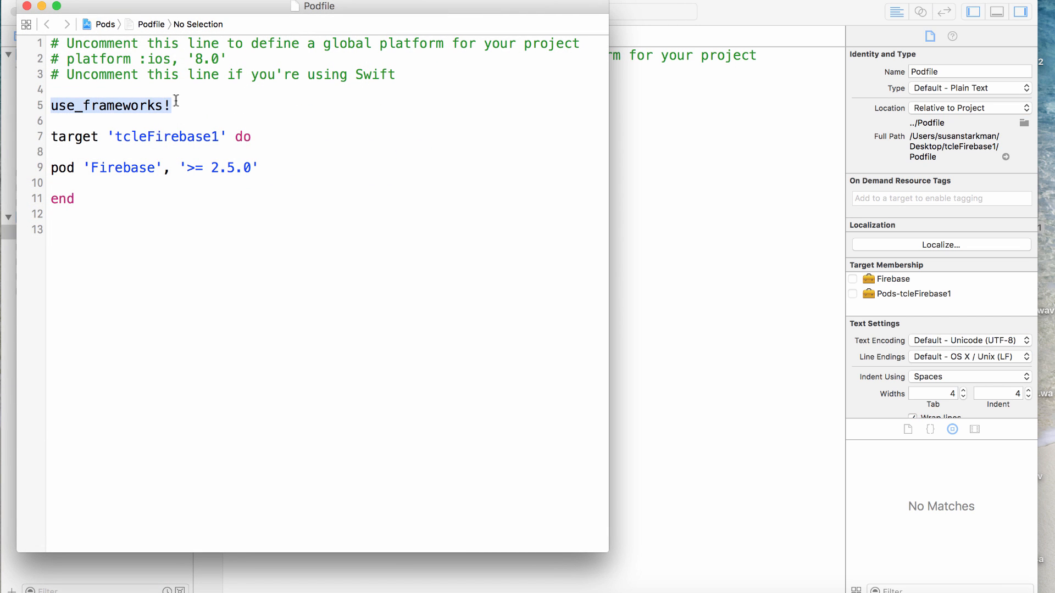
{"action": "mouse_move", "coordinate": [212, 127]}
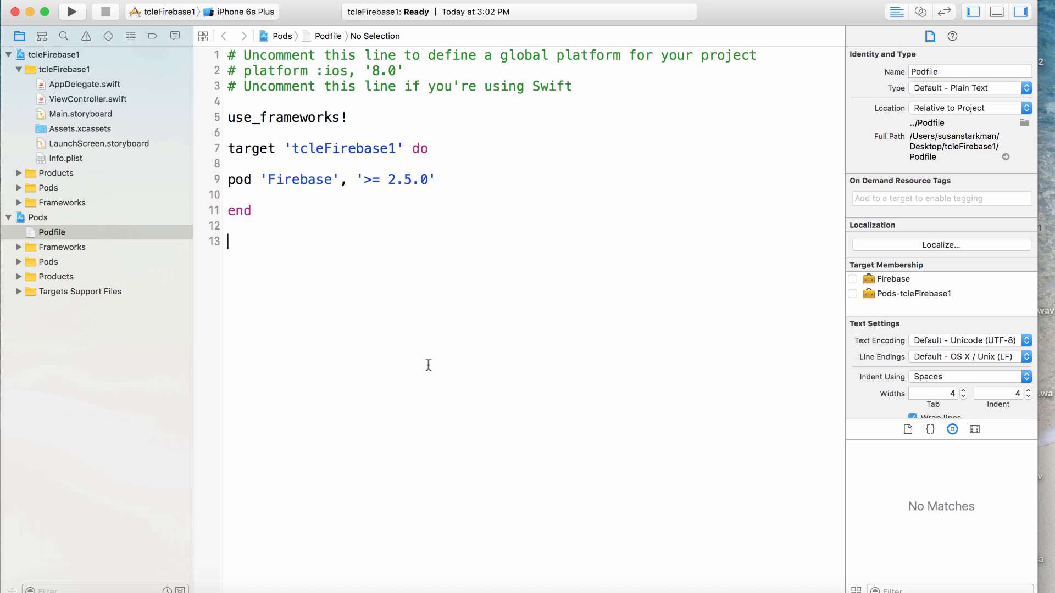
Build the workspace and add import Firebase beneath UIKit in ViewController.swift
{"action": "left_click", "coordinate": [72, 11]}
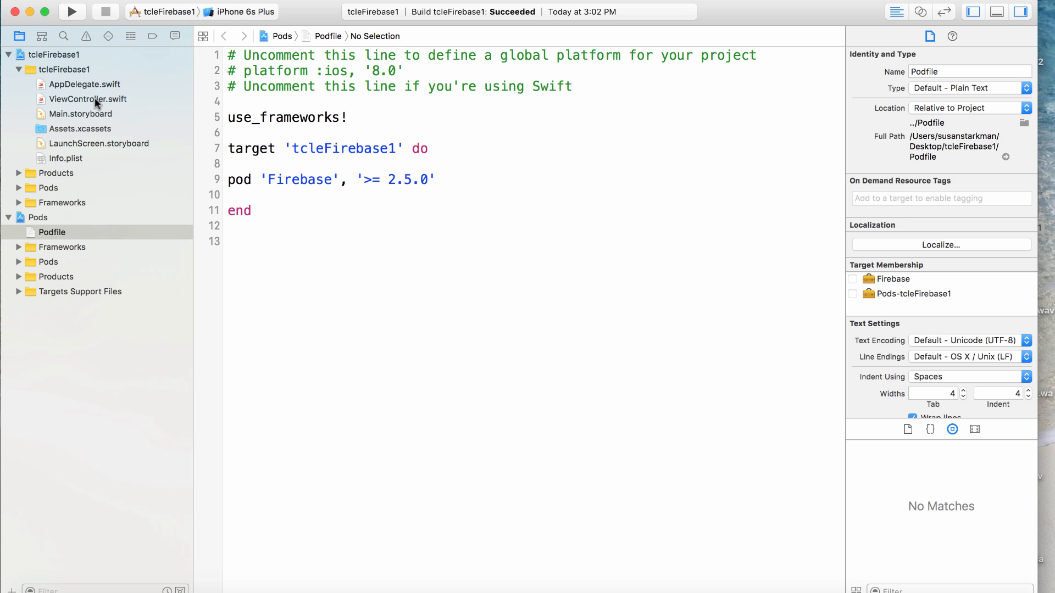
{"action": "left_click", "coordinate": [88, 99]}
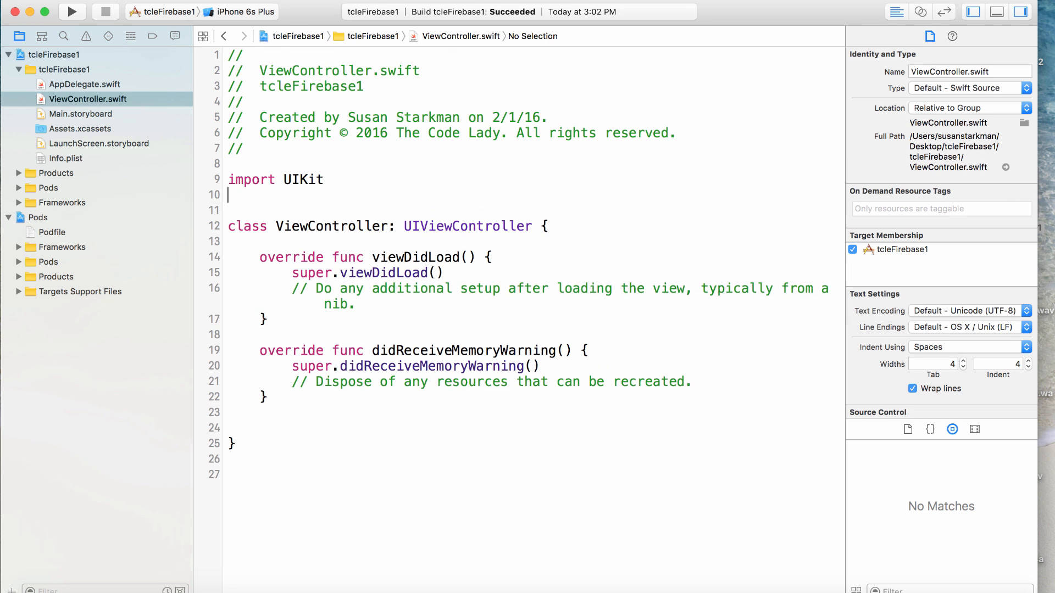
{"action": "type", "text": "import"}
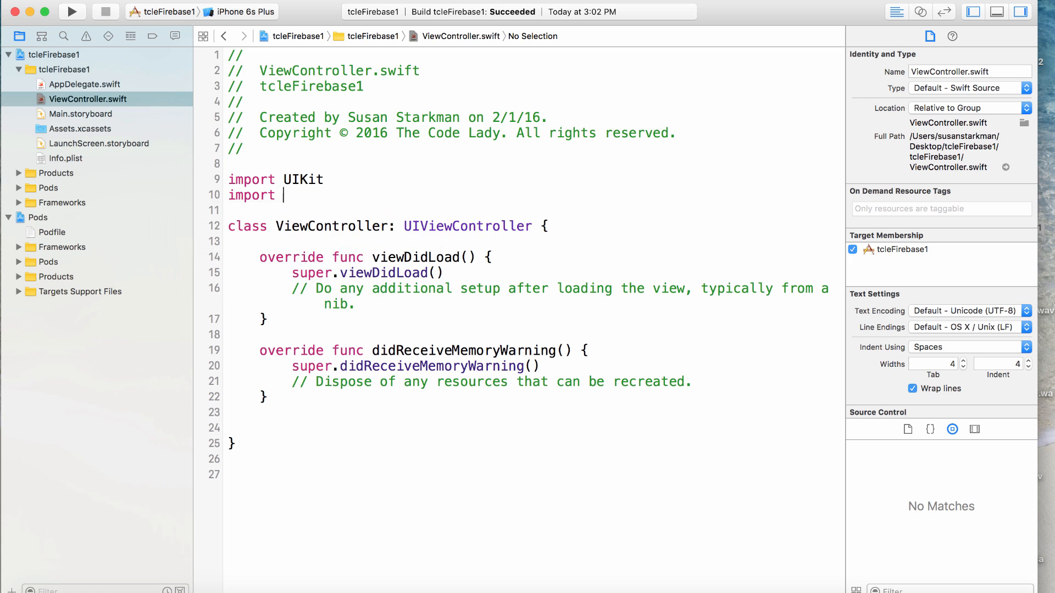
{"action": "type", "text": "F"}
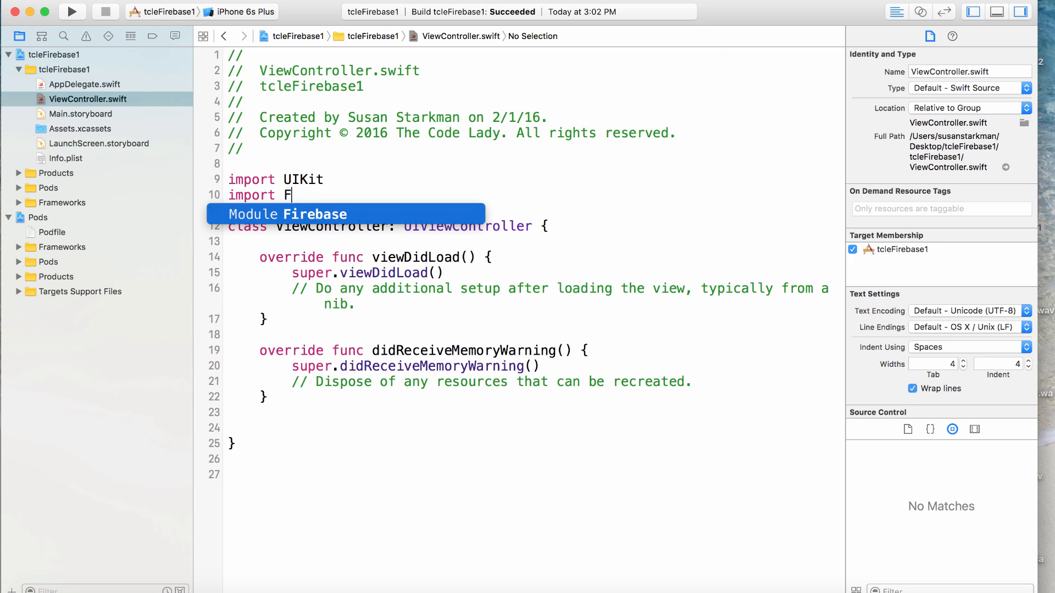
{"action": "key", "text": "Tab"}
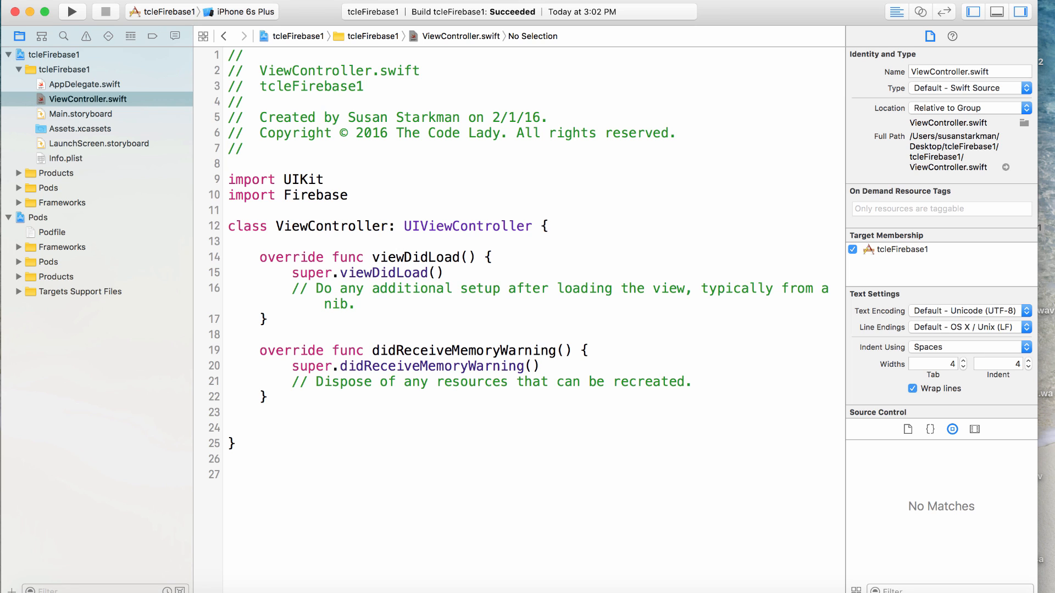
{"action": "left_click", "coordinate": [348, 195]}
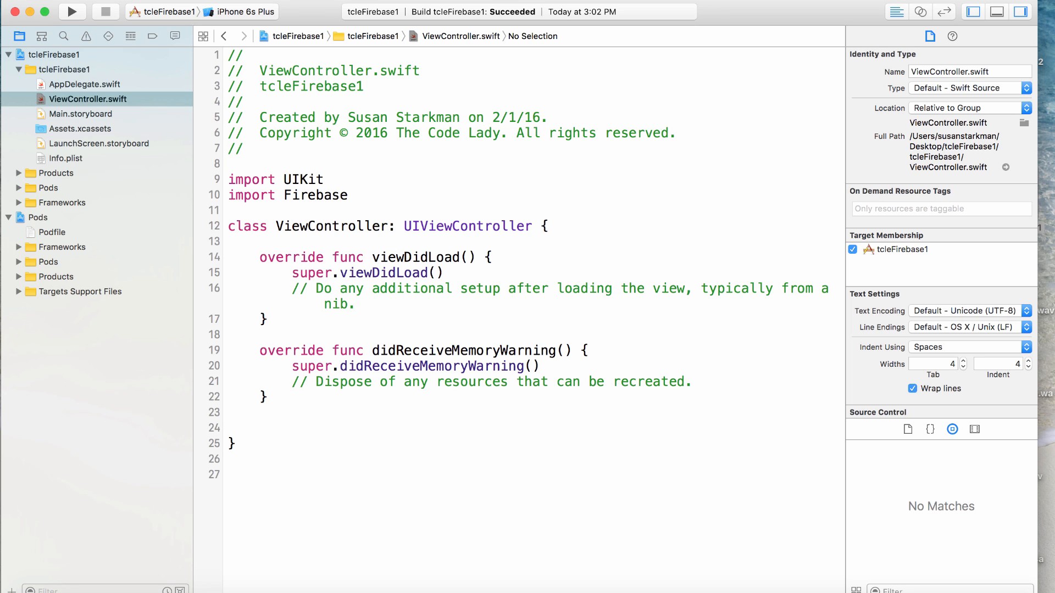
{"action": "left_click", "coordinate": [348, 195]}
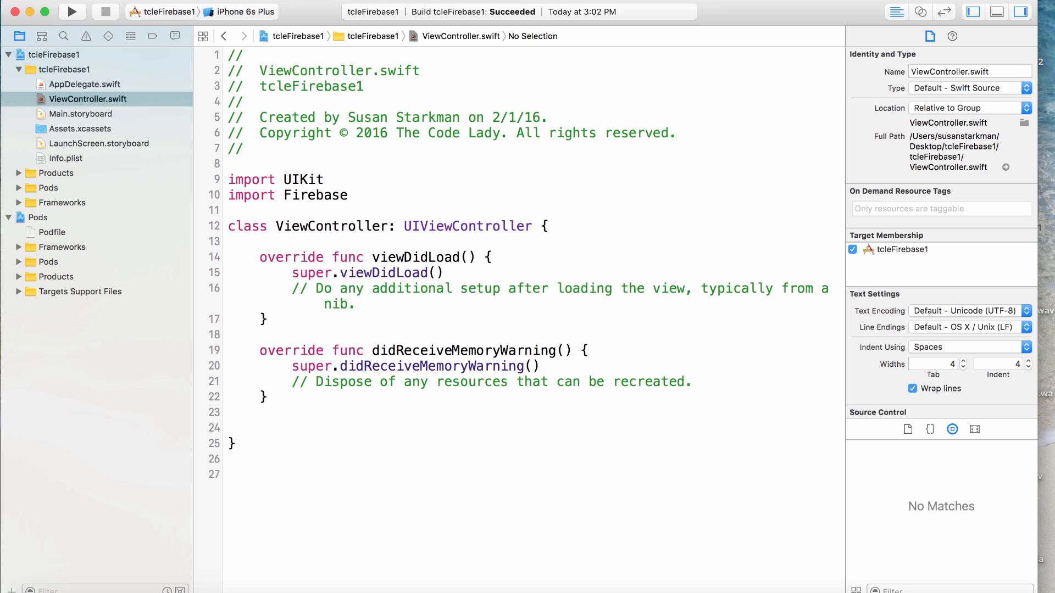
{"action": "left_click", "coordinate": [347, 195]}
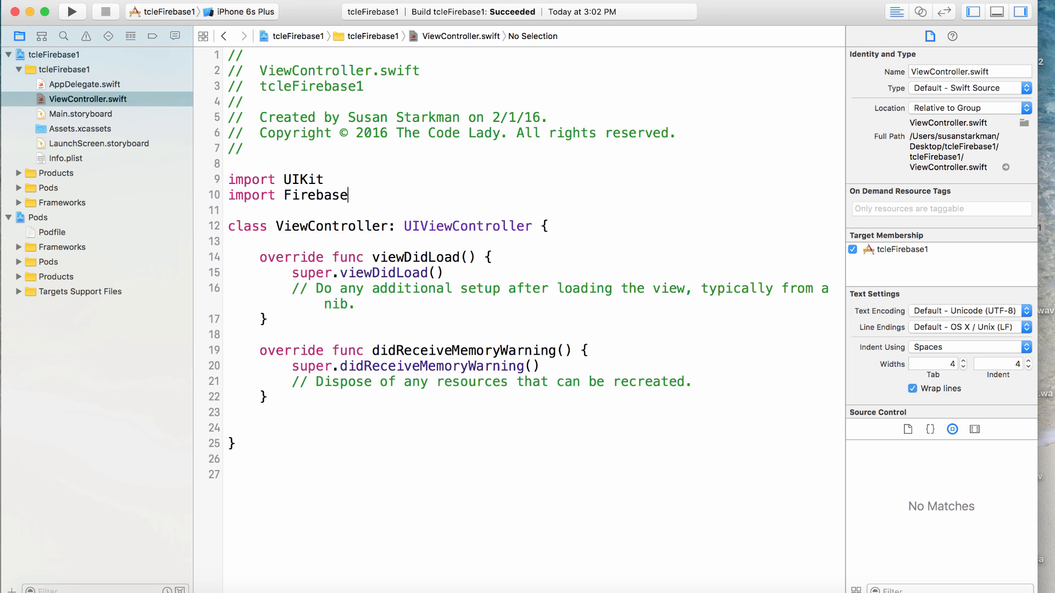